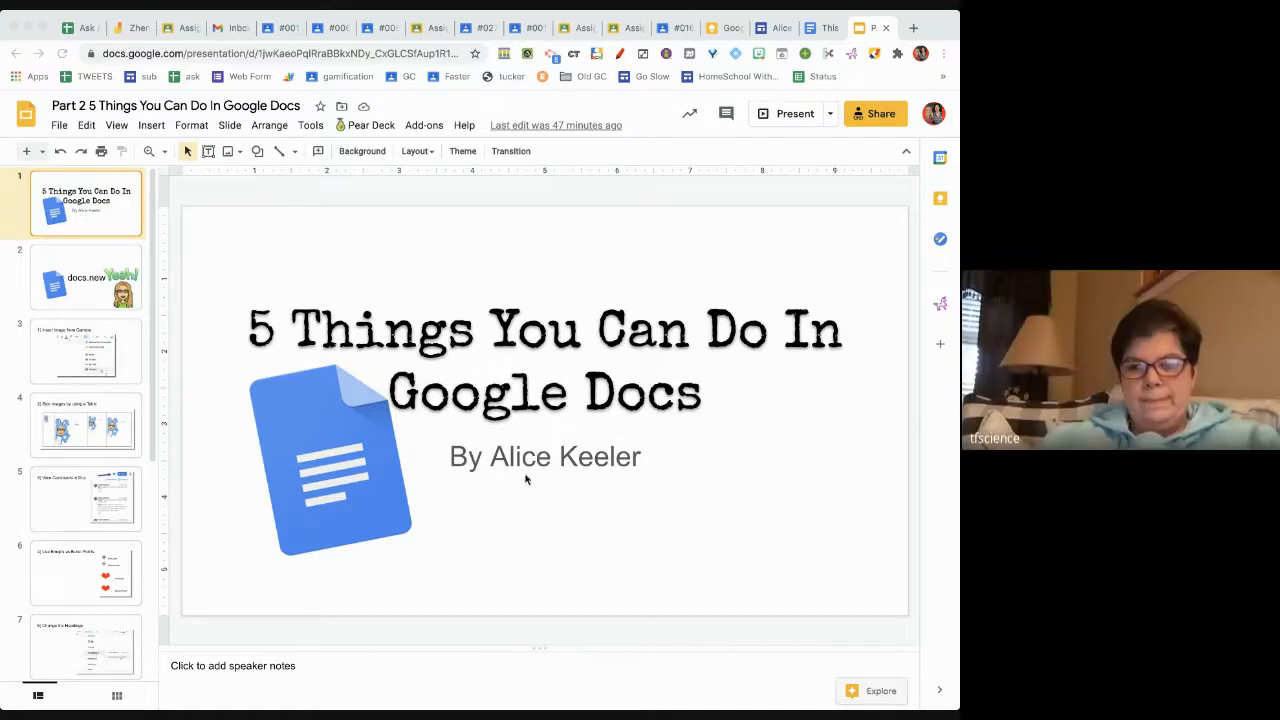
# - Create a blank doc via docs.new, then return to the deck on slide 2
pyautogui.click(85, 277)
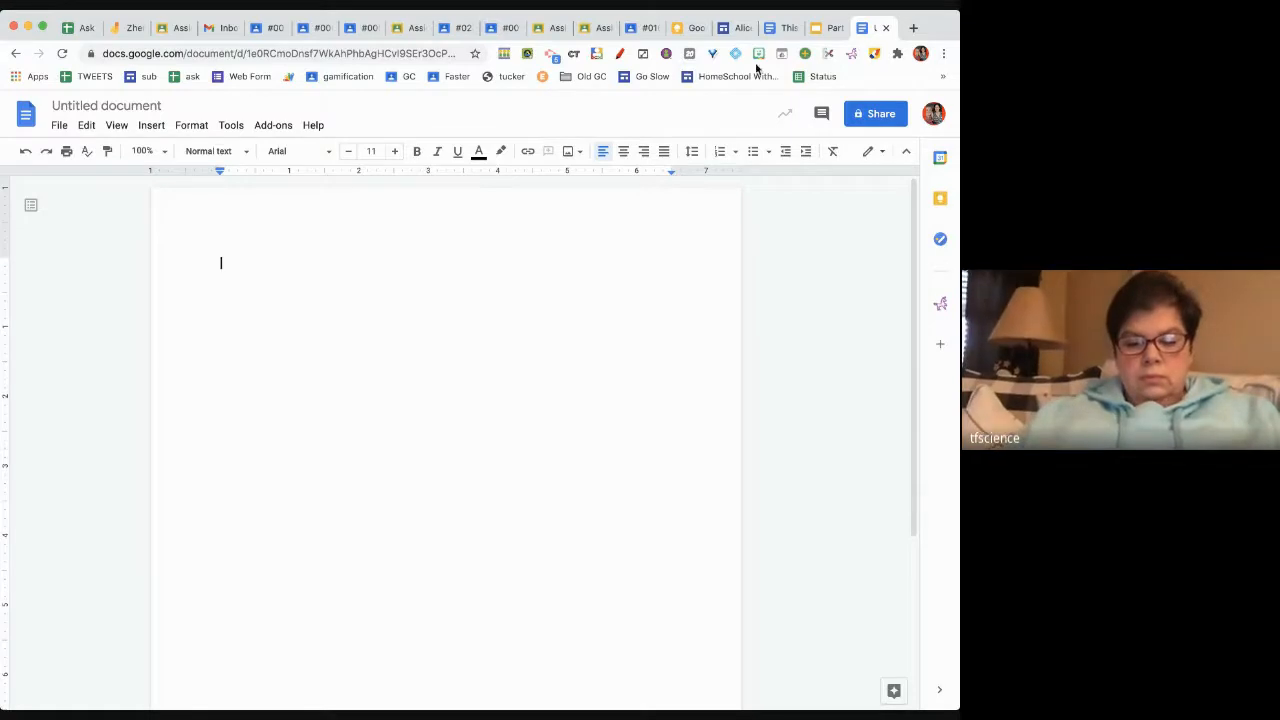
pyautogui.click(830, 27)
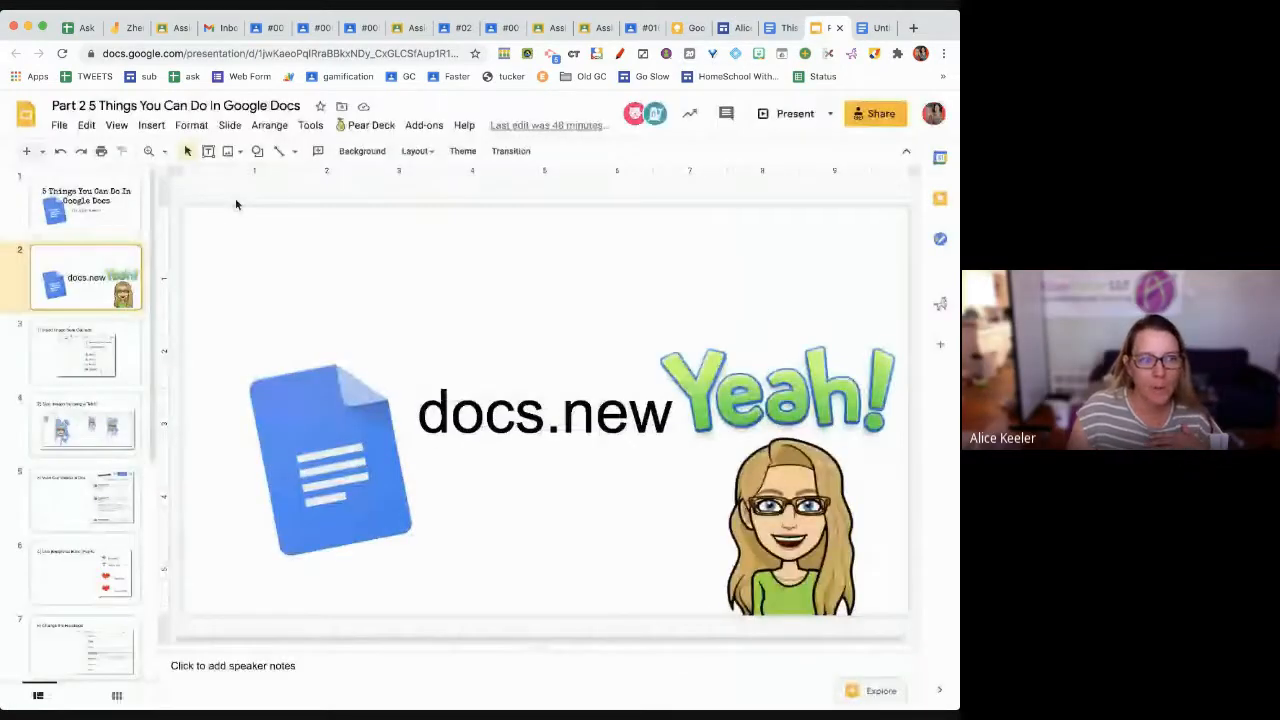
pyautogui.moveTo(762, 113)
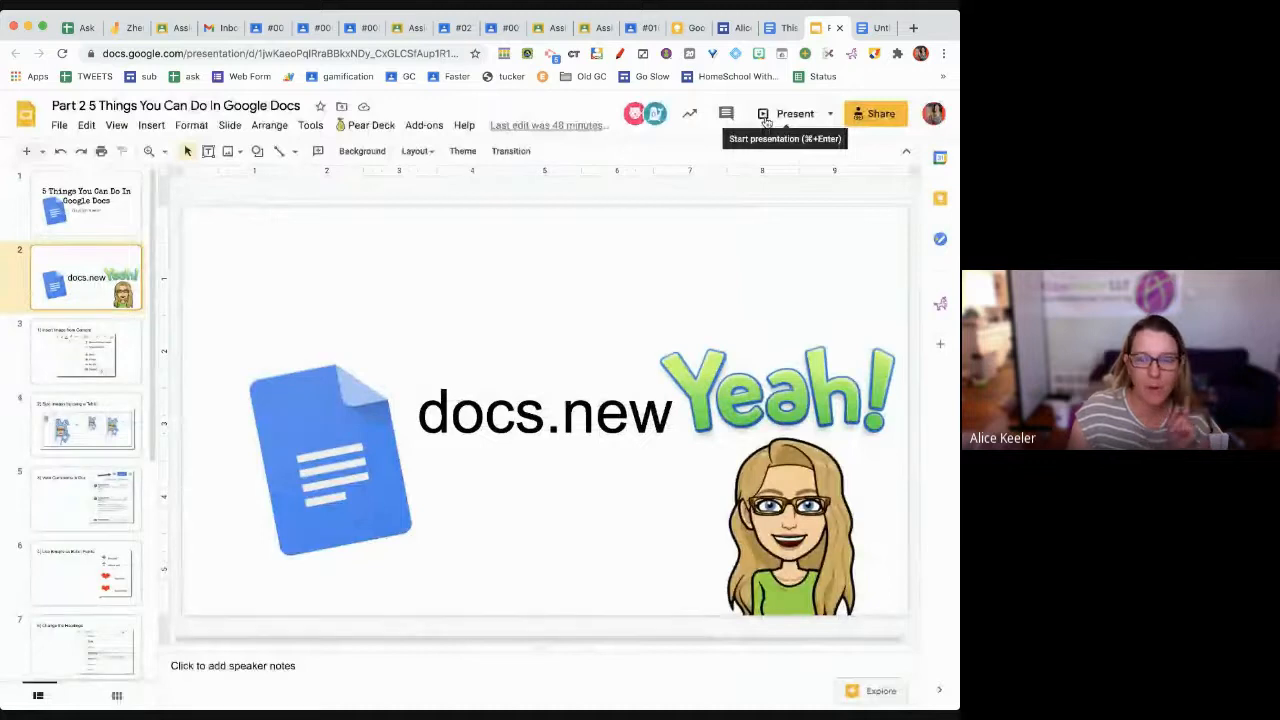
# - Present the deck through the '6) Start Typing' slide, then return to the Untitled document
pyautogui.click(795, 113)
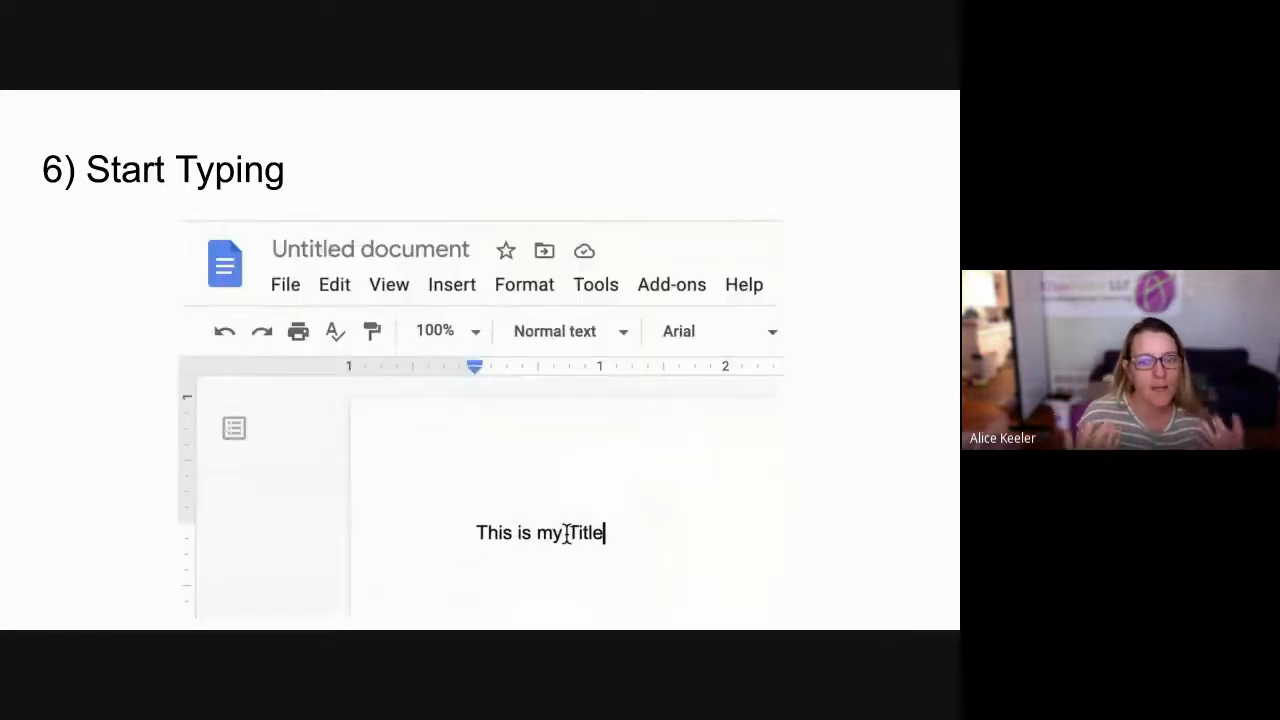
pyautogui.click(370, 249)
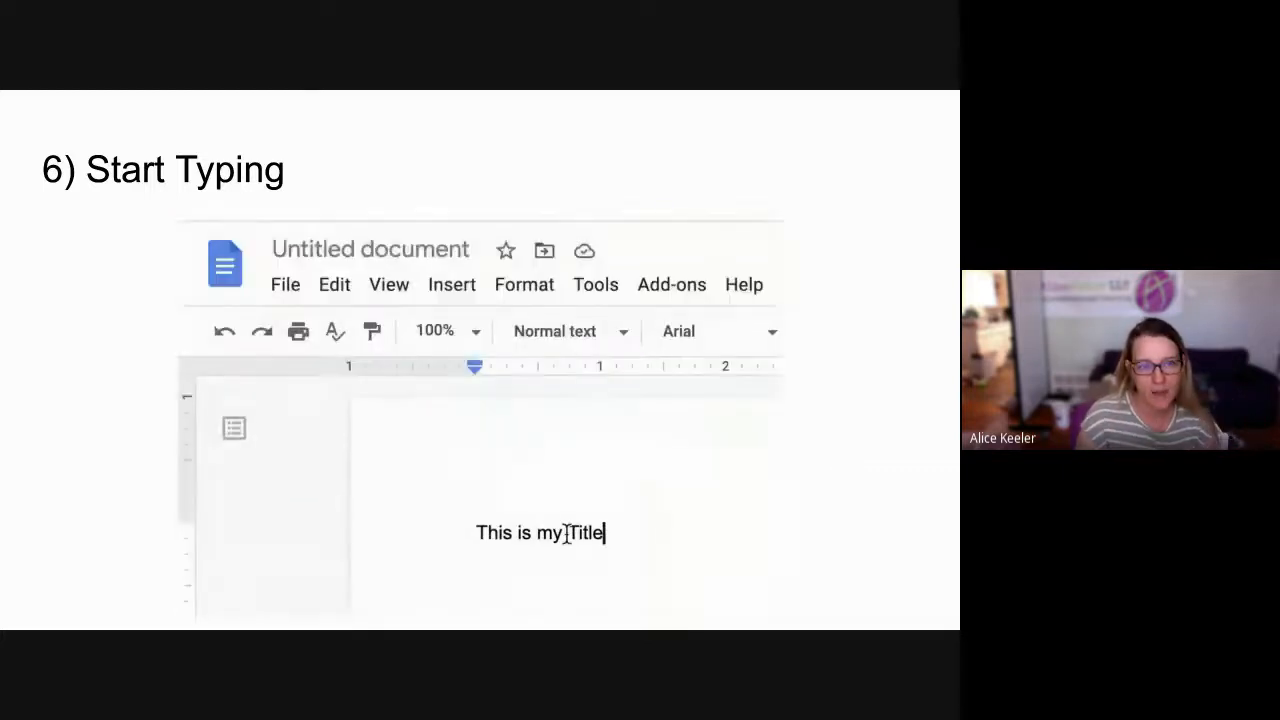
pyautogui.click(370, 249)
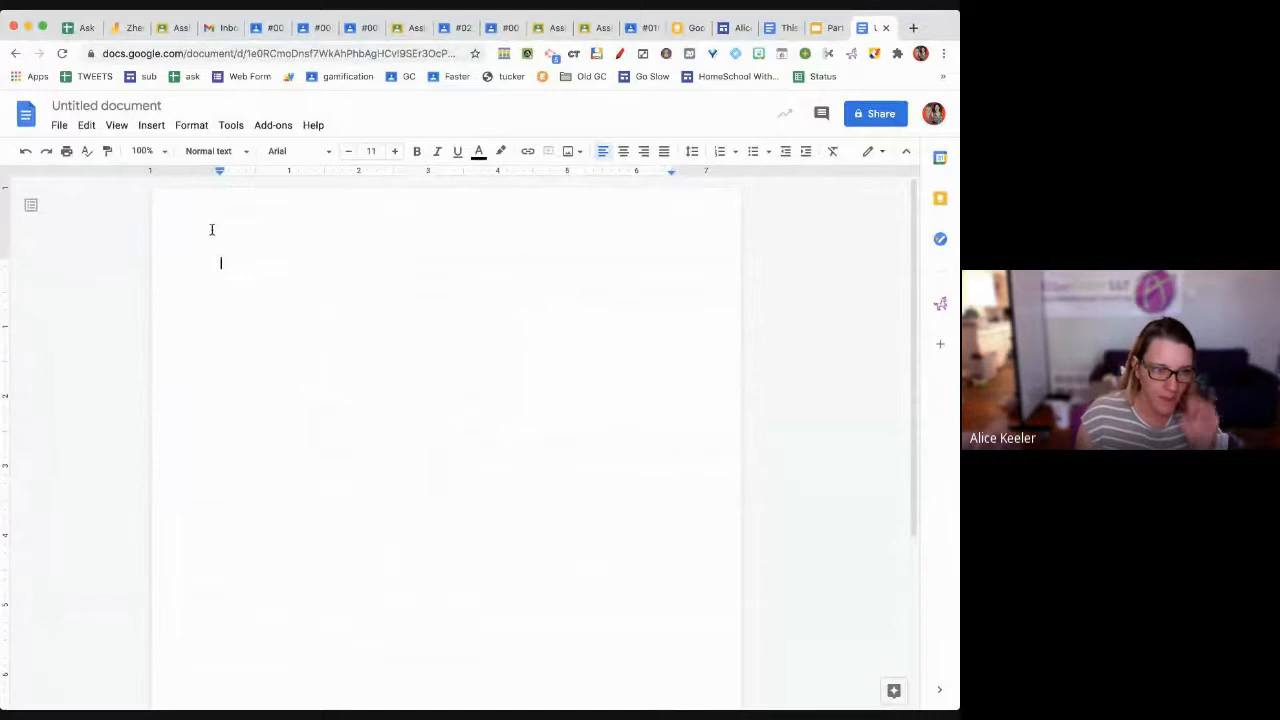
# - Type 'Directions for the activity' and give the document that same title
pyautogui.write('Direc')
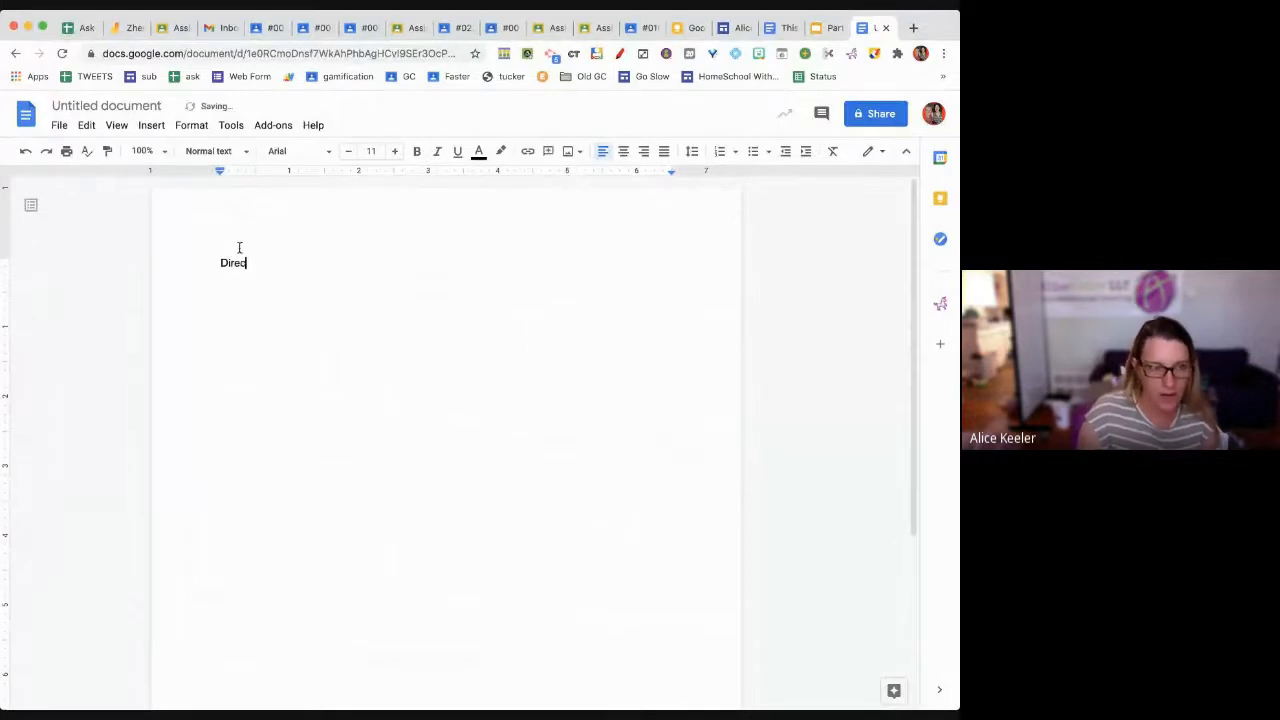
pyautogui.write('tions for the activi')
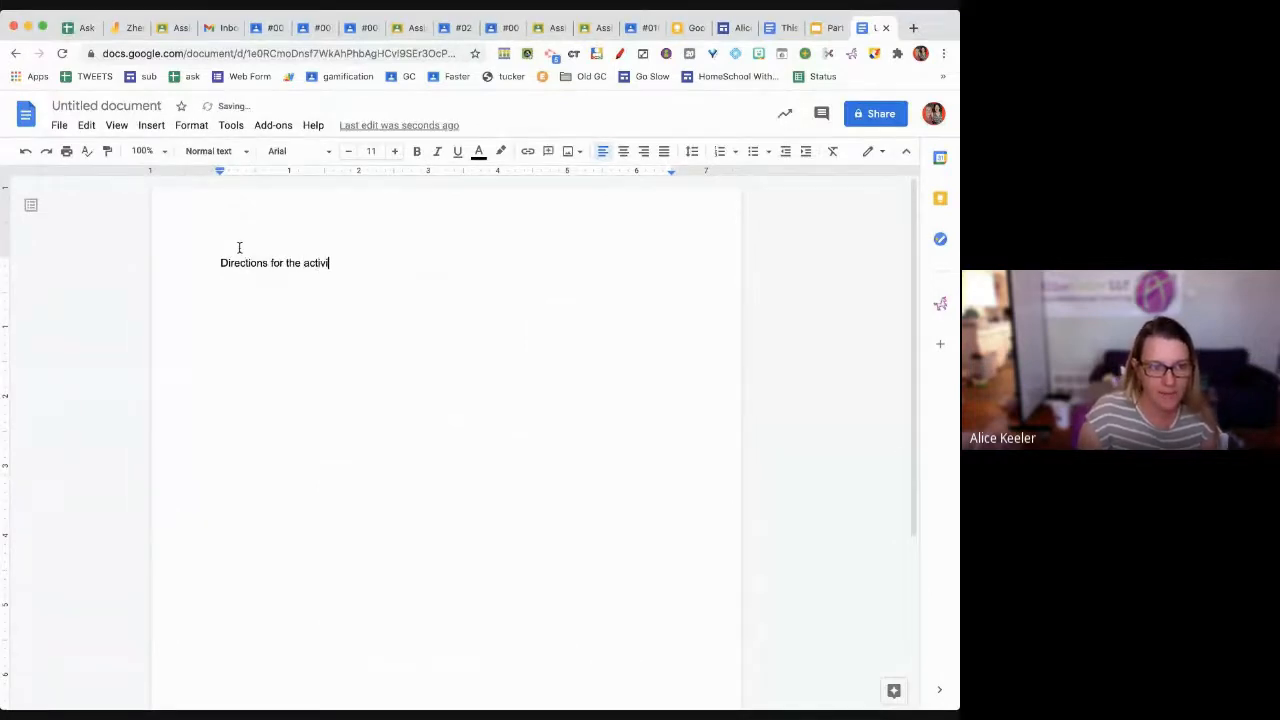
pyautogui.write('ty')
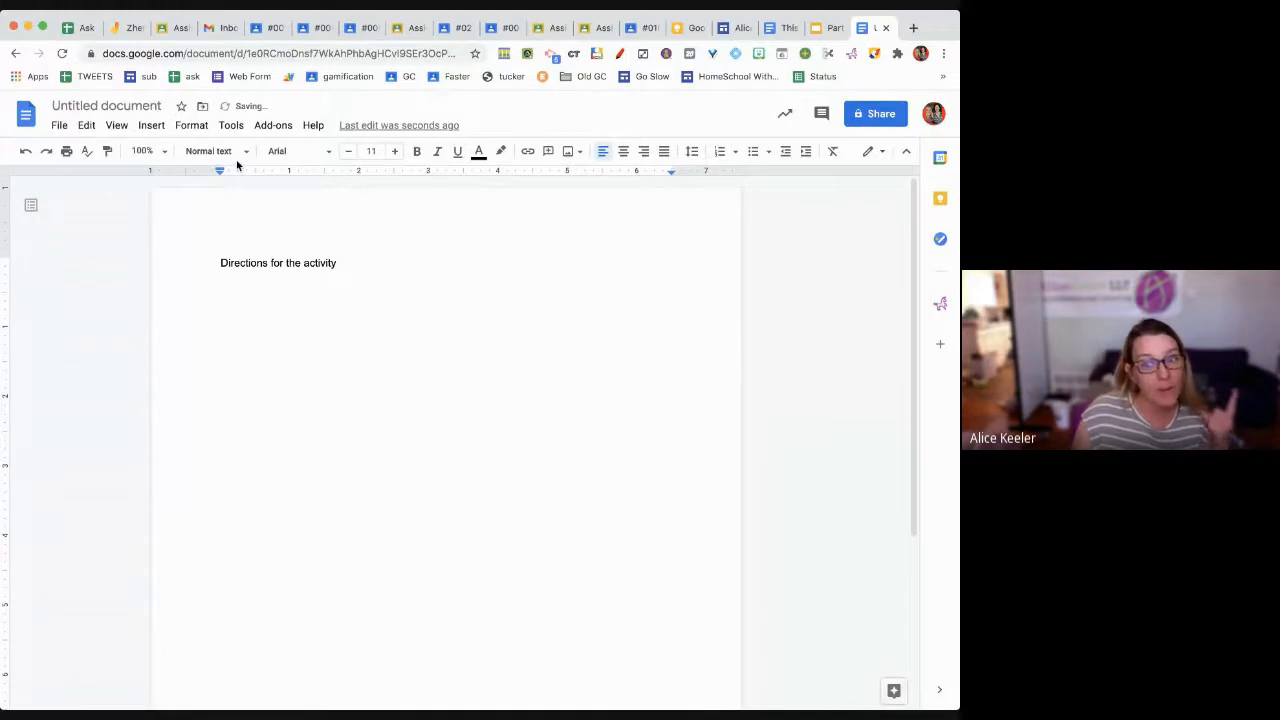
pyautogui.click(210, 151)
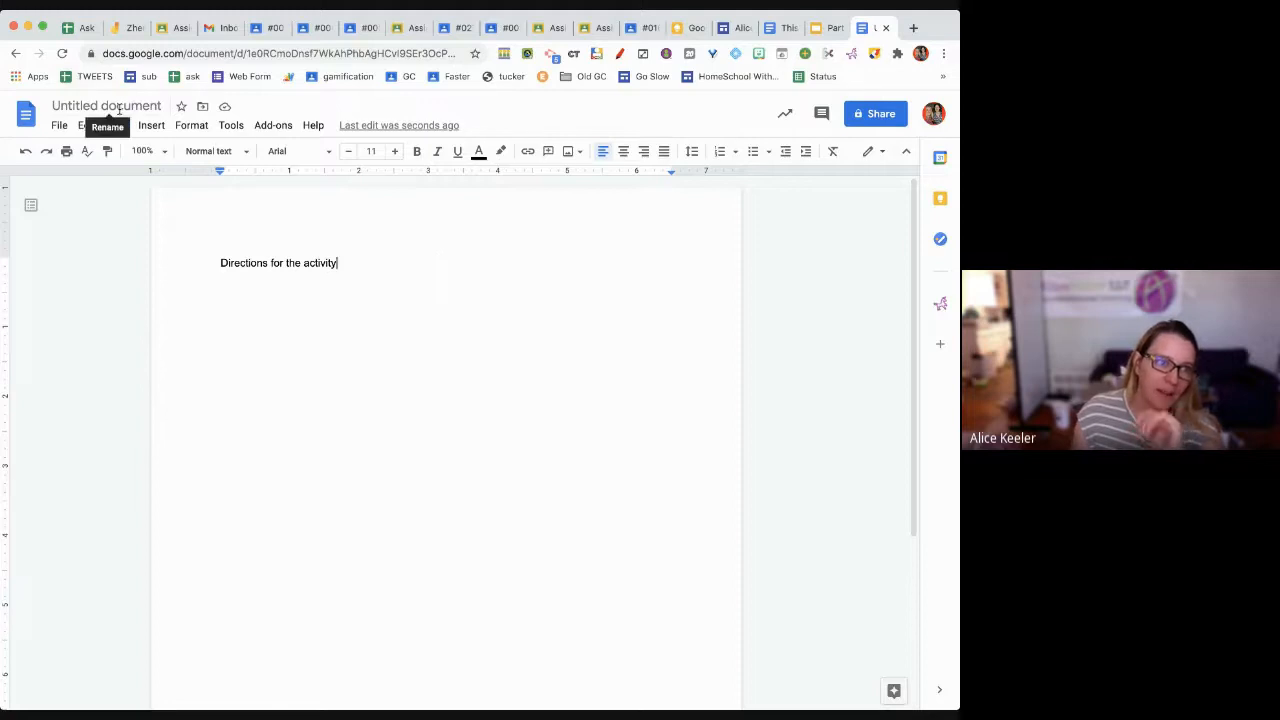
pyautogui.write('Directions for the activity')
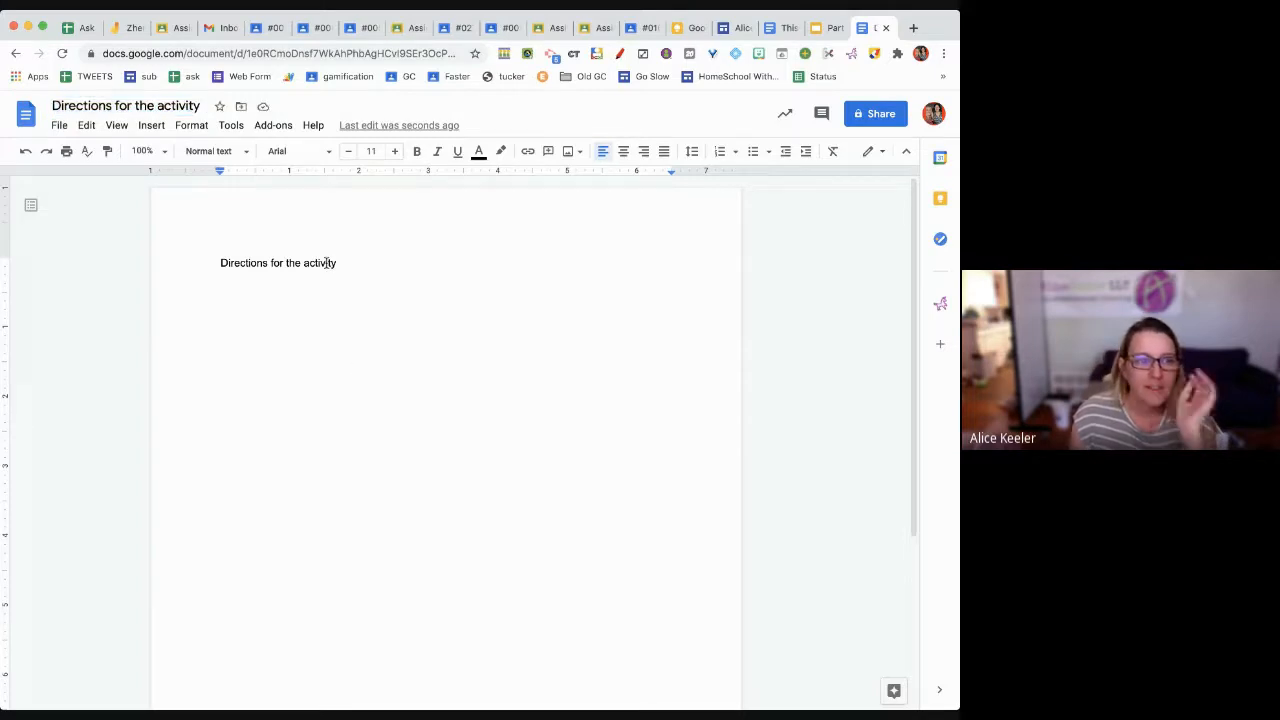
# - Apply the Title style to 'Directions for the activity' and show the document outline
pyautogui.click(210, 151)
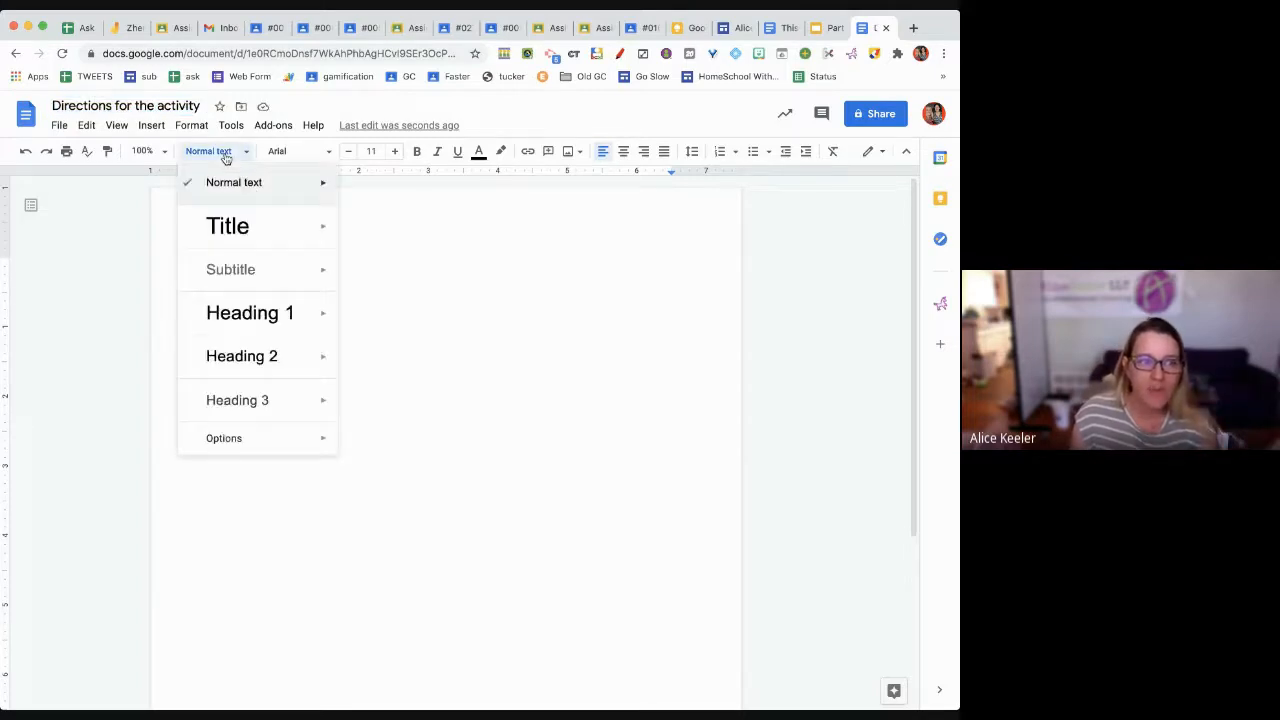
pyautogui.moveTo(227, 225)
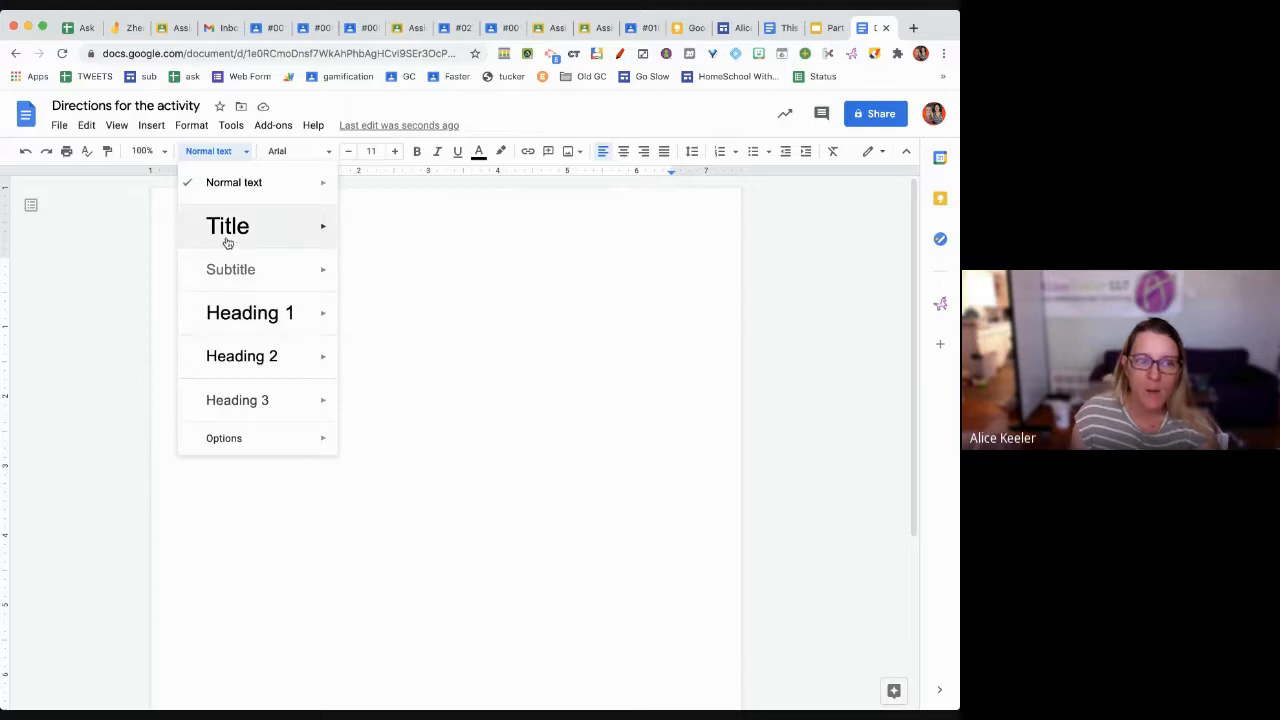
pyautogui.click(227, 225)
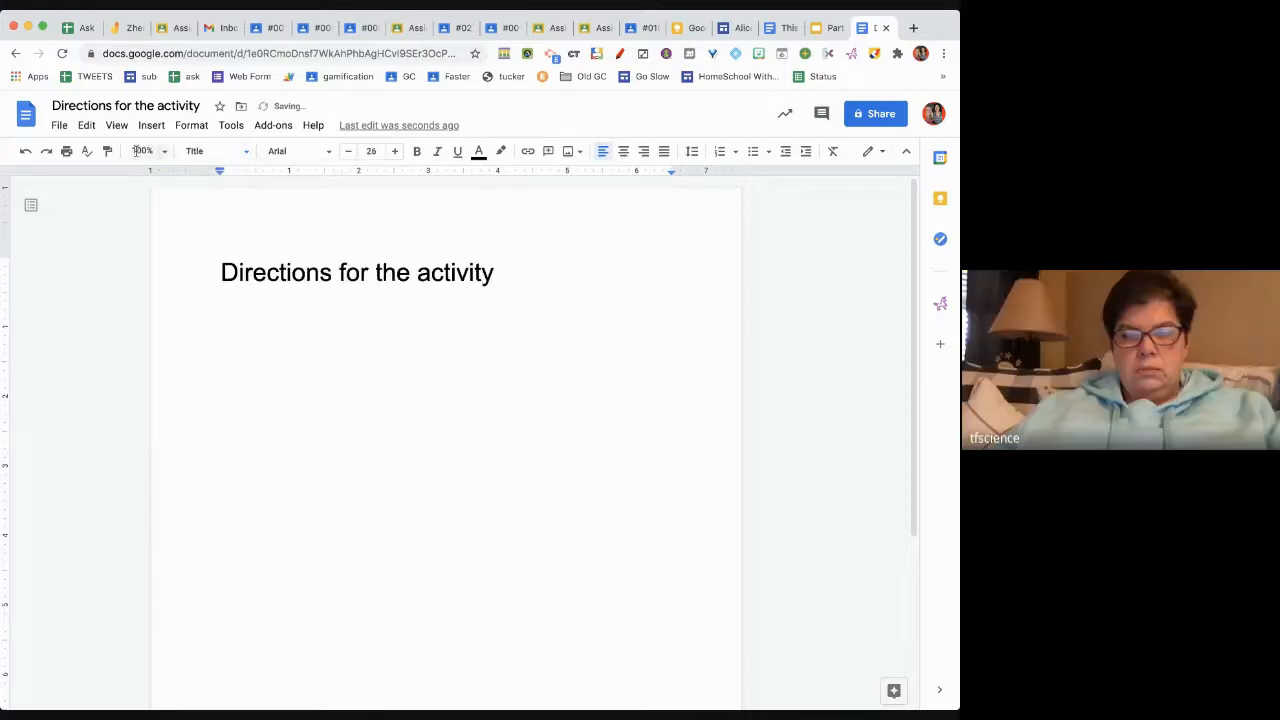
pyautogui.click(117, 125)
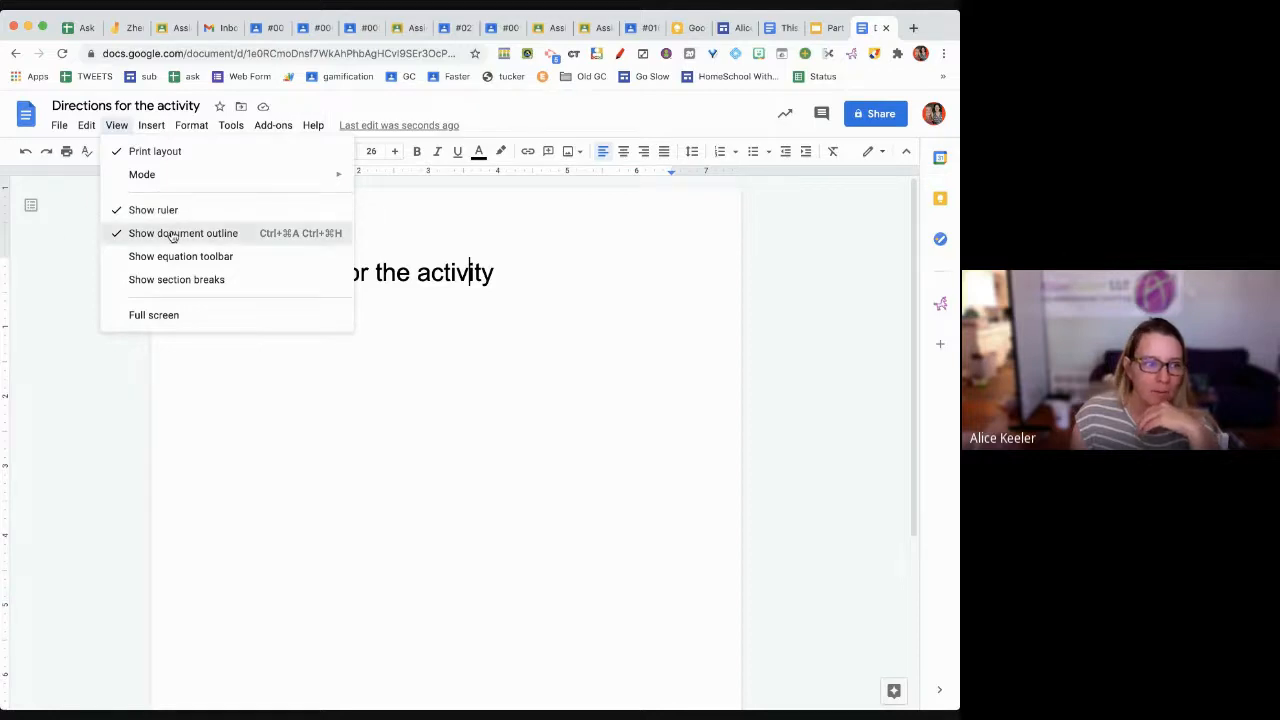
pyautogui.click(183, 233)
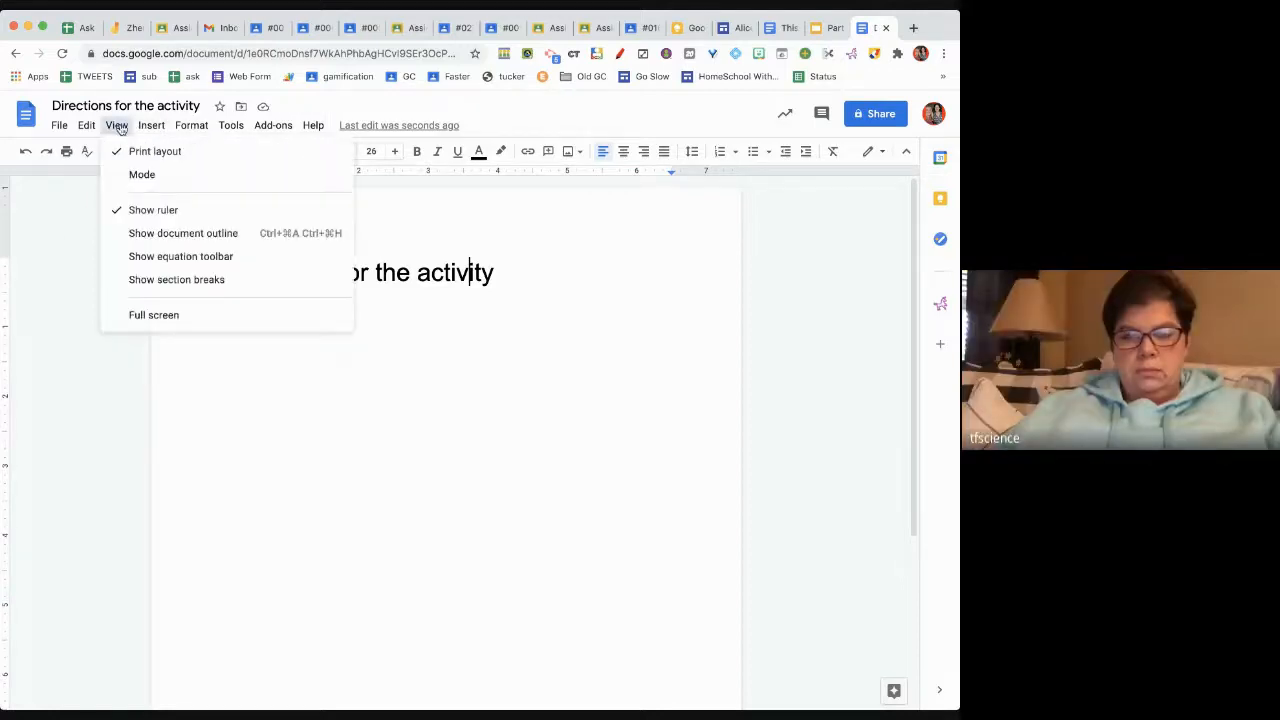
pyautogui.click(183, 233)
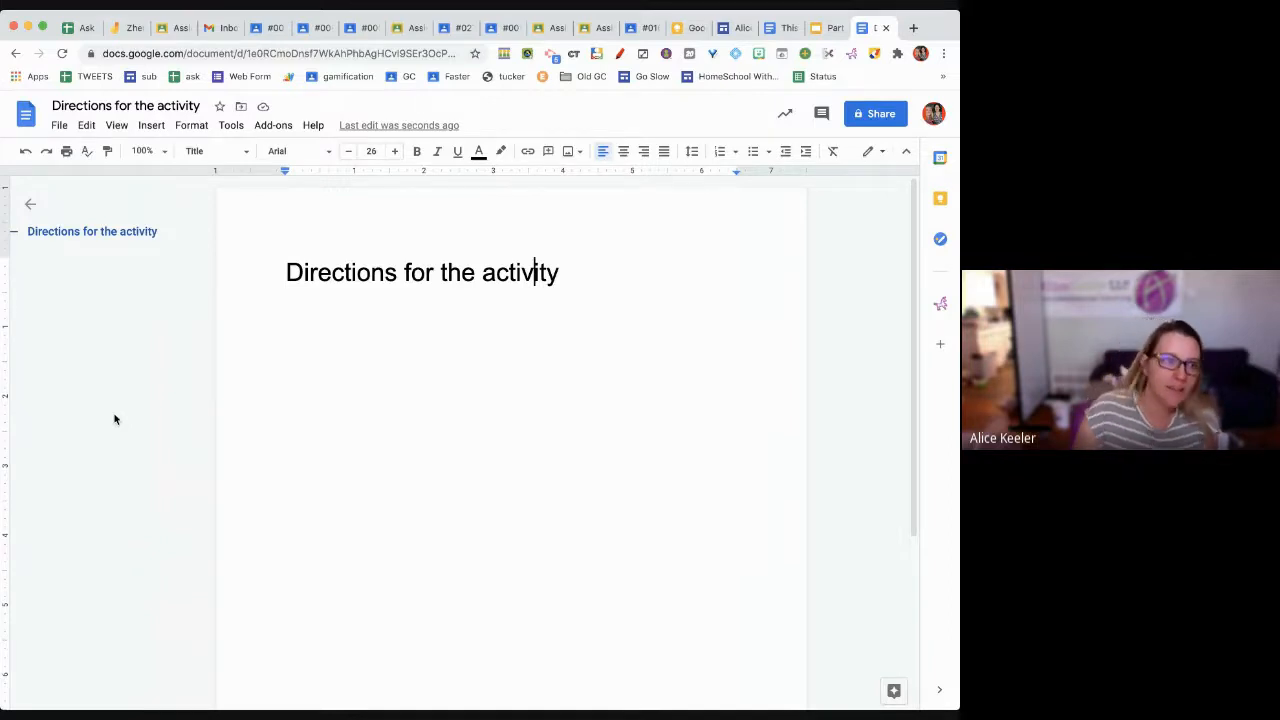
pyautogui.click(213, 151)
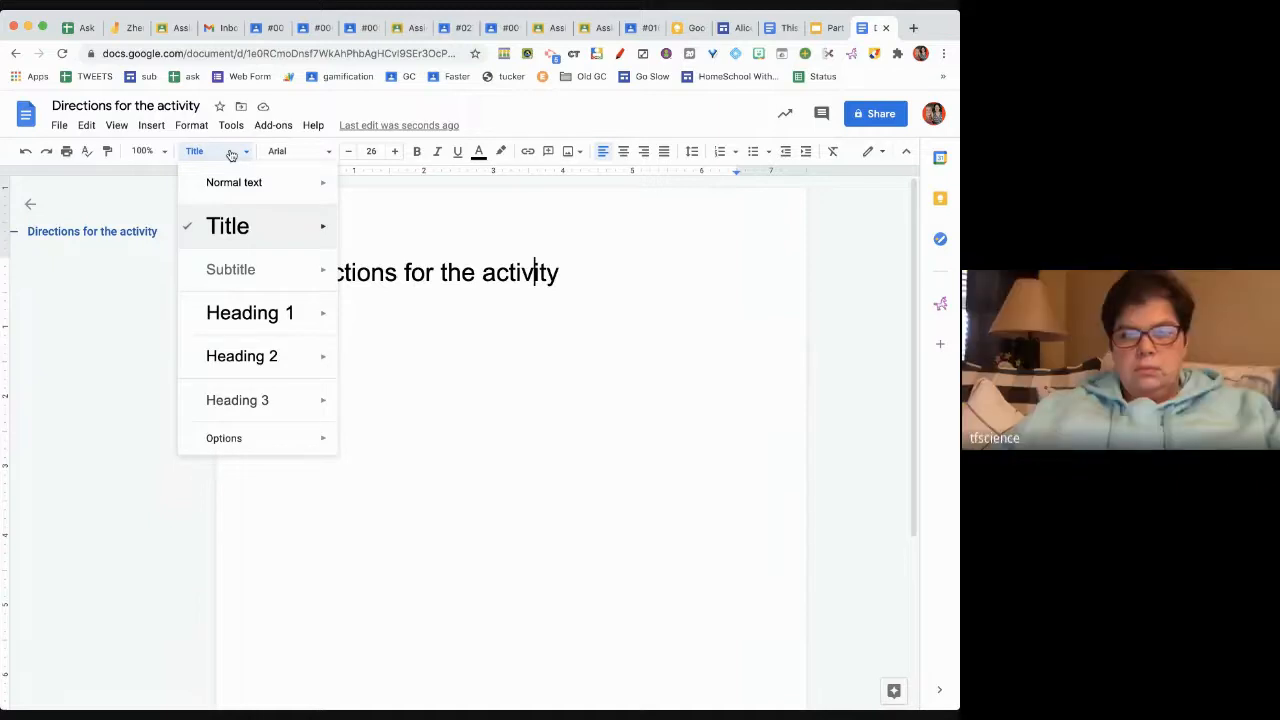
pyautogui.click(227, 225)
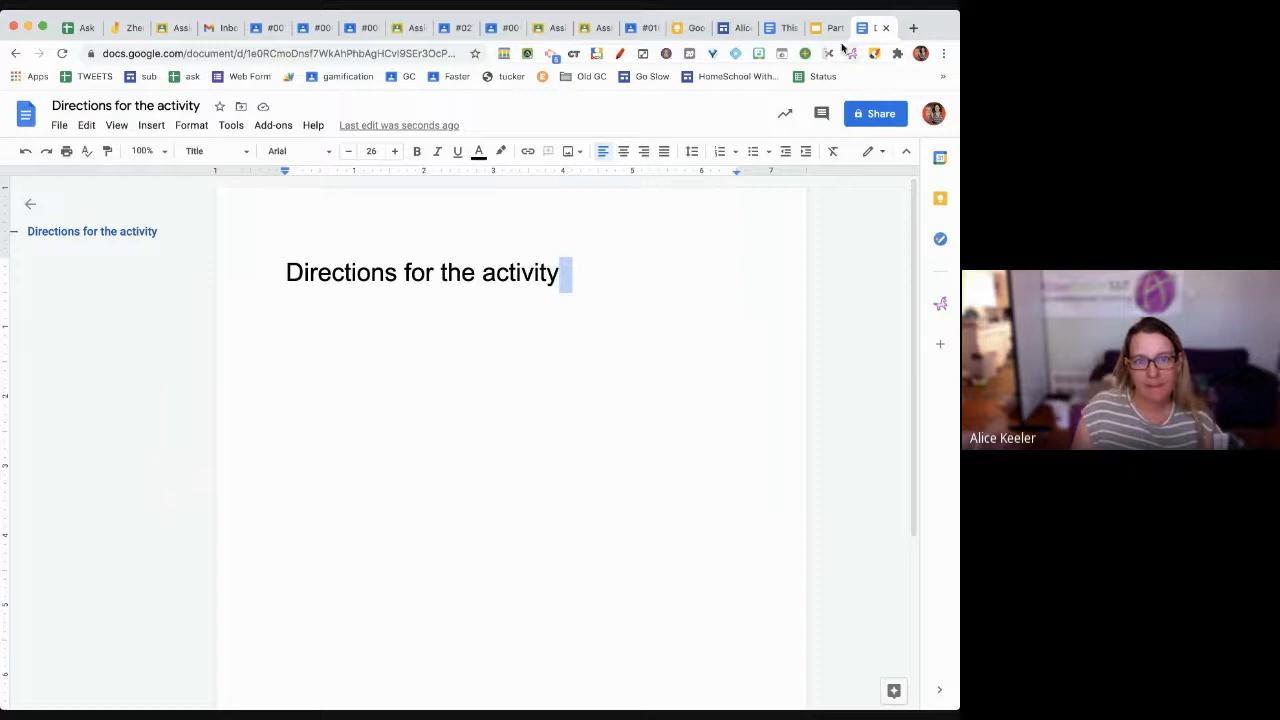
pyautogui.click(827, 27)
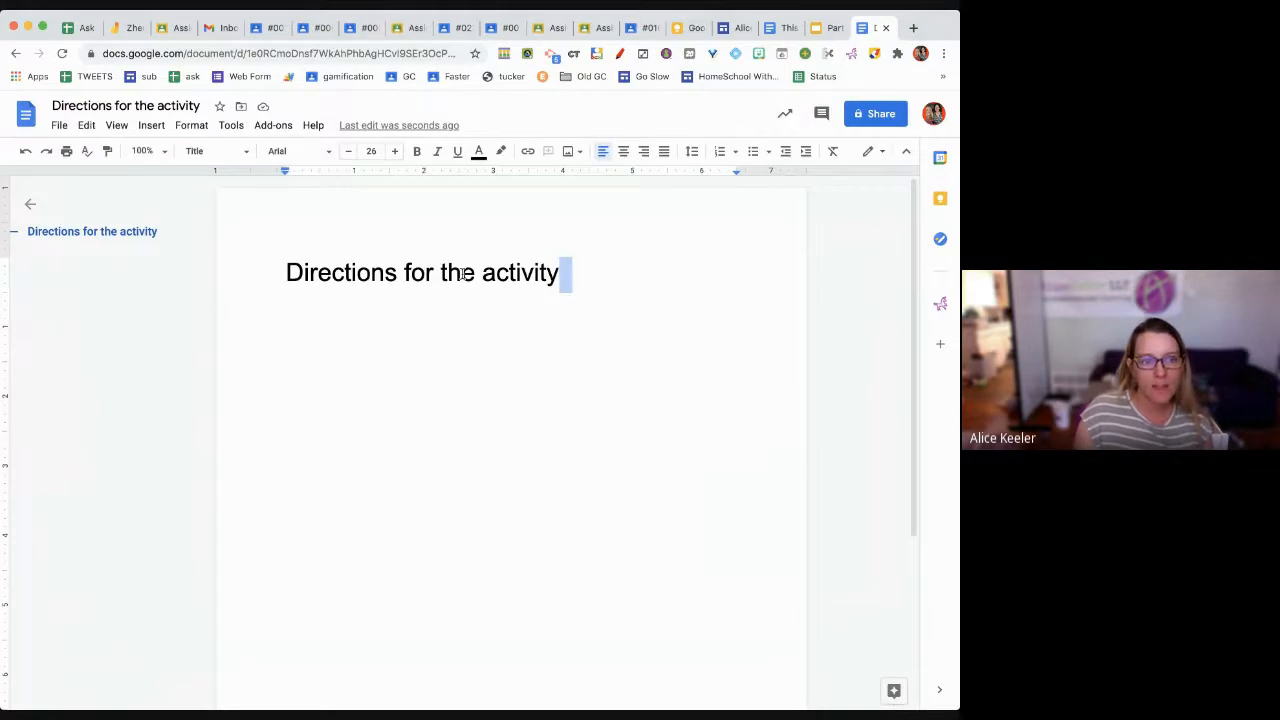
pyautogui.doubleClick(418, 272)
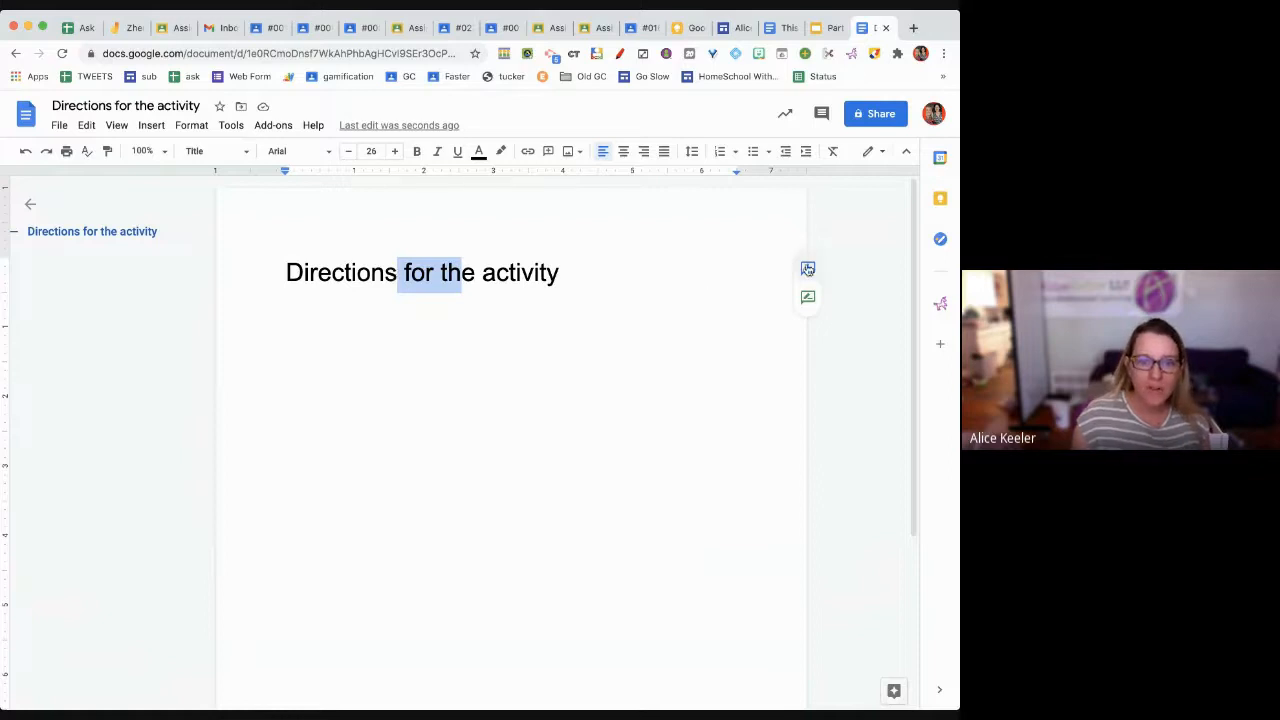
pyautogui.moveTo(808, 296)
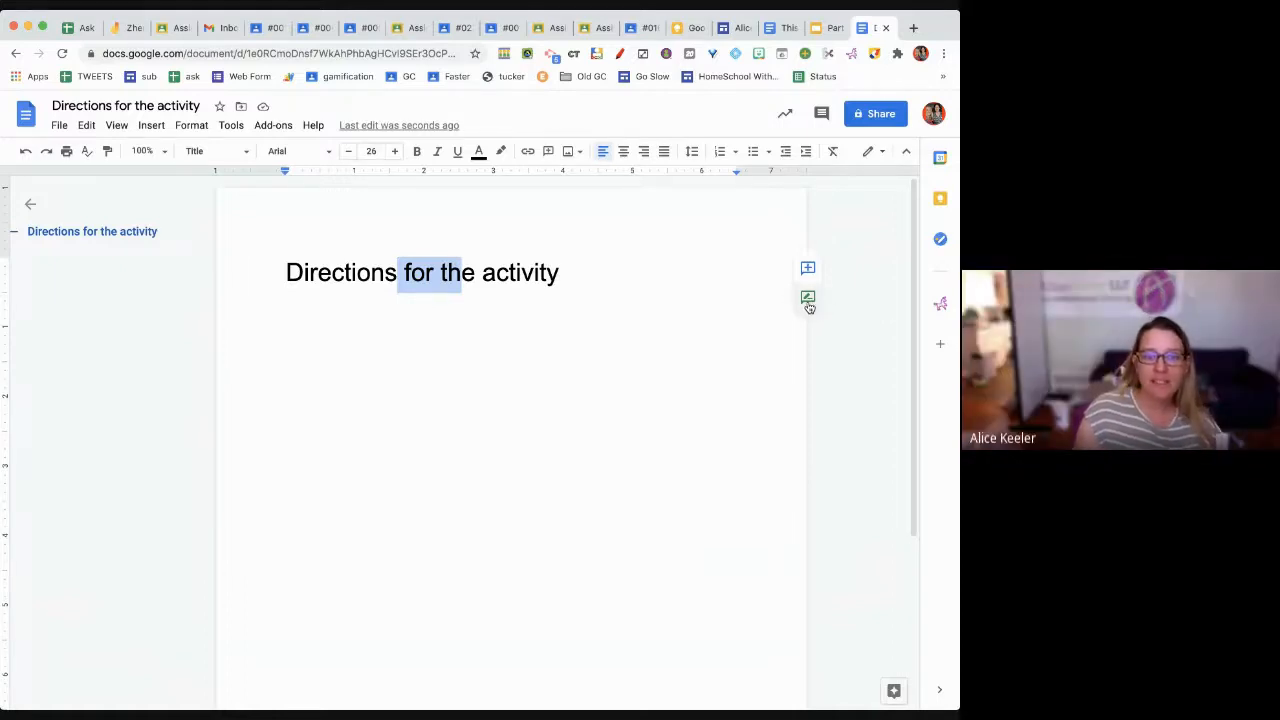
pyautogui.moveTo(808, 298)
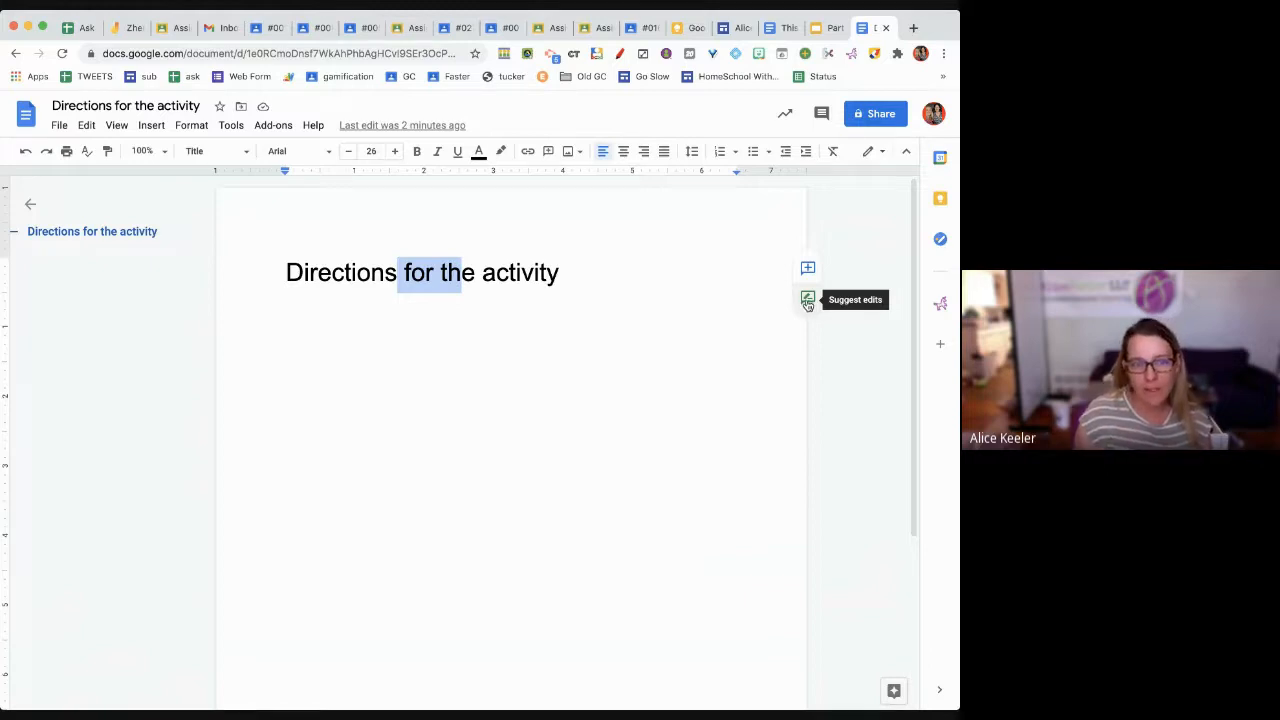
pyautogui.click(807, 299)
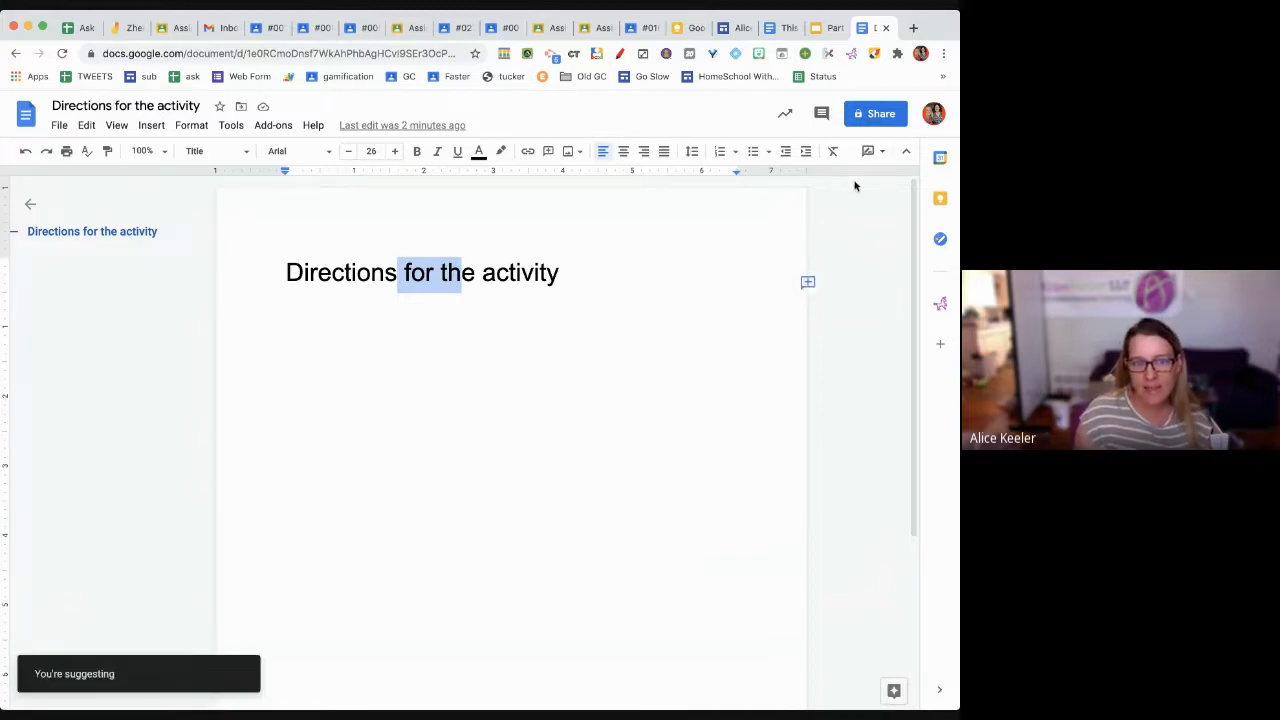
pyautogui.click(868, 151)
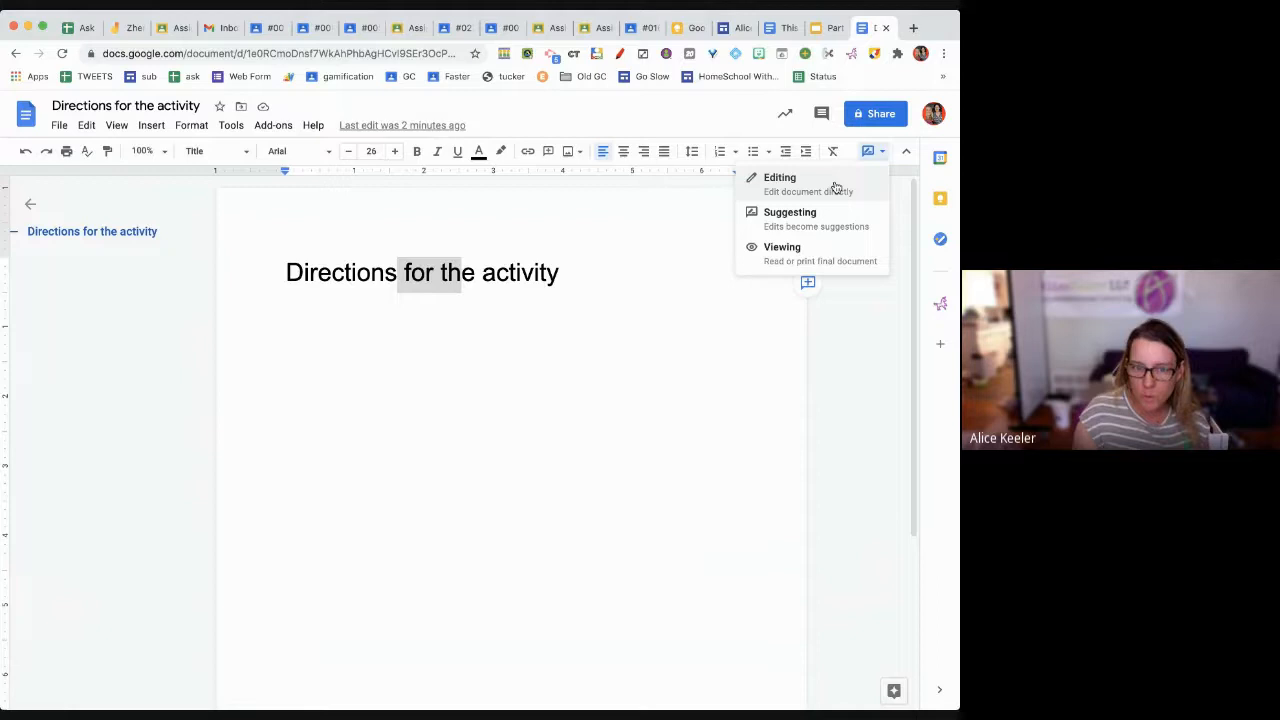
pyautogui.moveTo(832, 218)
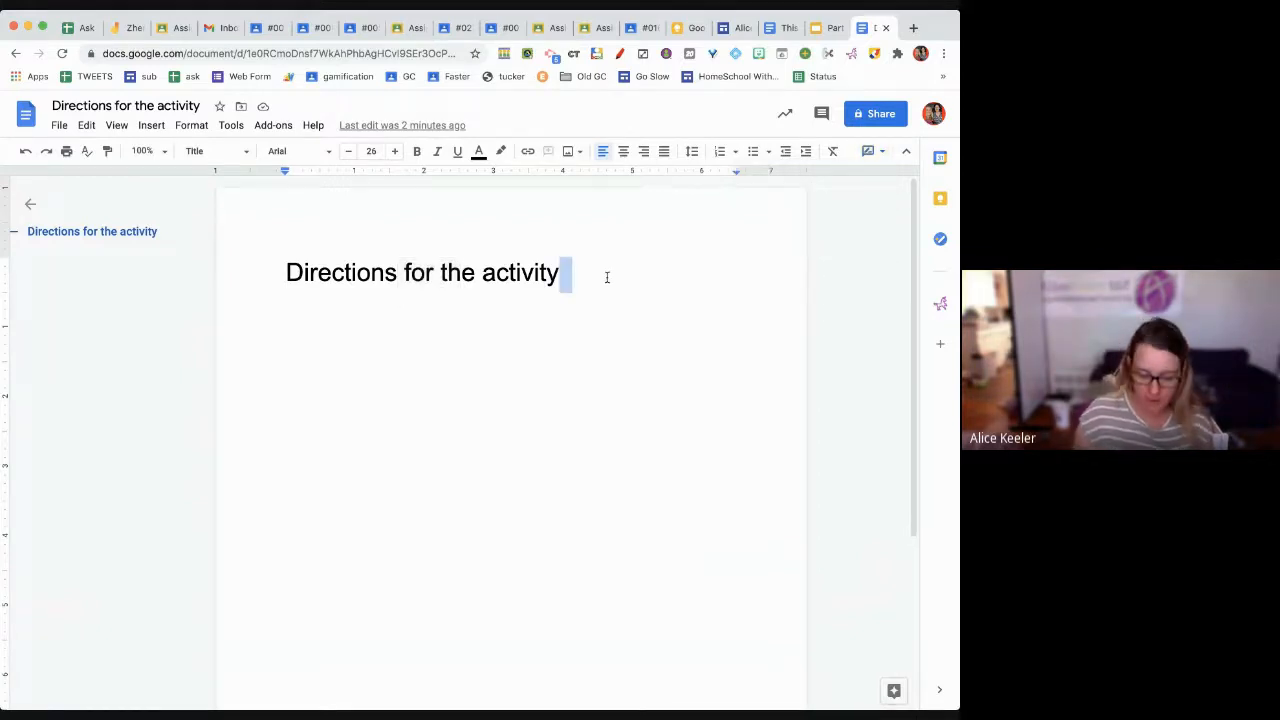
pyautogui.write('By Alice Keeler')
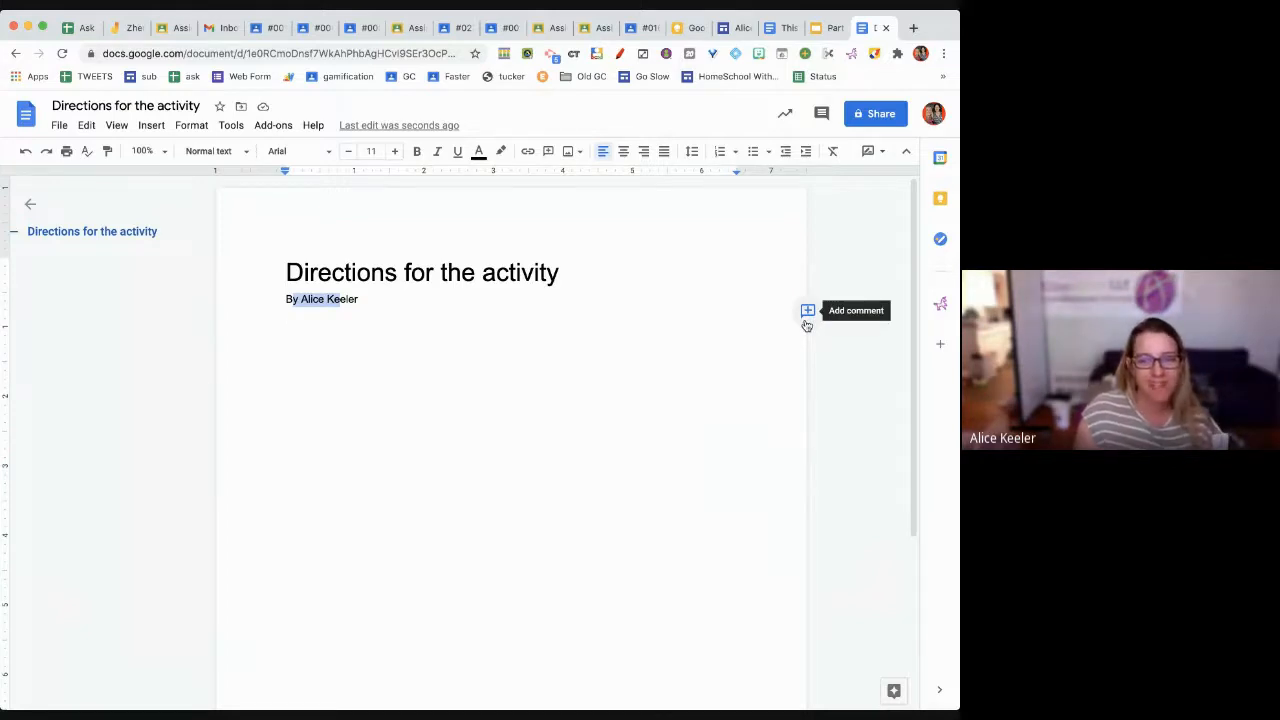
# - Cycle the doc through Suggesting and Viewing modes back to Editing, then show the Paste Special slide
pyautogui.click(870, 151)
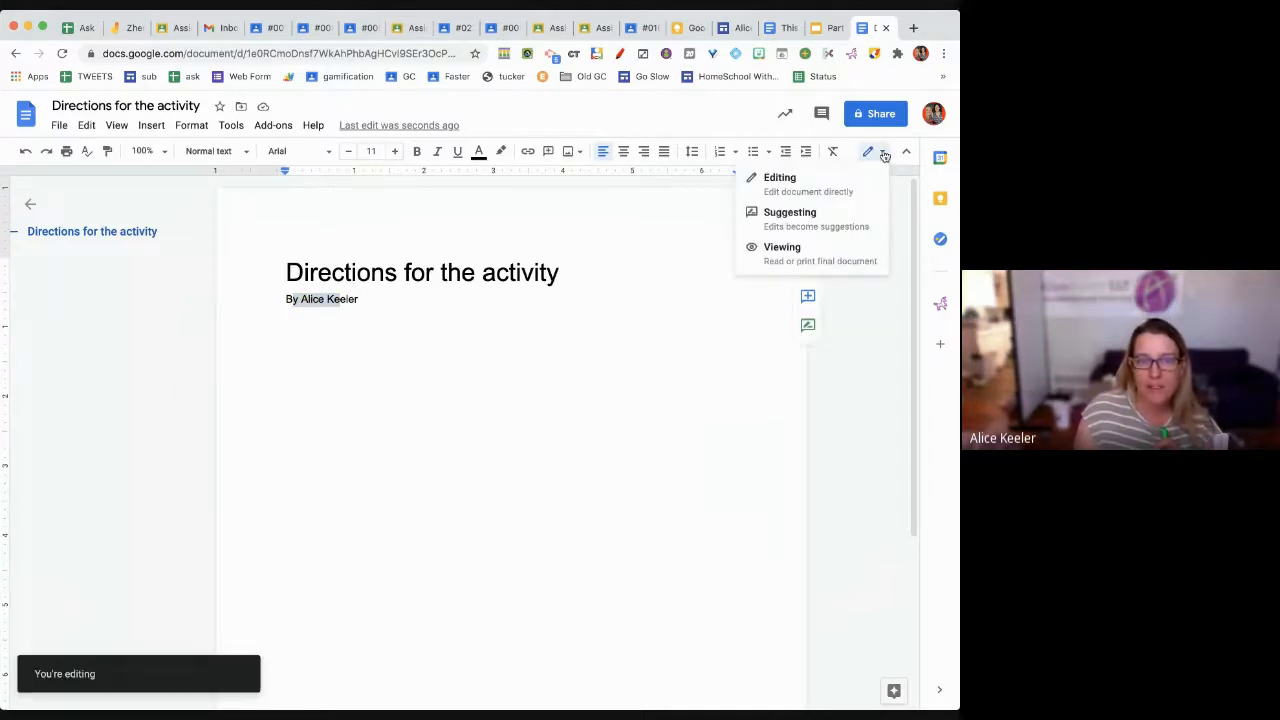
pyautogui.click(789, 211)
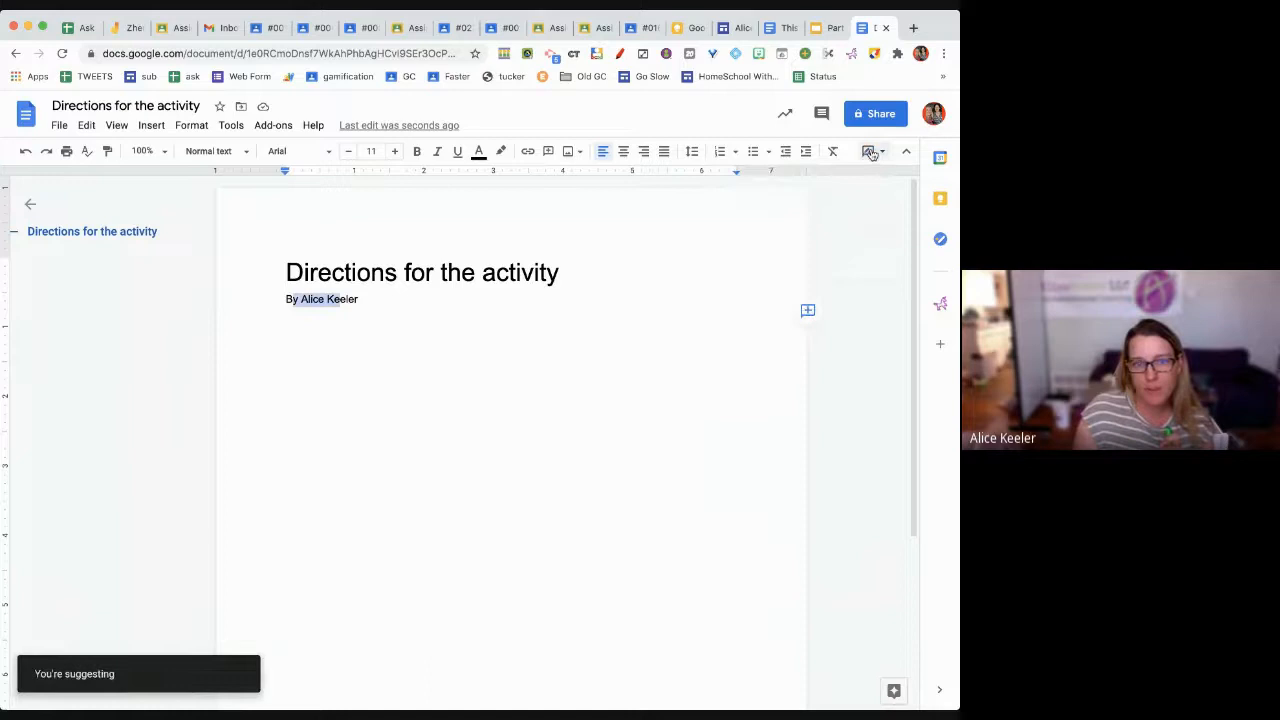
pyautogui.click(871, 151)
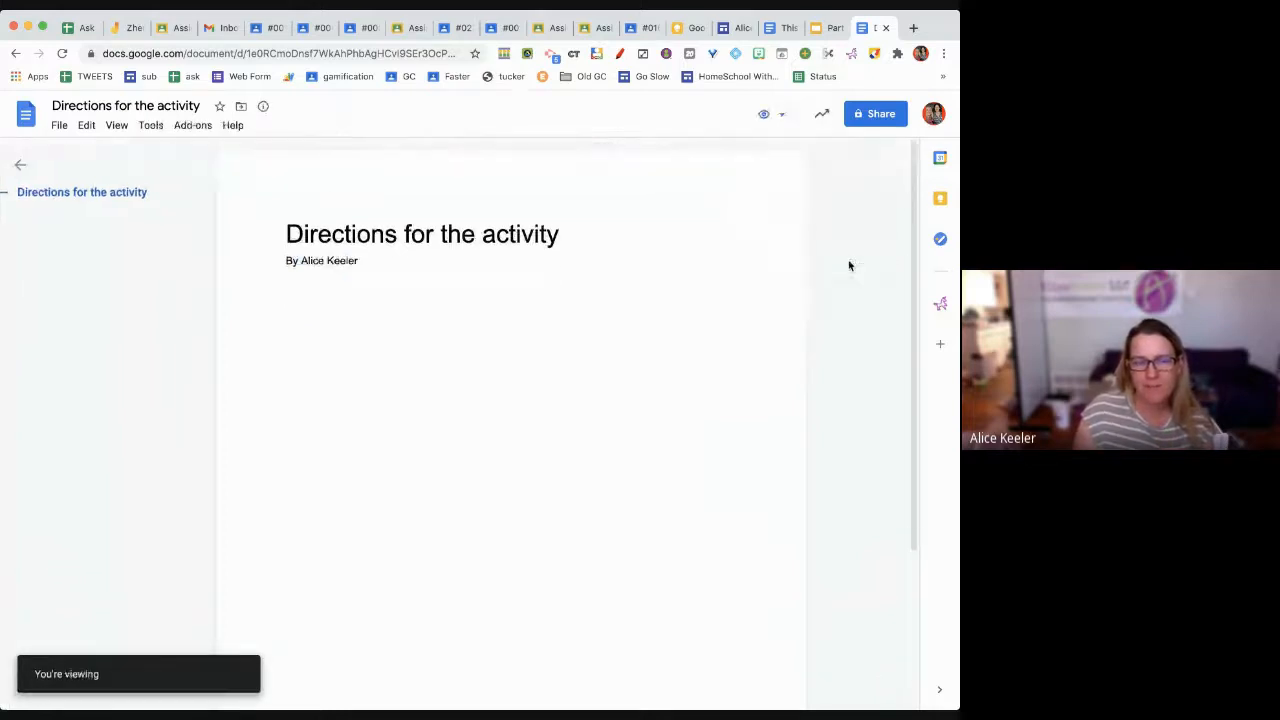
pyautogui.moveTo(777, 113)
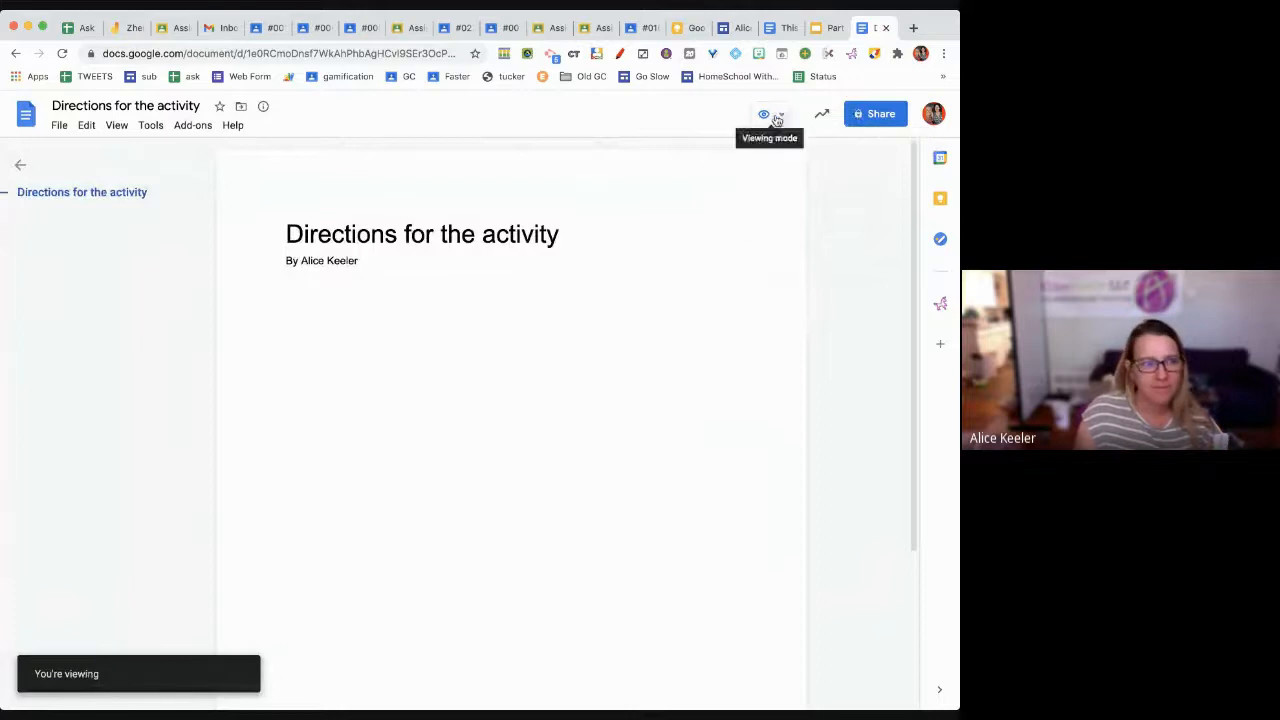
pyautogui.click(779, 113)
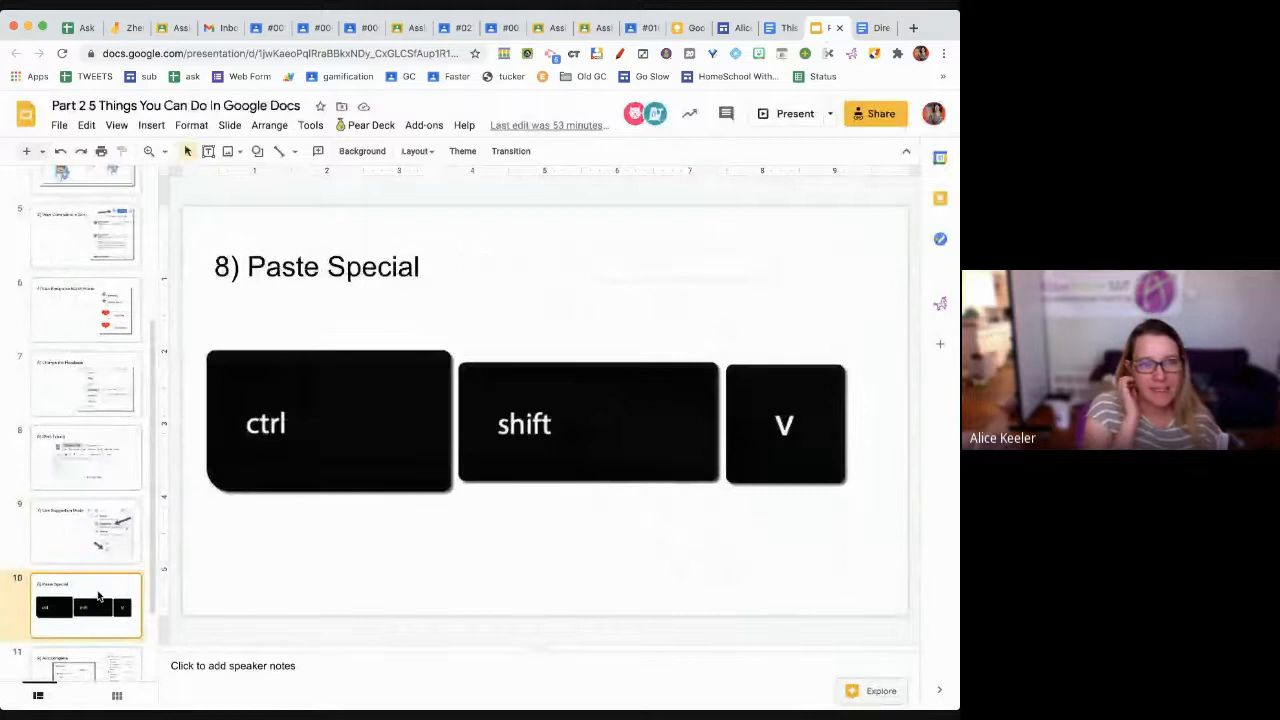
pyautogui.click(912, 27)
pyautogui.write('alicekeeler.com')
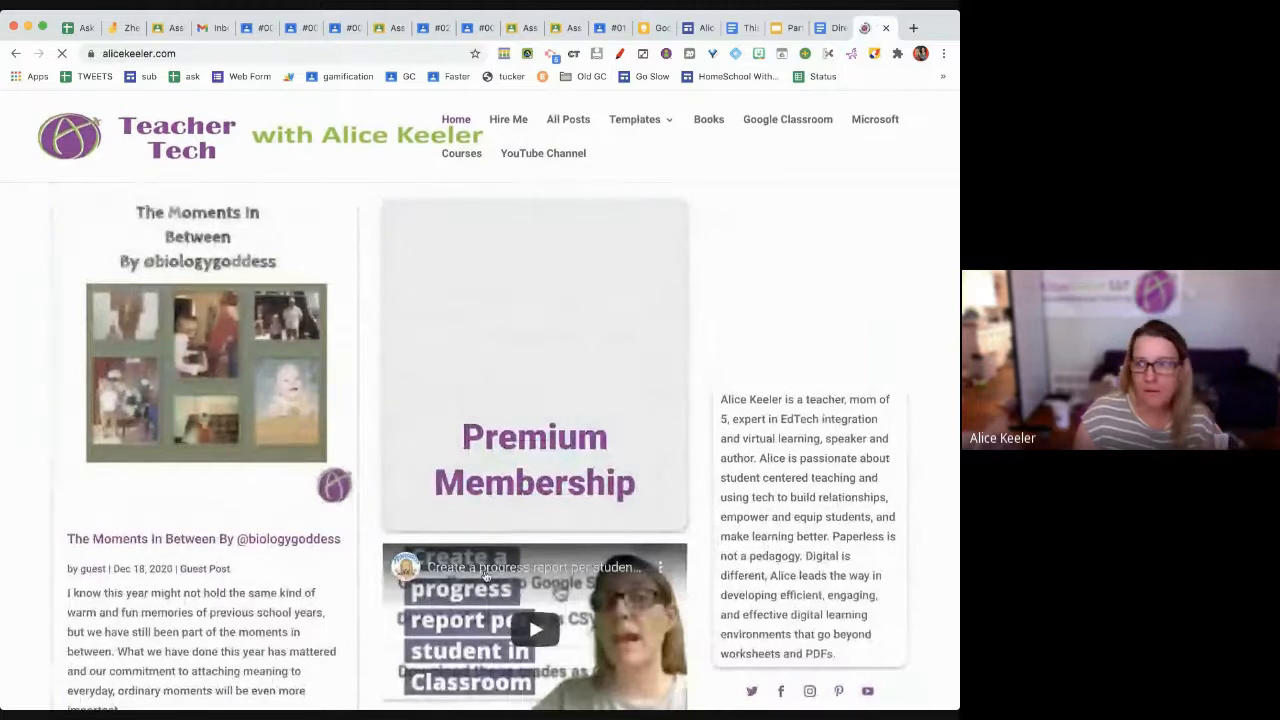
# - Scroll through the Teacher Tech homepage to select and copy all its content
pyautogui.scroll(-3)
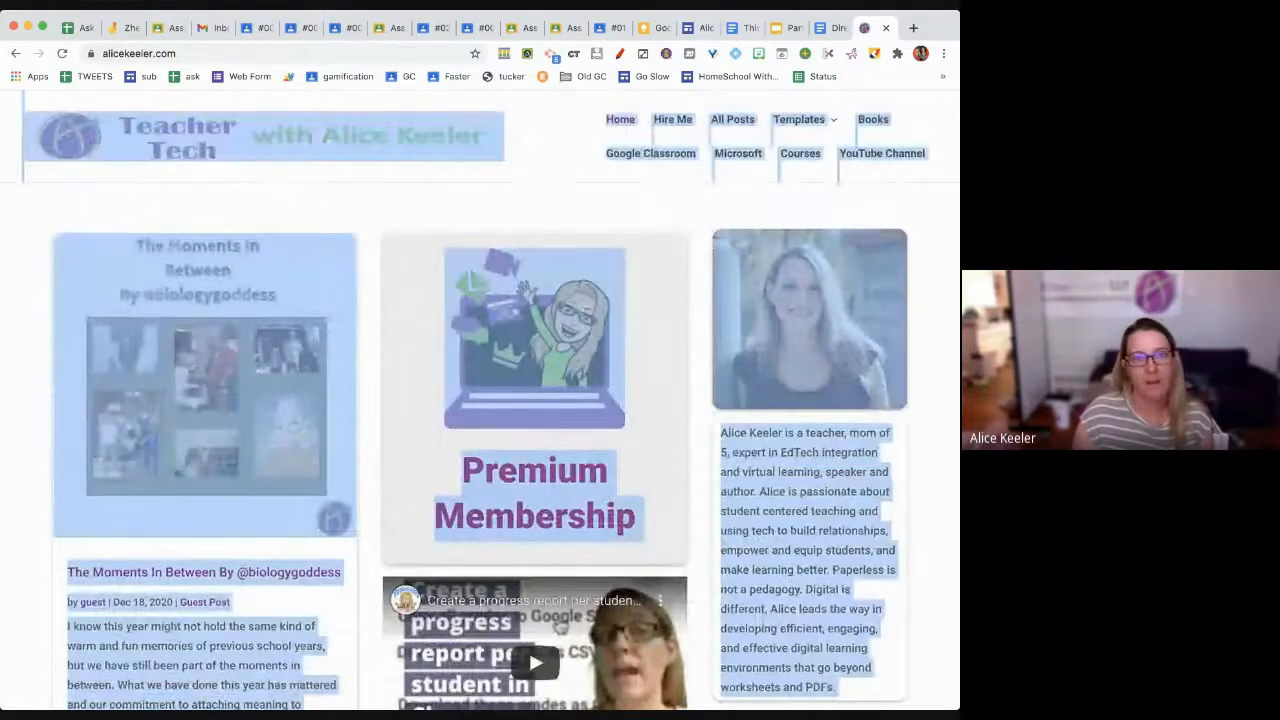
# - Paste the Teacher Tech homepage into the Directions document and scroll through the result
pyautogui.click(825, 27)
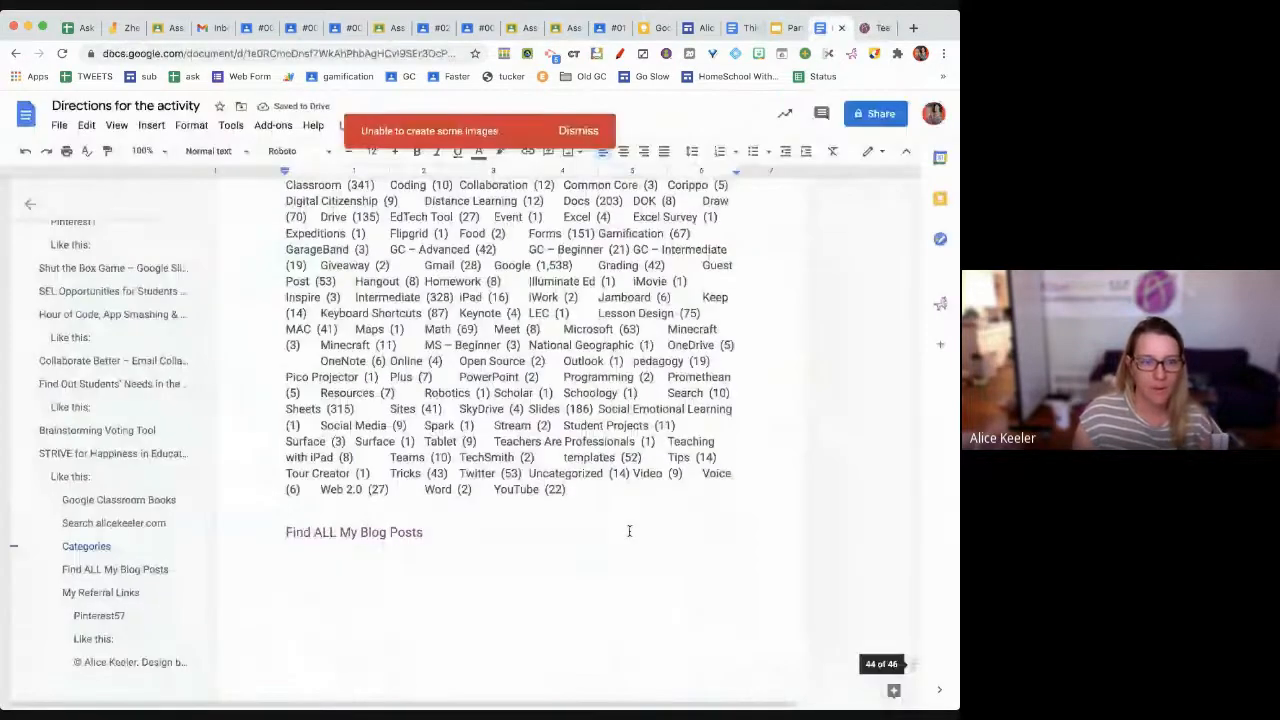
pyautogui.scroll(3)
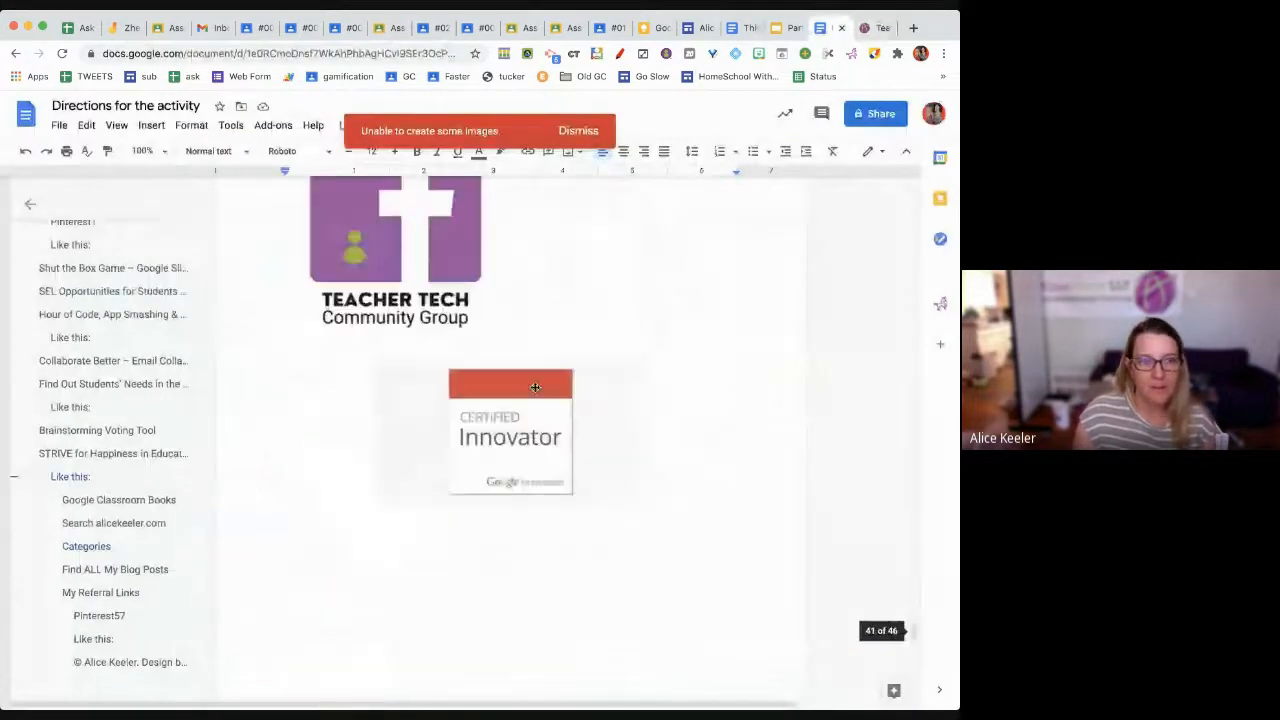
pyautogui.scroll(-3)
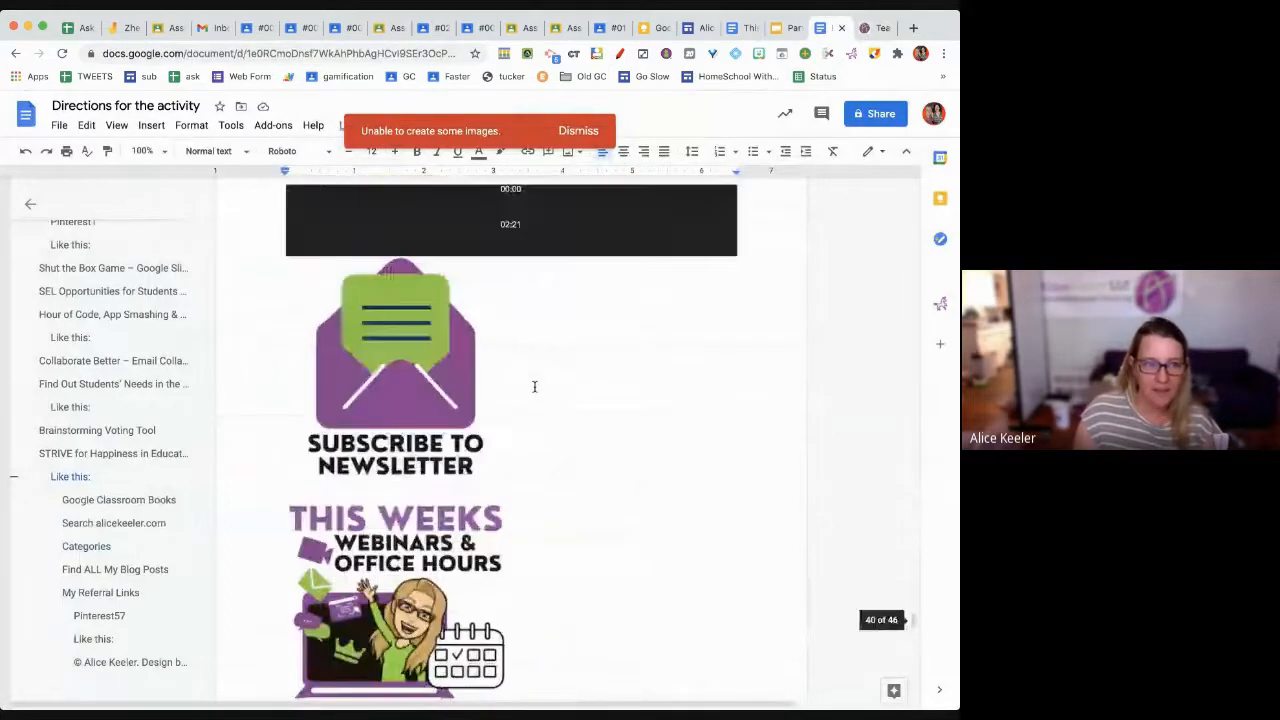
pyautogui.scroll(3)
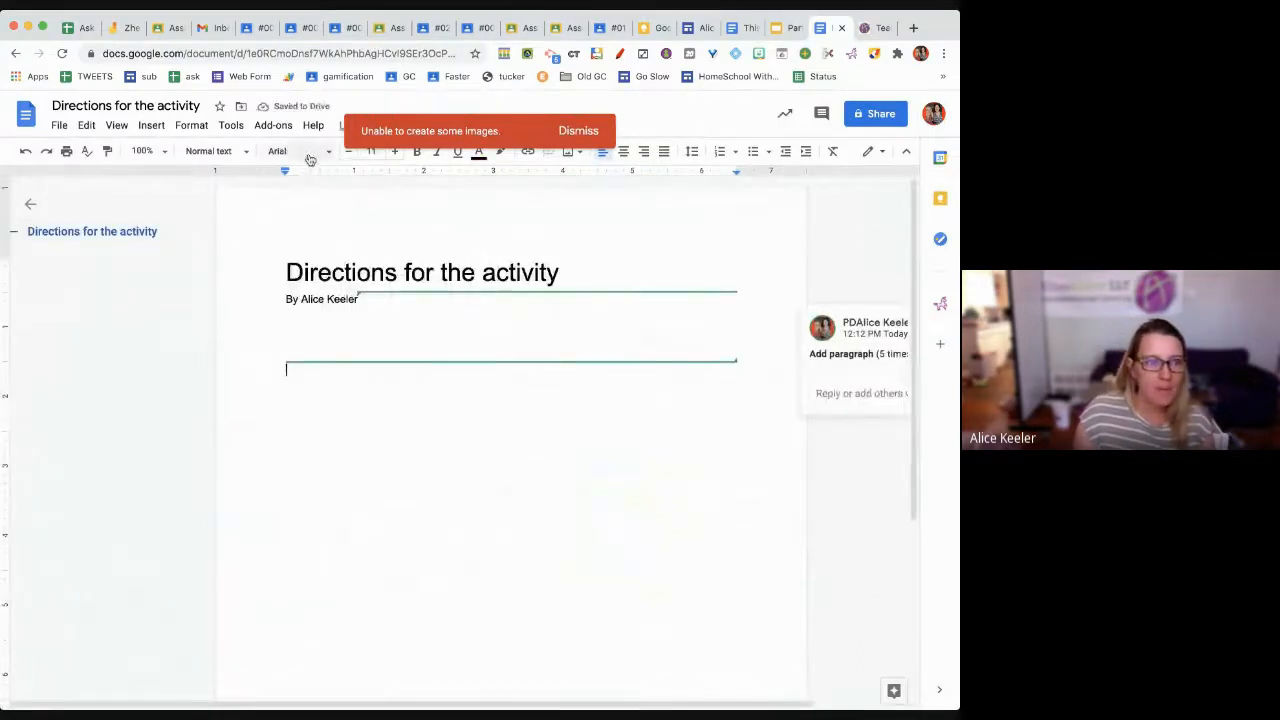
# - Start a pink, size-30 Sedgwick Ave Display line reading 'This is my document'
pyautogui.click(297, 151)
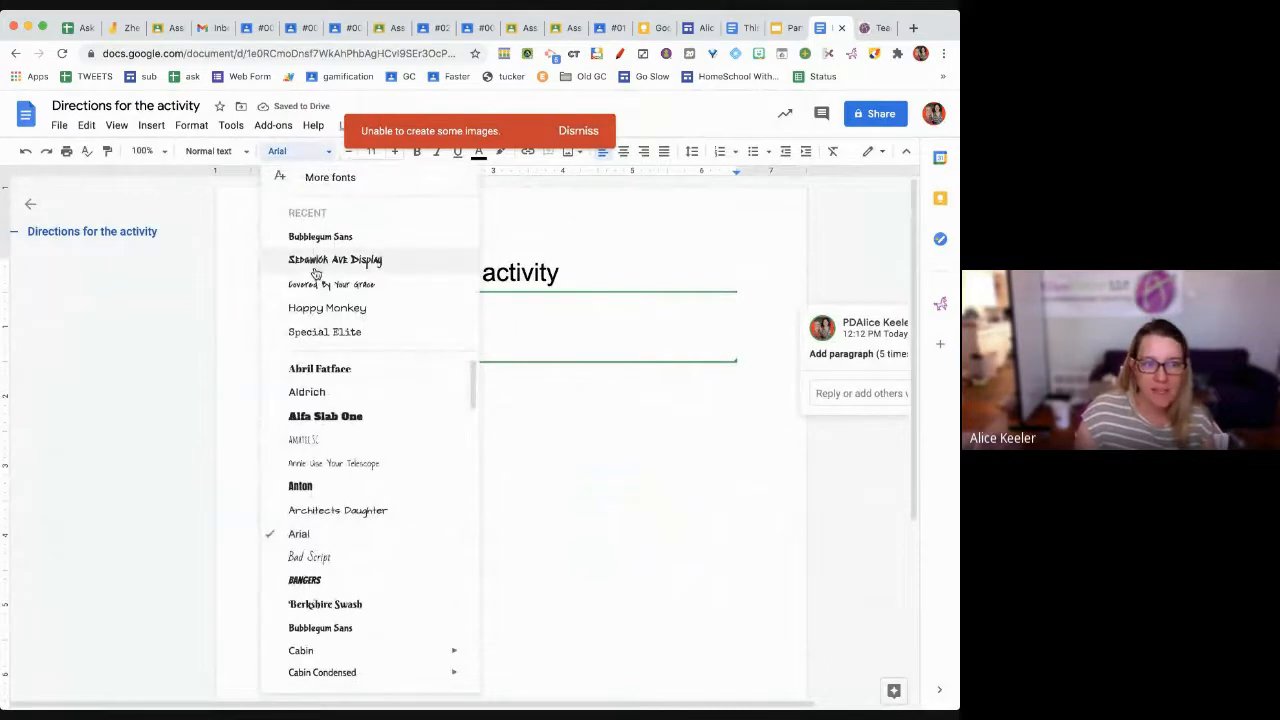
pyautogui.click(335, 259)
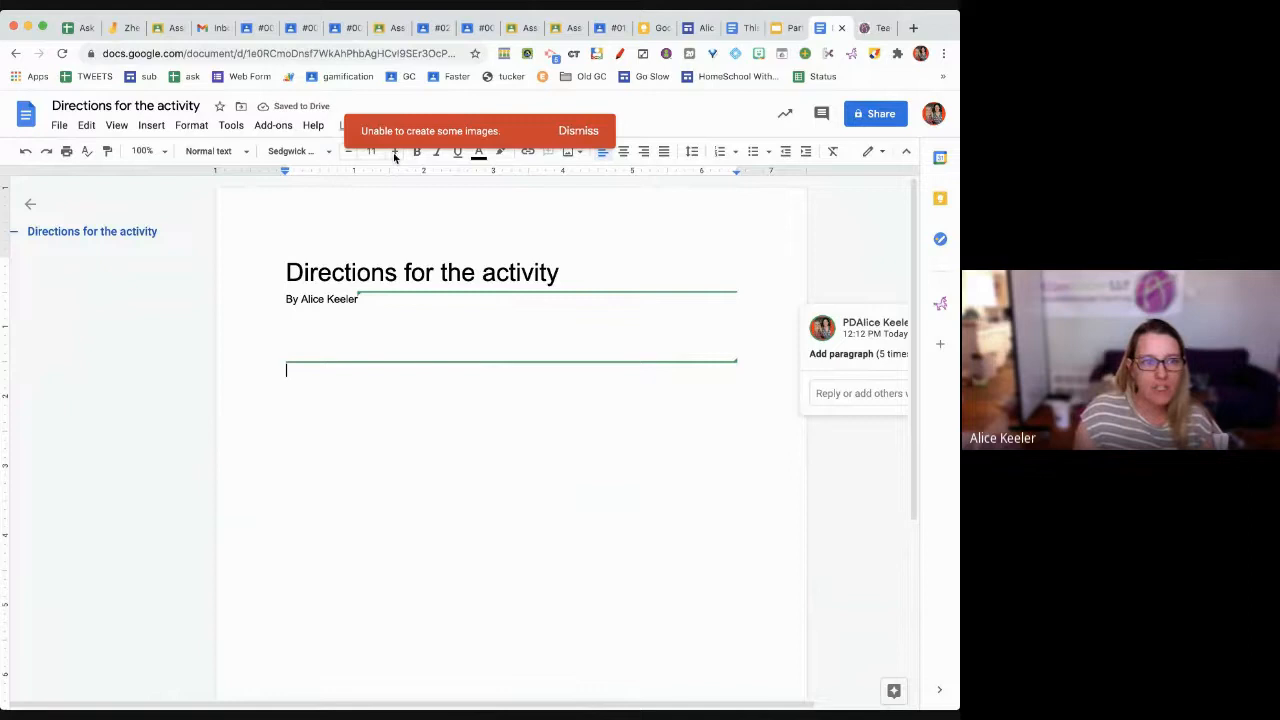
pyautogui.click(578, 131)
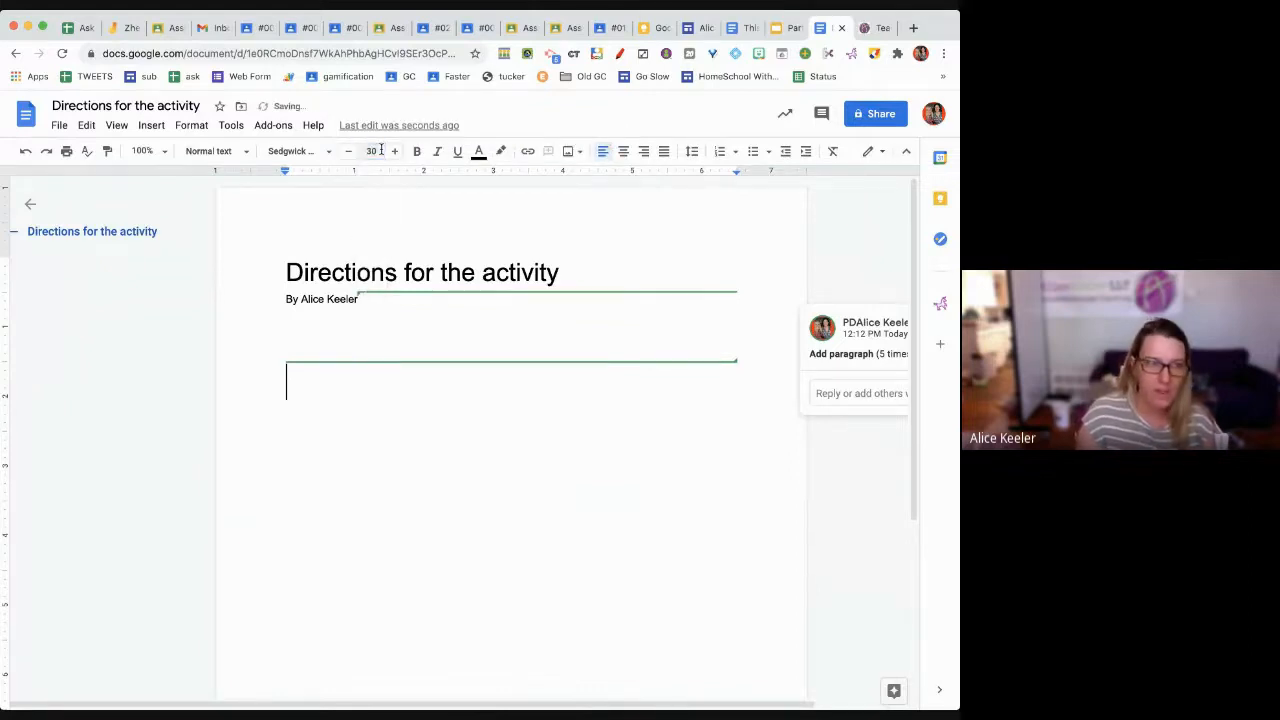
pyautogui.click(478, 151)
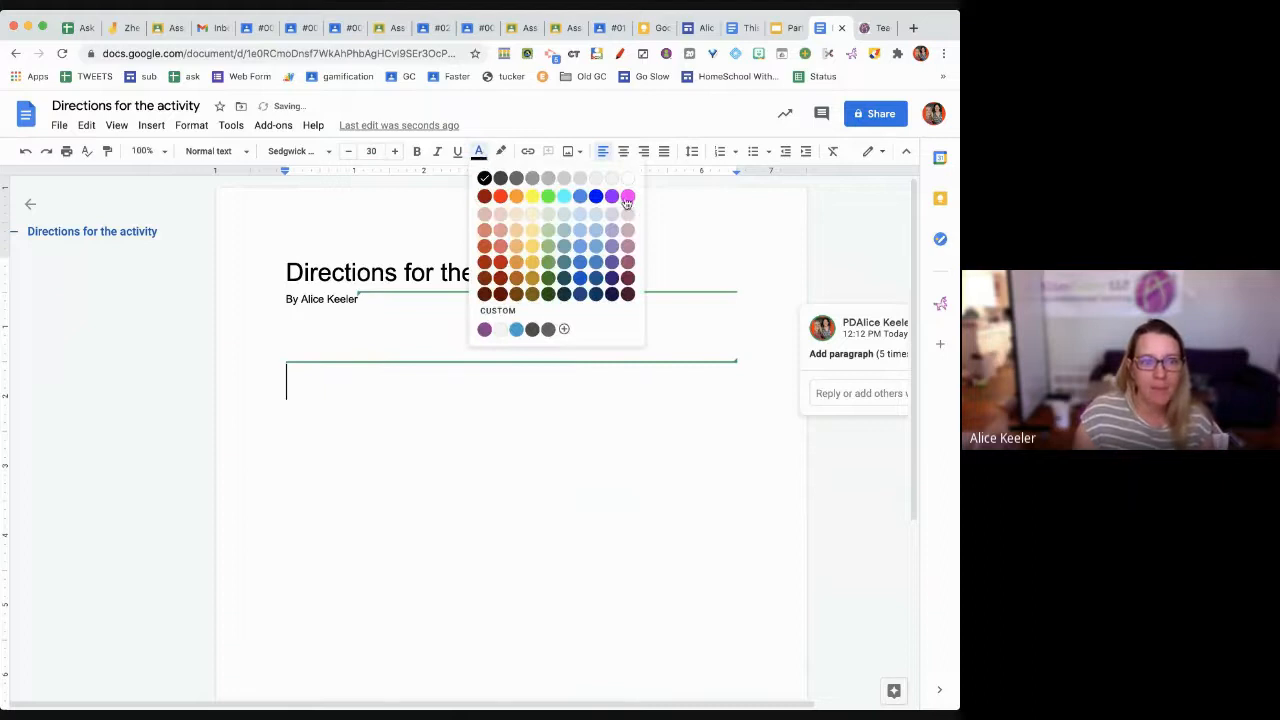
pyautogui.click(628, 196)
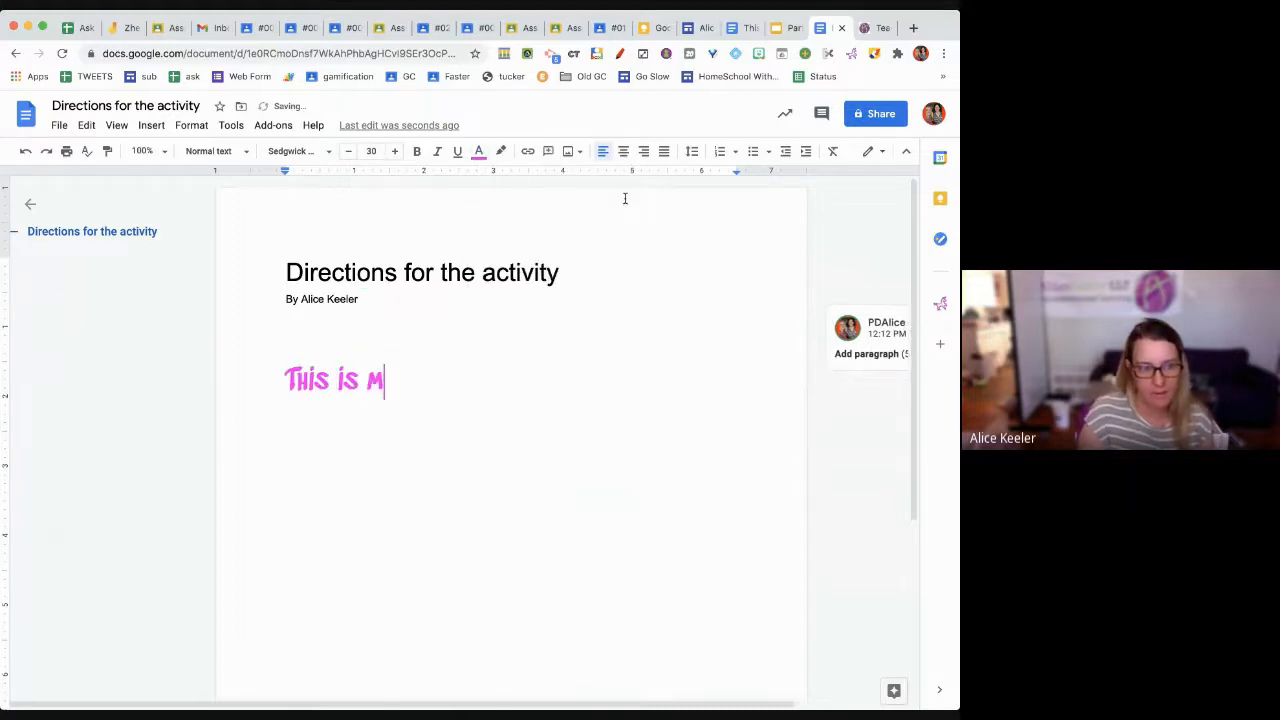
pyautogui.write('y document')
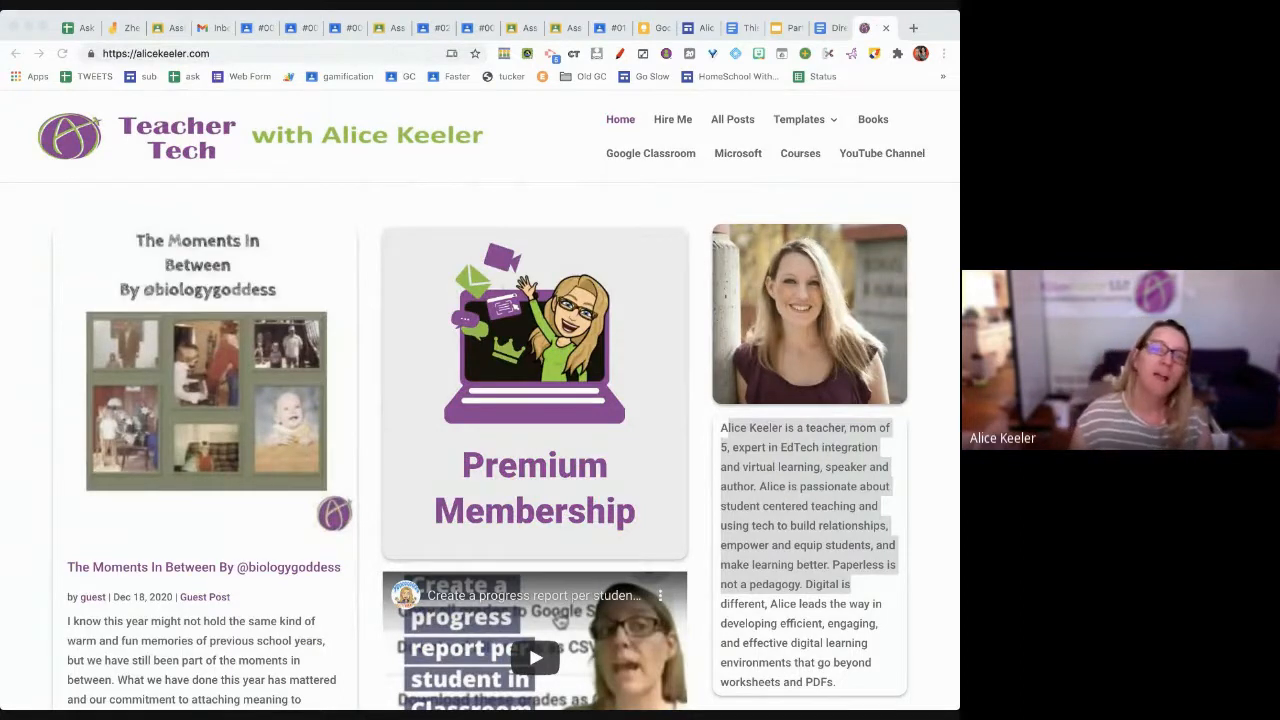
# - Paste the author bio unformatted below 'This is my document', then show the Autocomplete slide
pyautogui.click(820, 28)
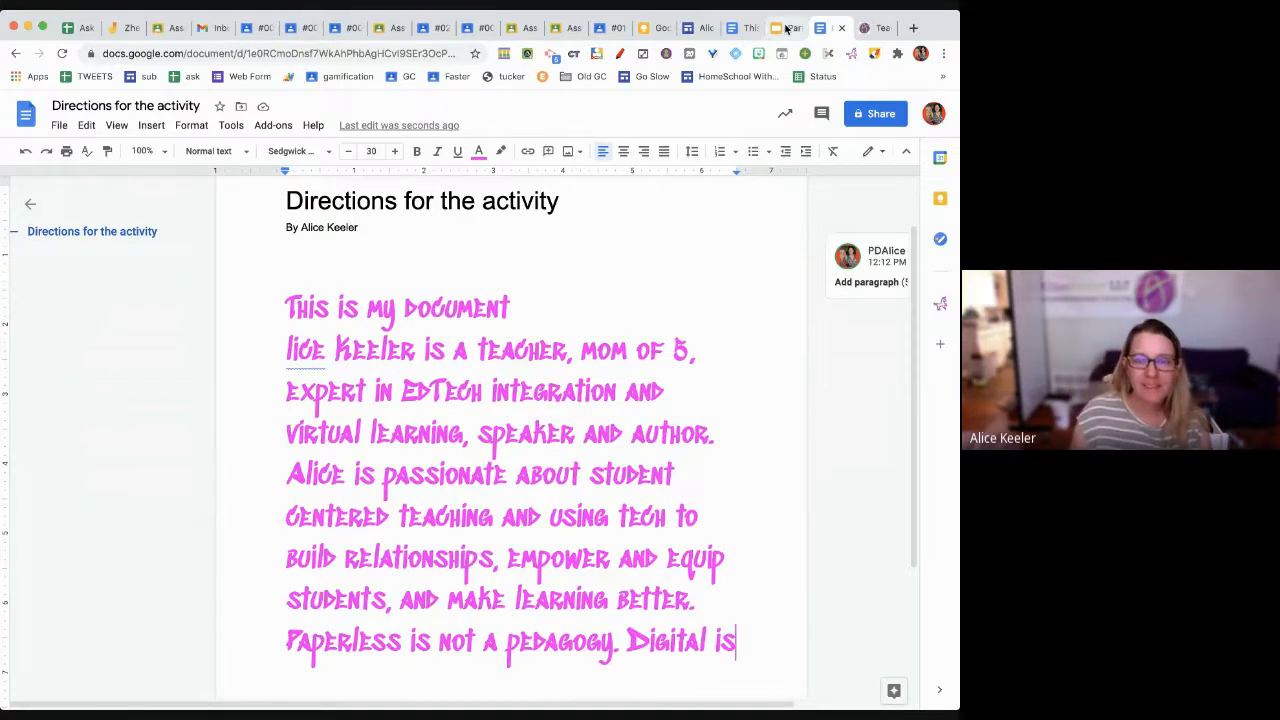
pyautogui.click(787, 28)
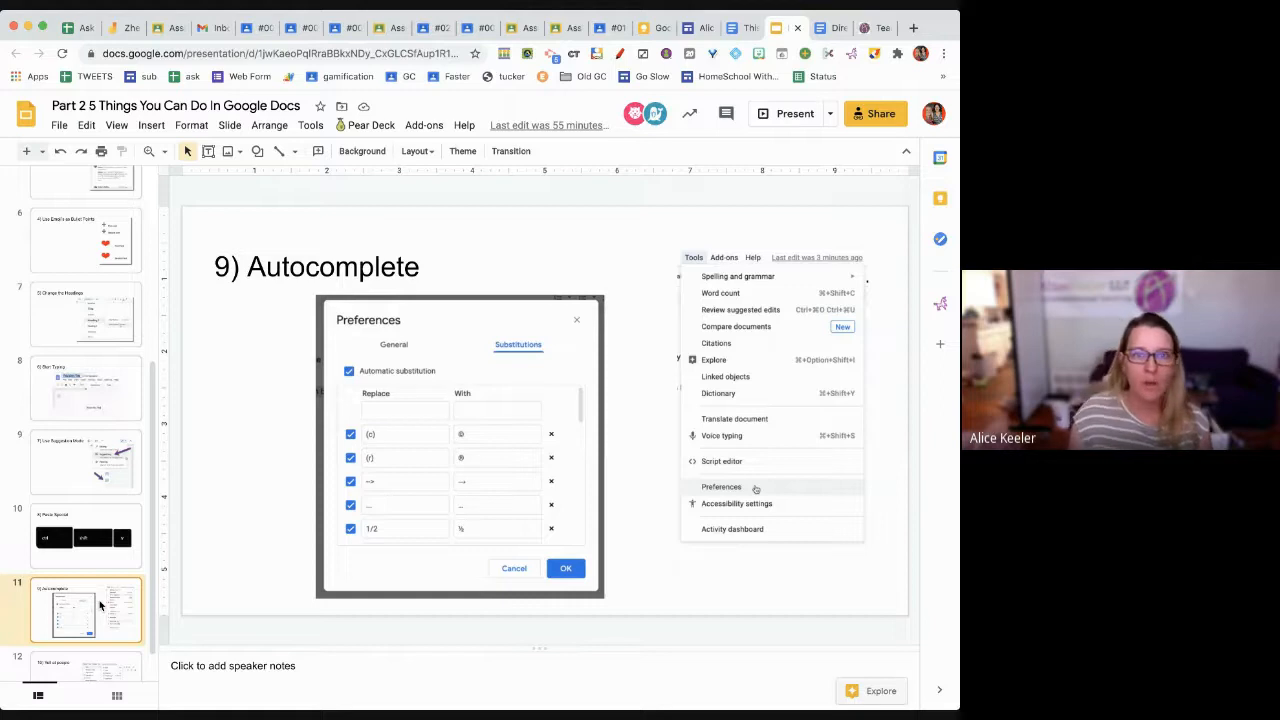
# - On page two, switch to Special Elite and type (c) and 1/2 for auto-converted © and ½
pyautogui.click(820, 27)
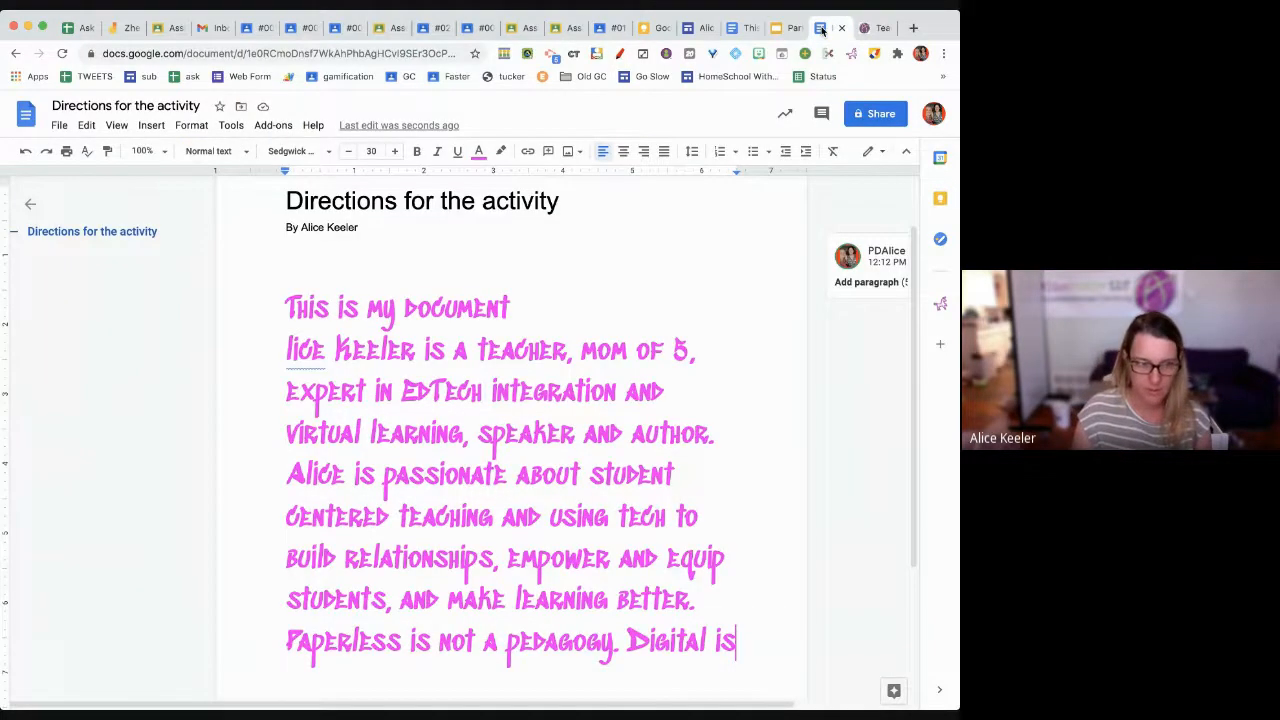
pyautogui.scroll(-3)
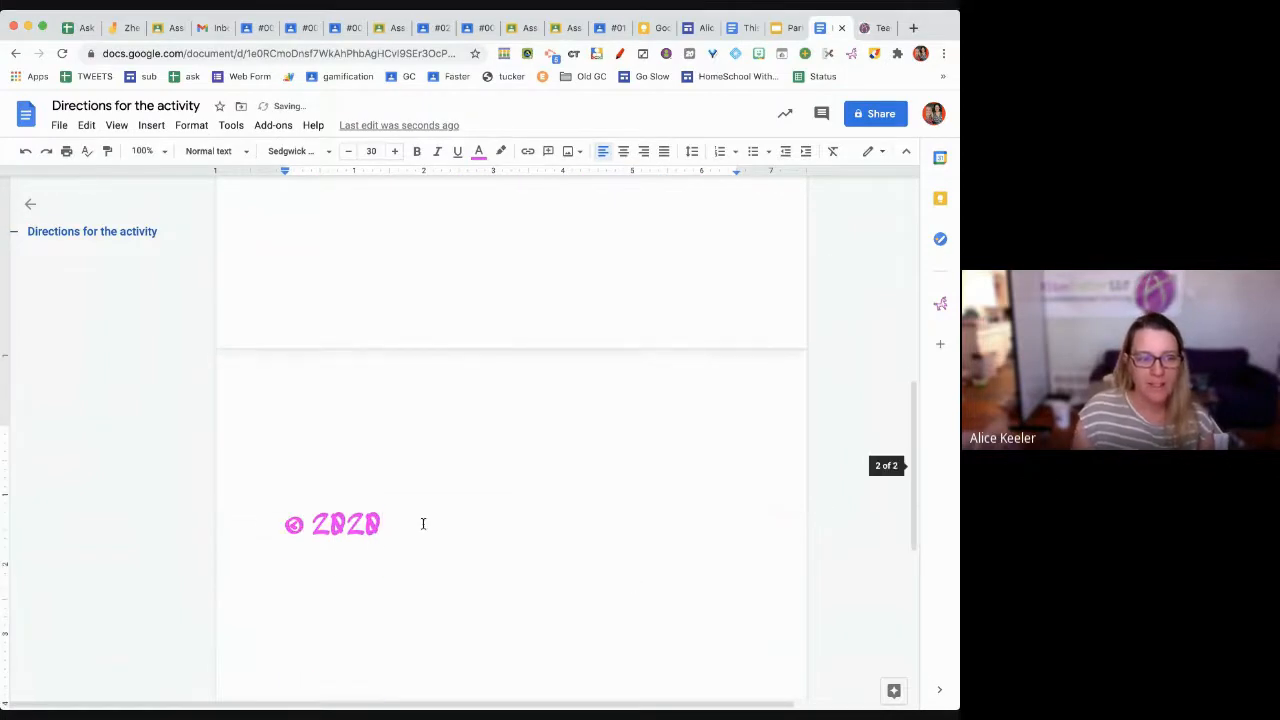
pyautogui.click(297, 151)
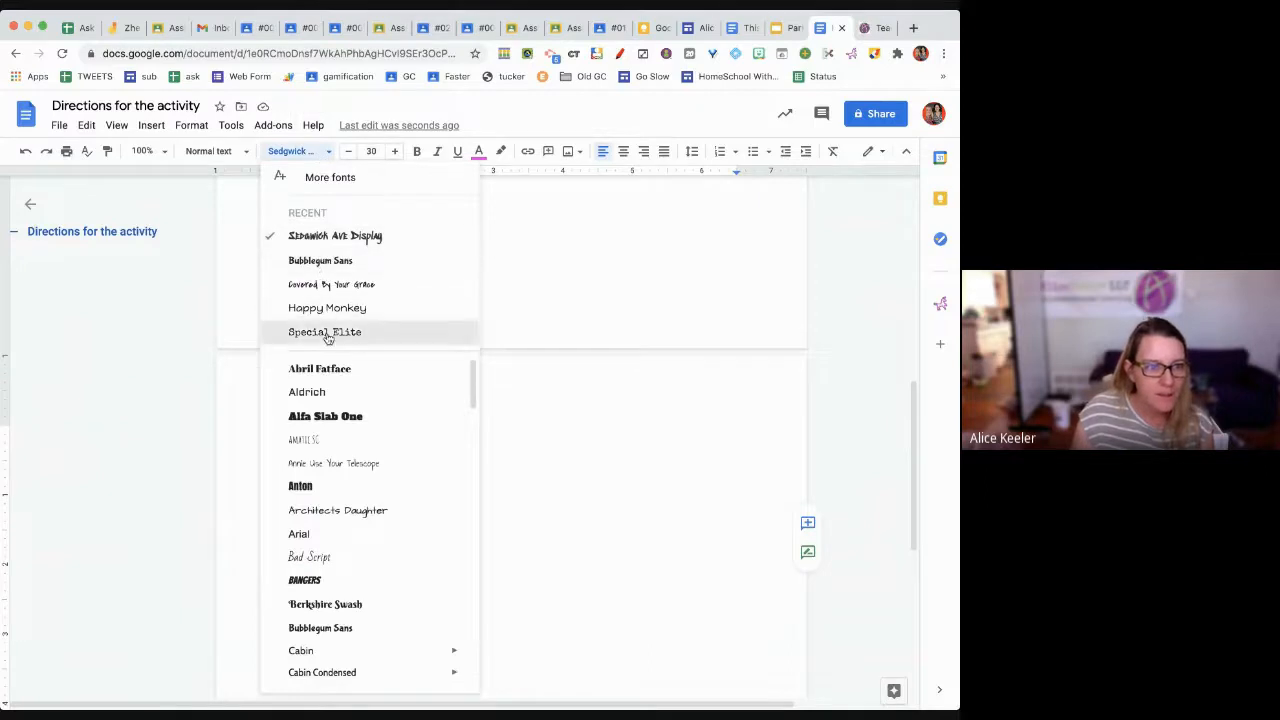
pyautogui.click(324, 331)
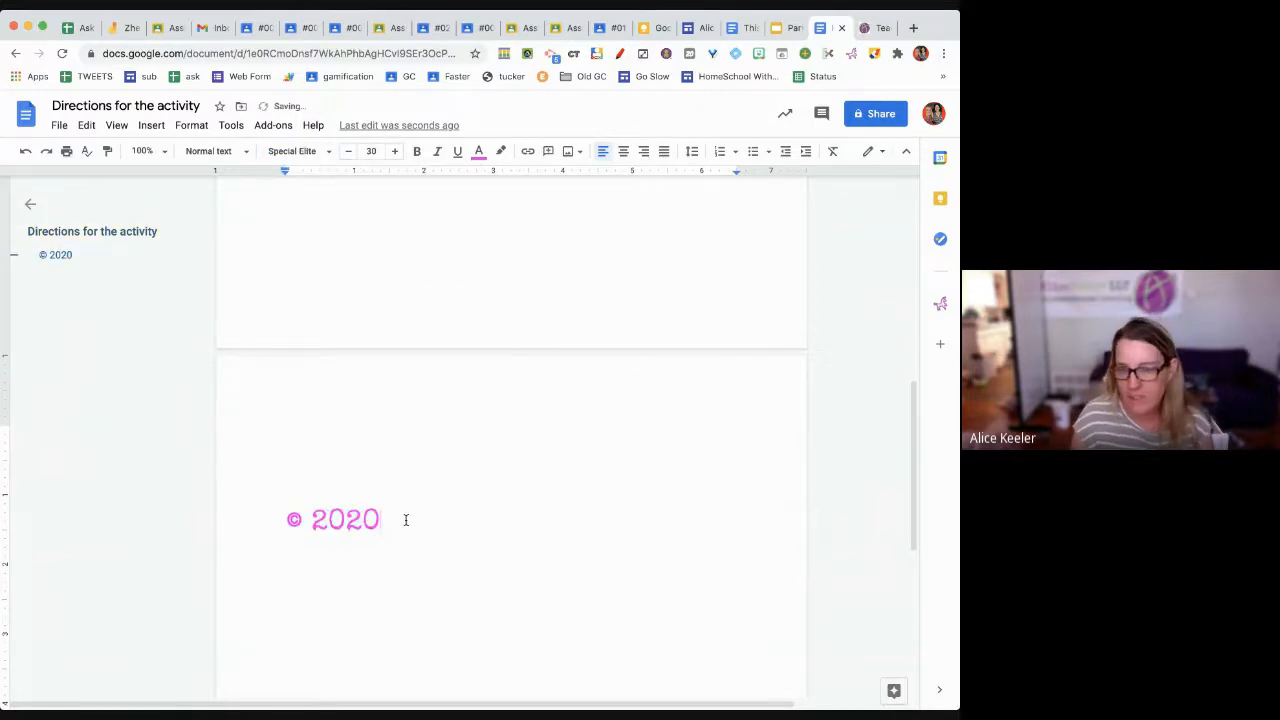
pyautogui.write('(c')
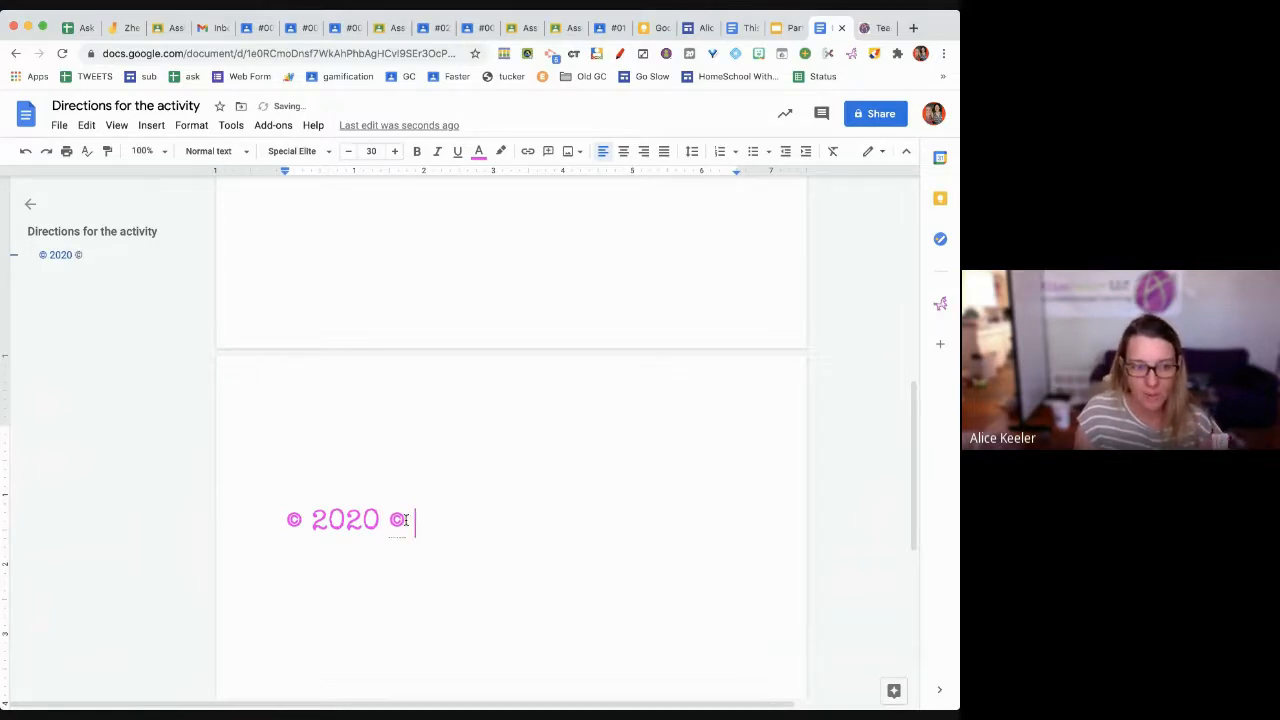
pyautogui.write('1/2')
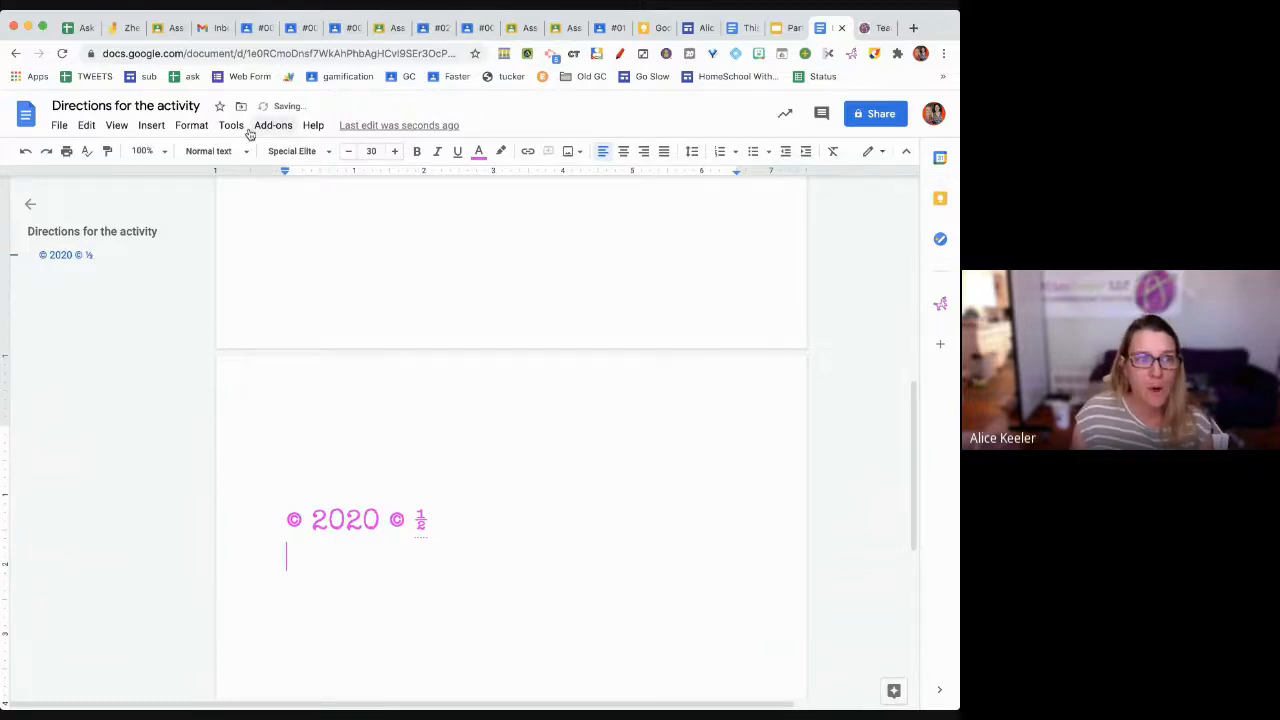
# - Add a substitution replacing 'vb' with 'You need to use a proper noun and punctuation'
pyautogui.click(231, 125)
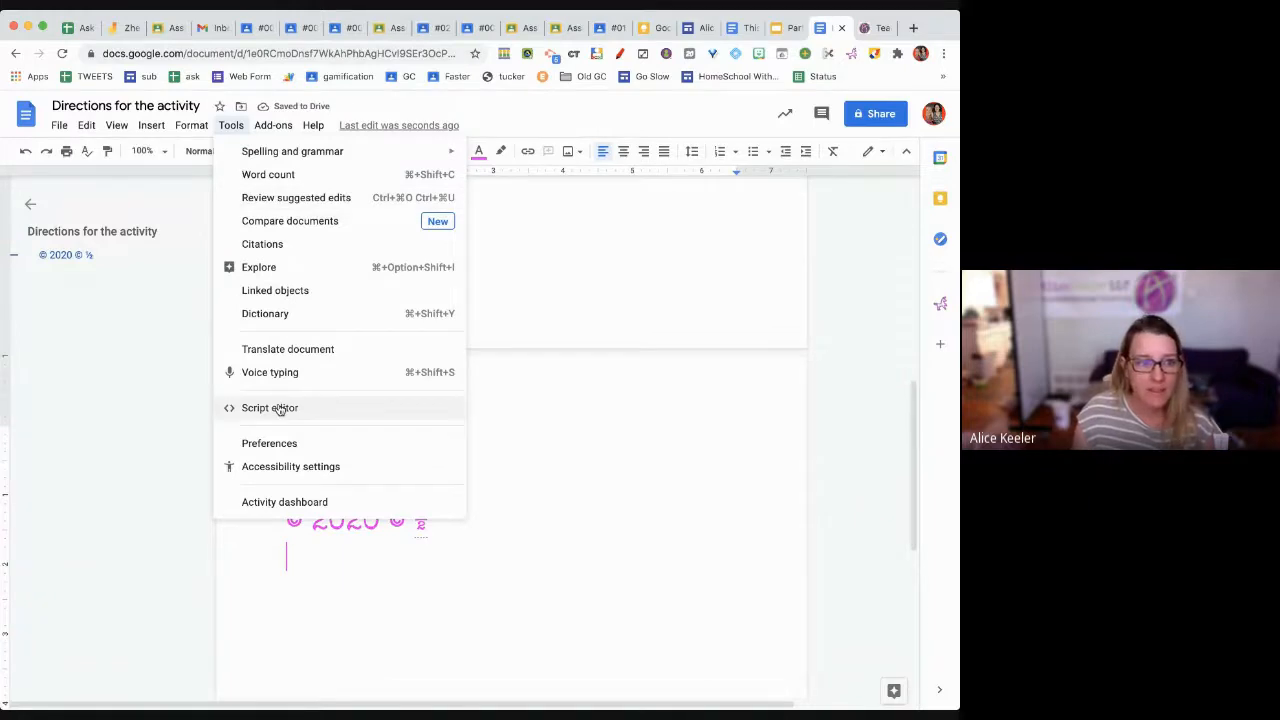
pyautogui.click(269, 443)
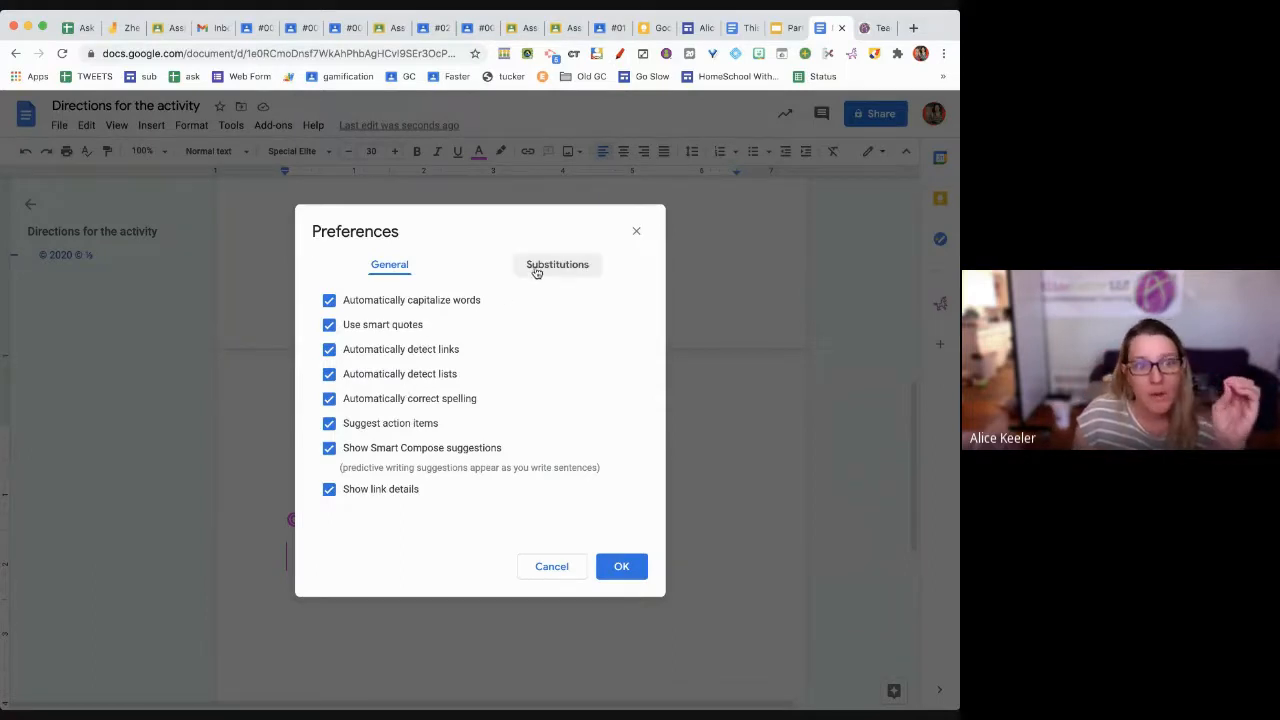
pyautogui.click(557, 264)
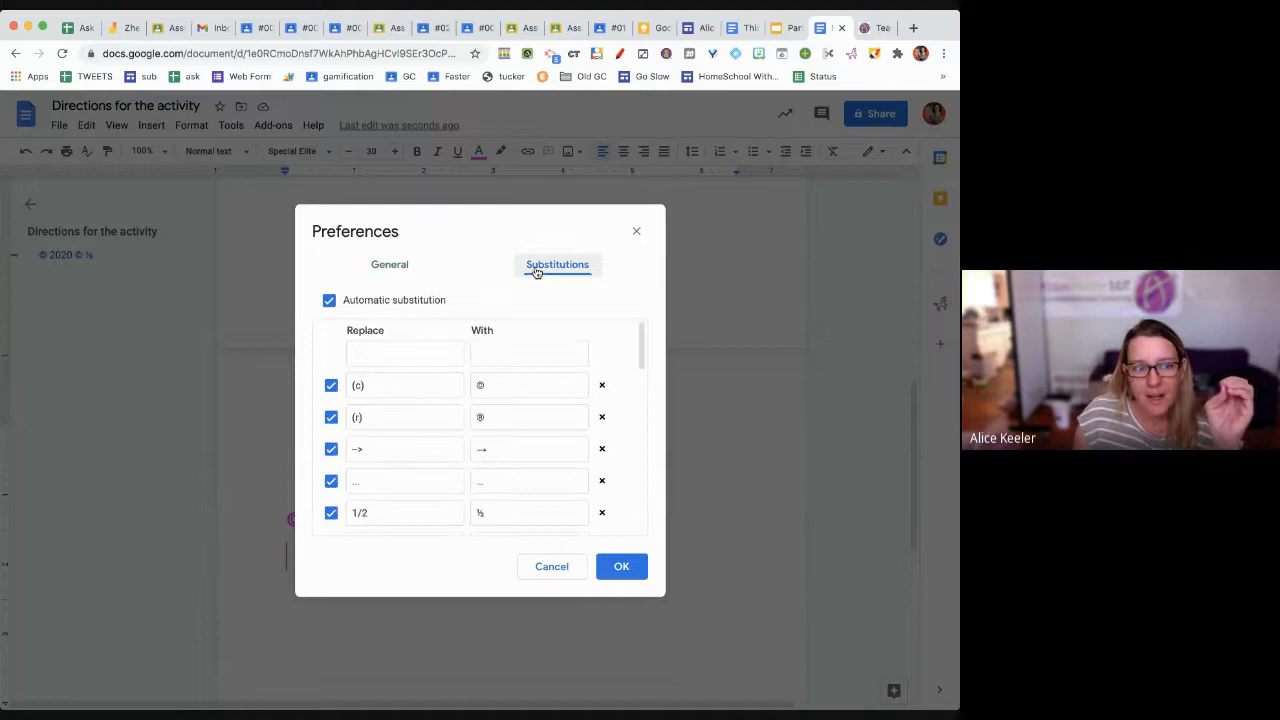
pyautogui.click(404, 353)
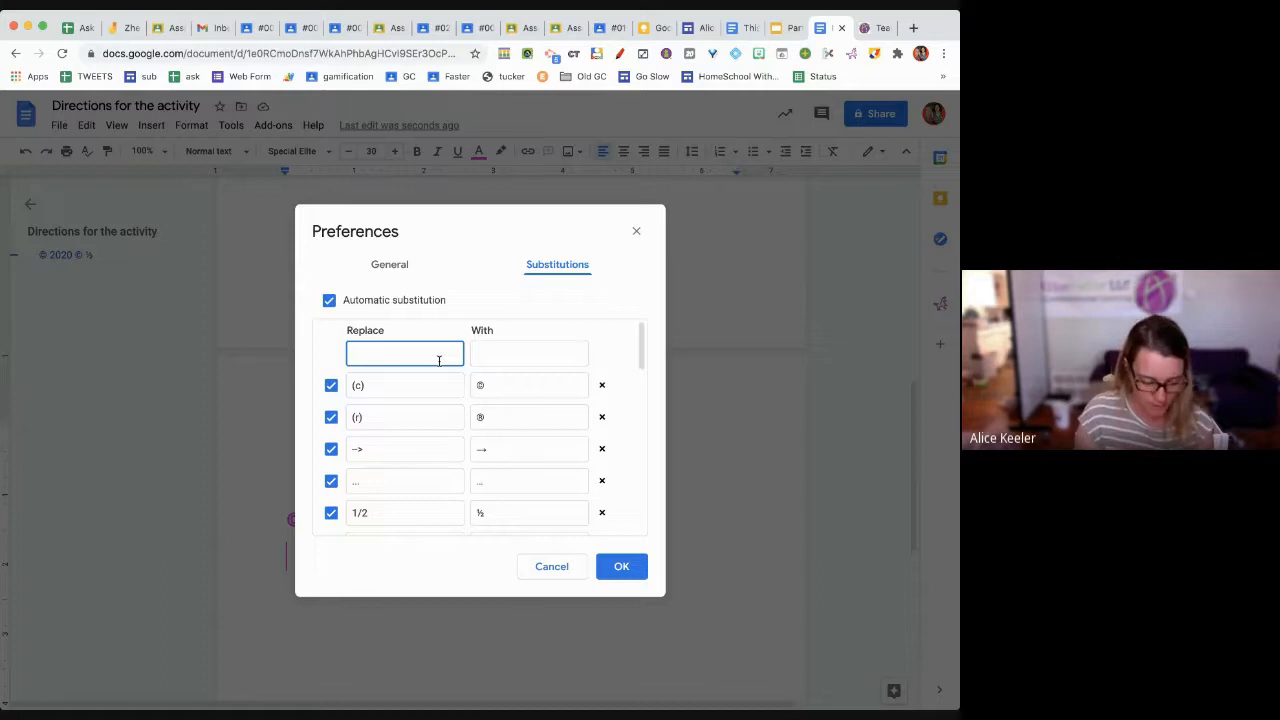
pyautogui.write('vb')
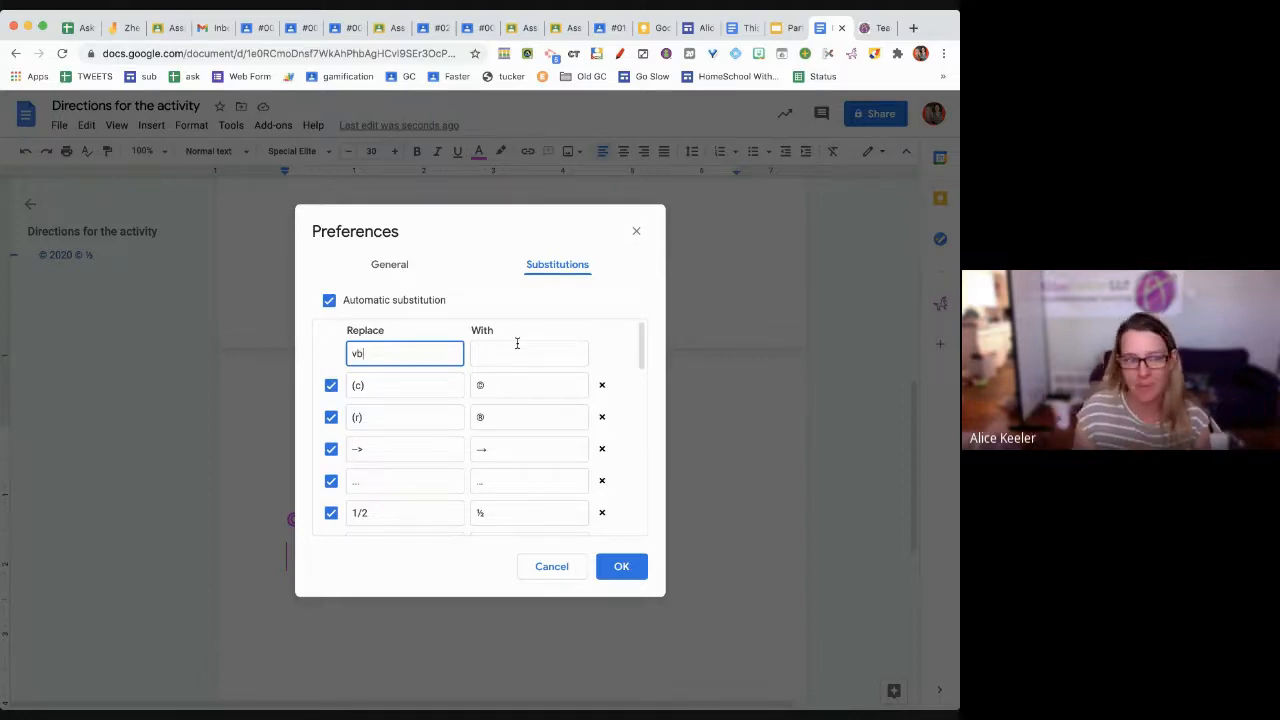
pyautogui.write('You nee')
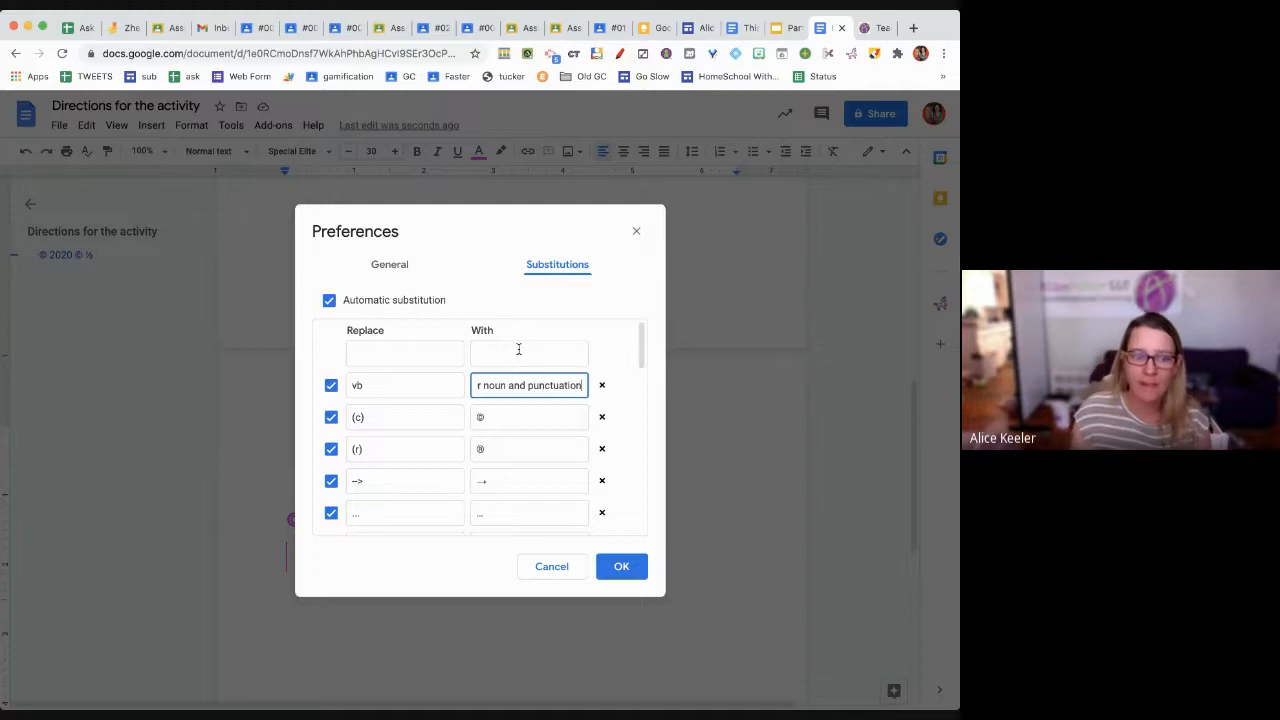
pyautogui.click(621, 566)
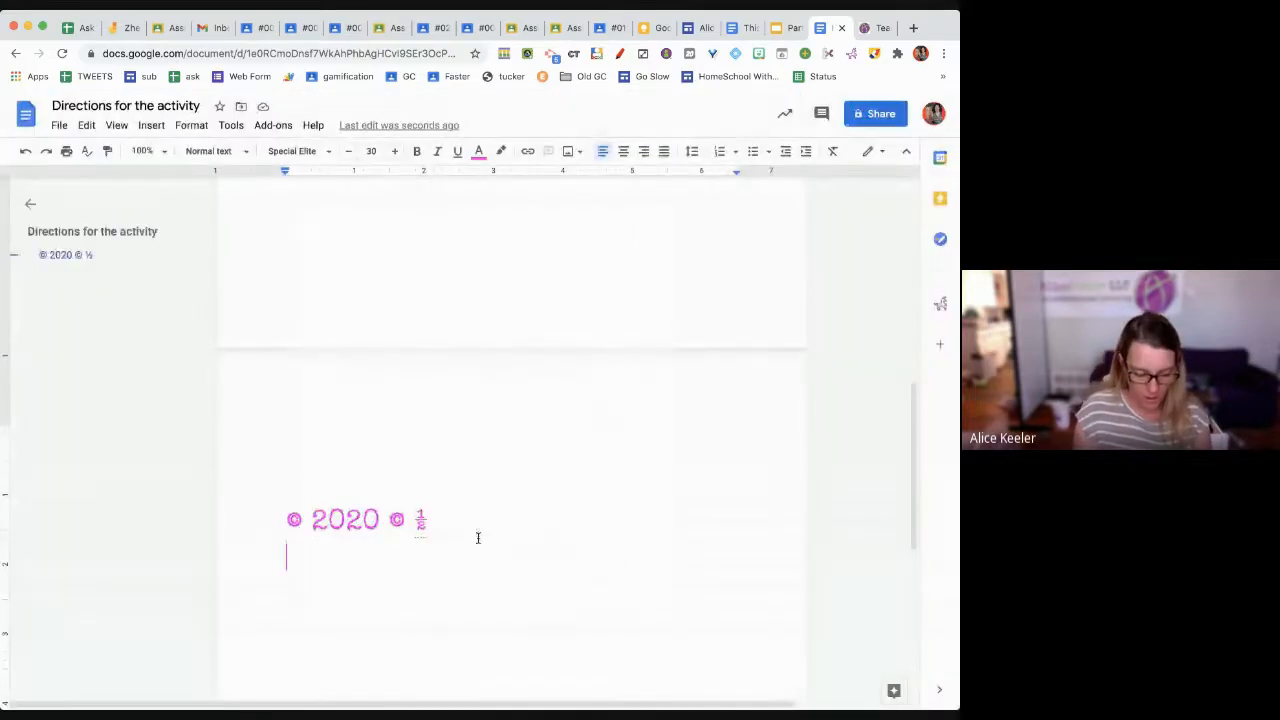
# - Type 'you need to use a proper noun and punctuation' into the document
pyautogui.write('you need to use a proper noun and punctuation')
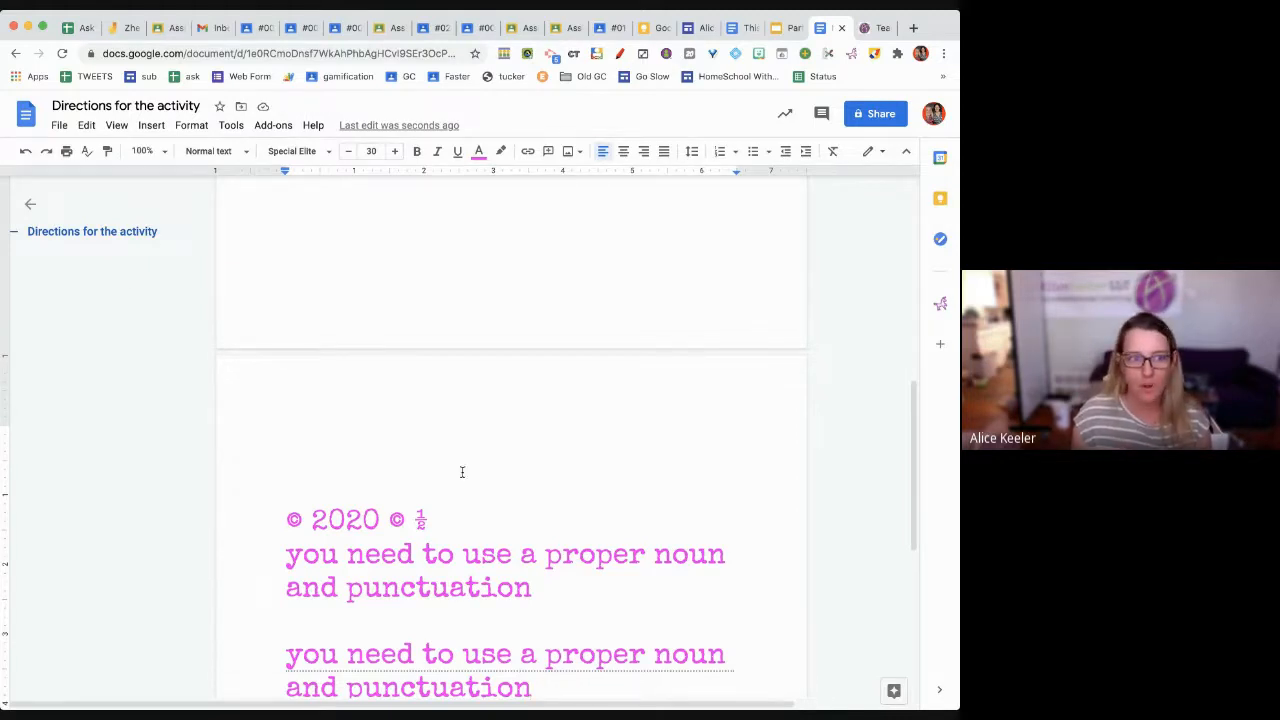
pyautogui.click(231, 125)
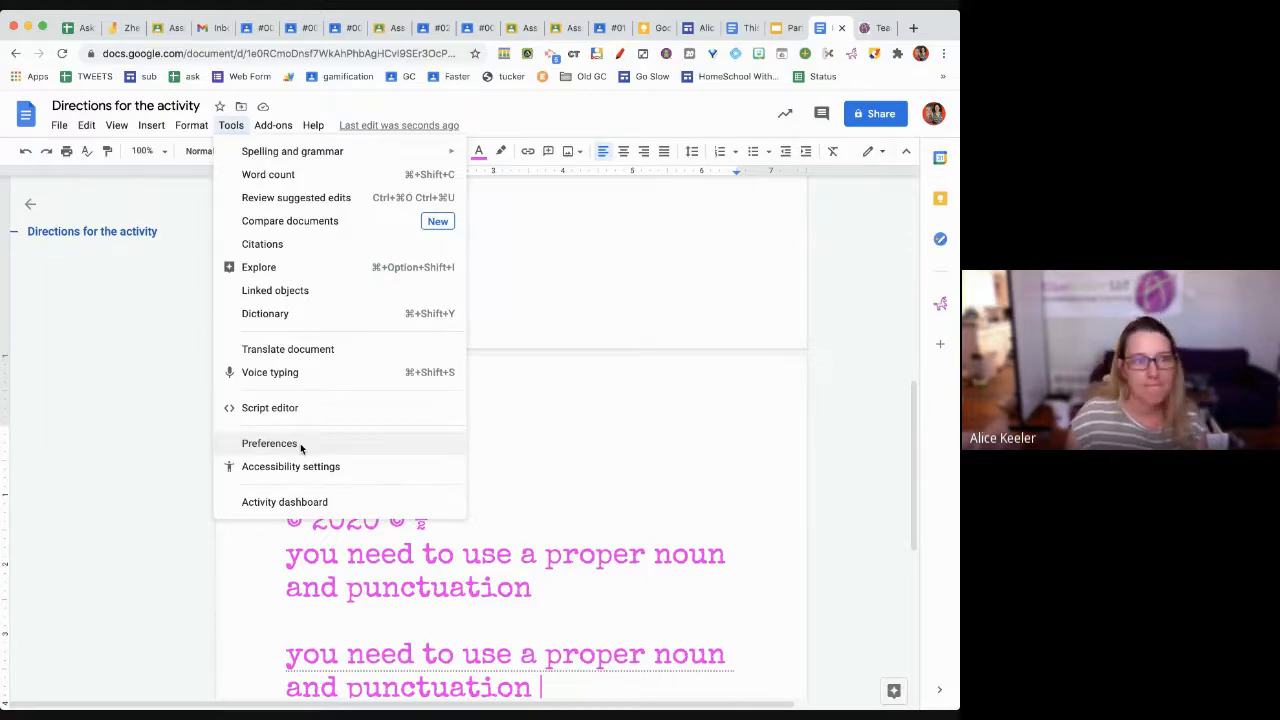
pyautogui.click(269, 443)
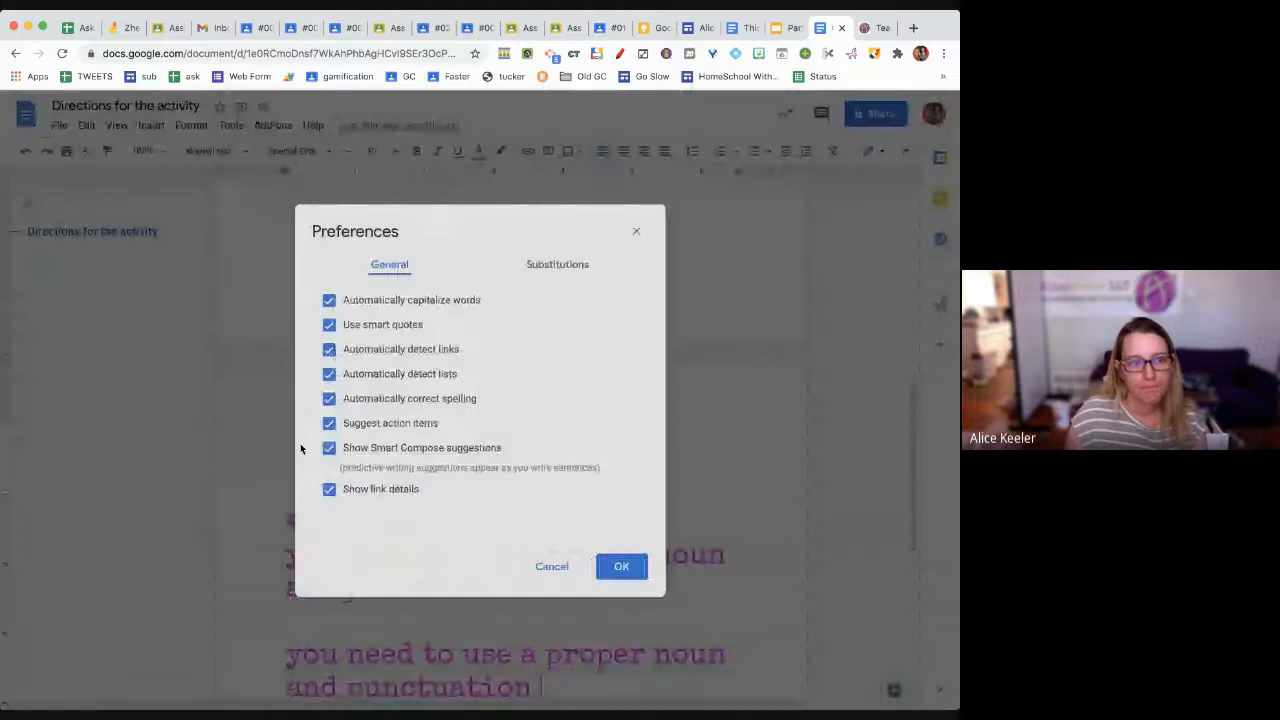
pyautogui.click(557, 264)
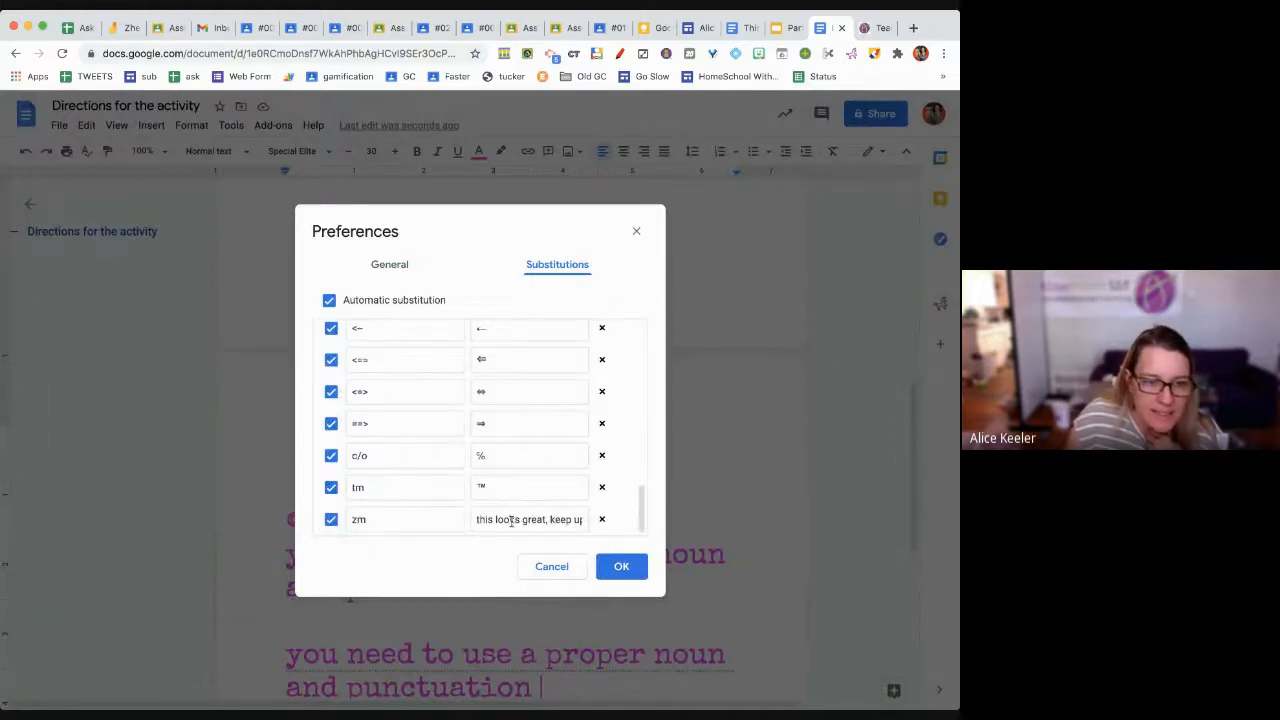
pyautogui.click(621, 566)
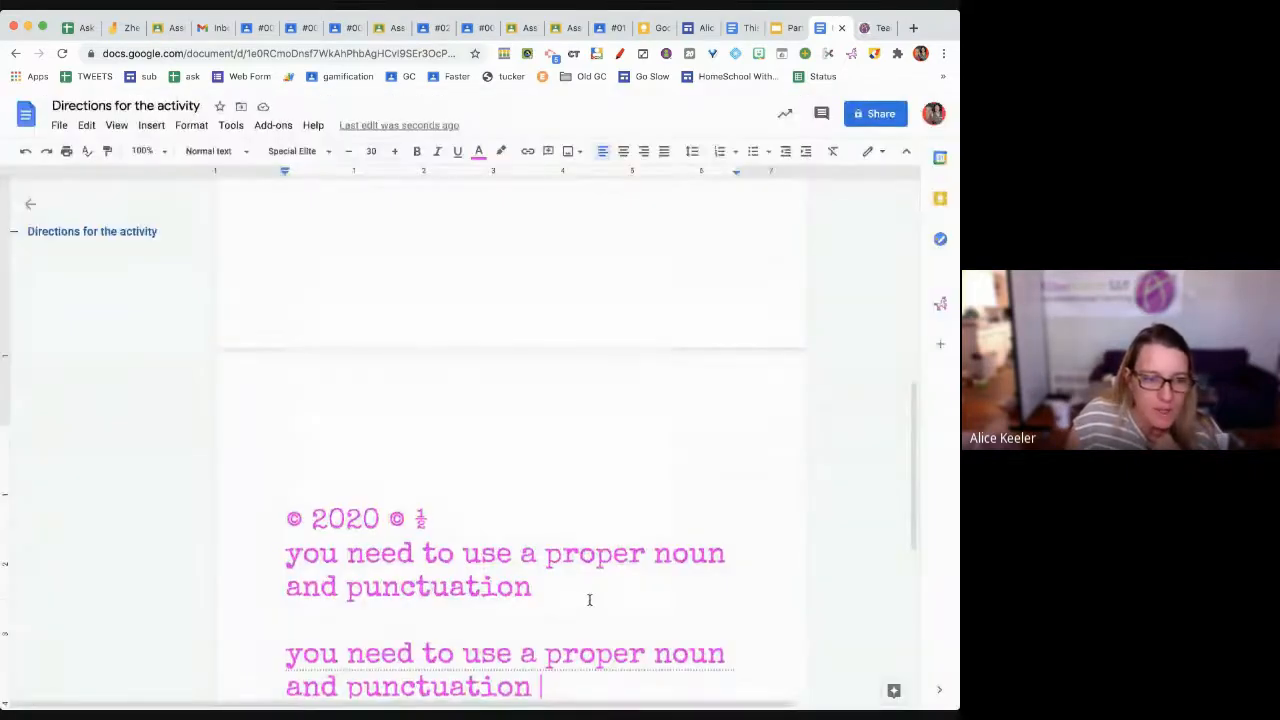
# - Expand zm into 'this looks great, keep up the good work' and add 'Control alt shift h' below
pyautogui.write('zm')
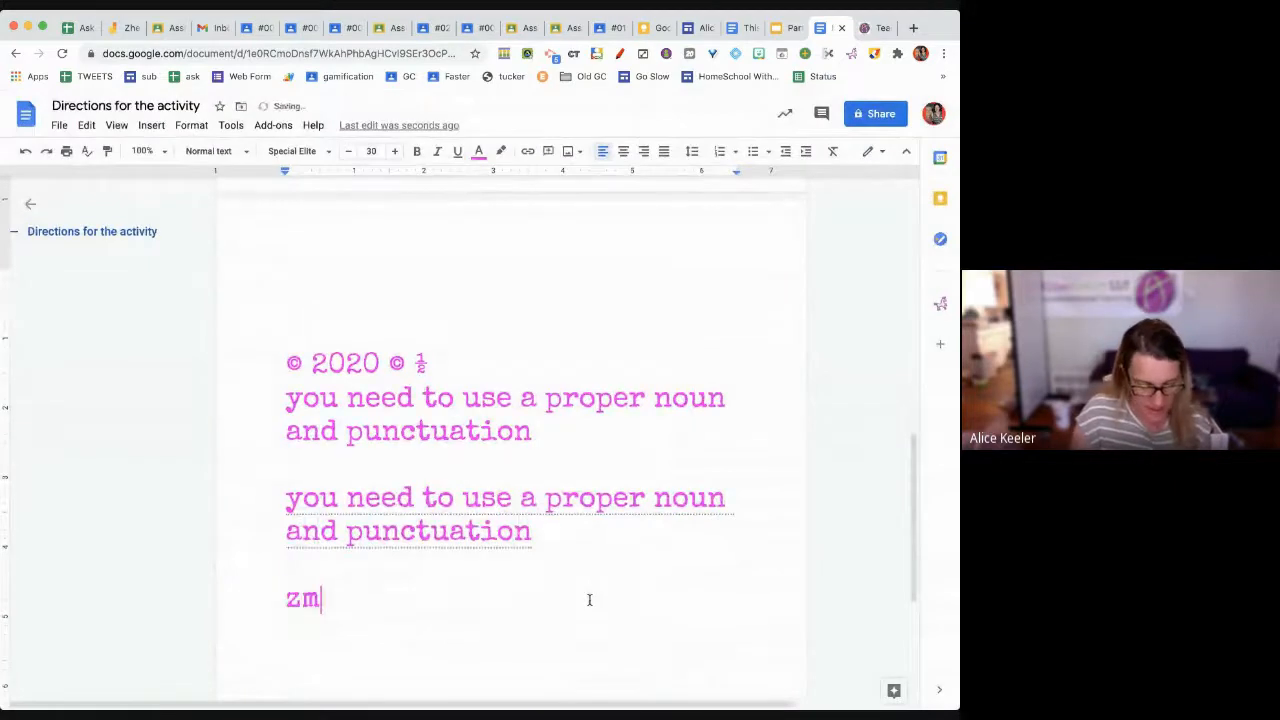
pyautogui.write('this looks great, keep up the good work')
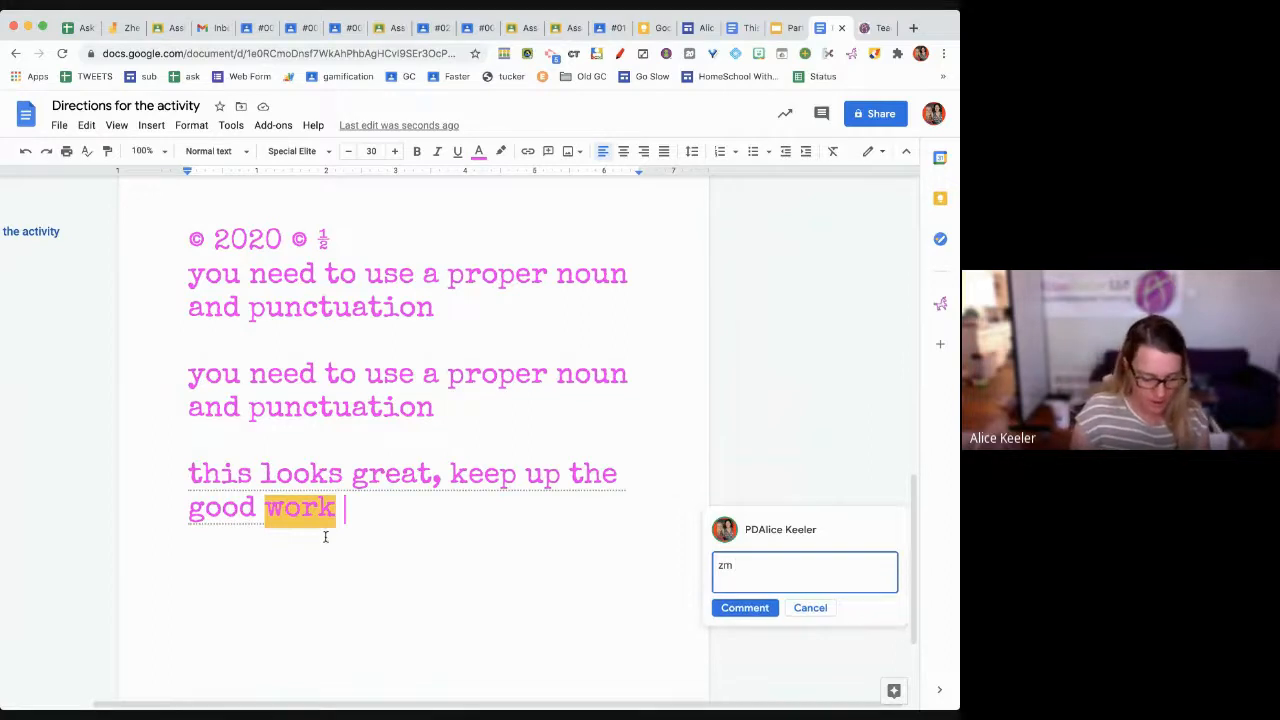
pyautogui.write('cont')
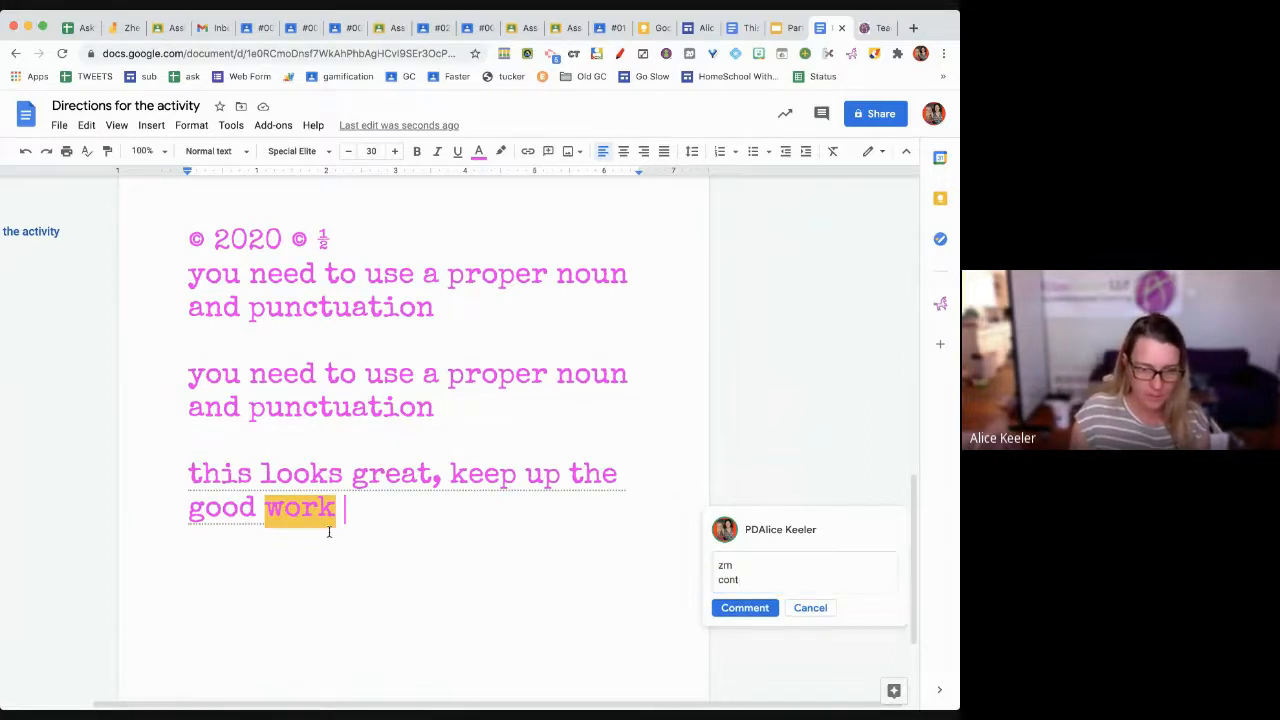
pyautogui.scroll(-3)
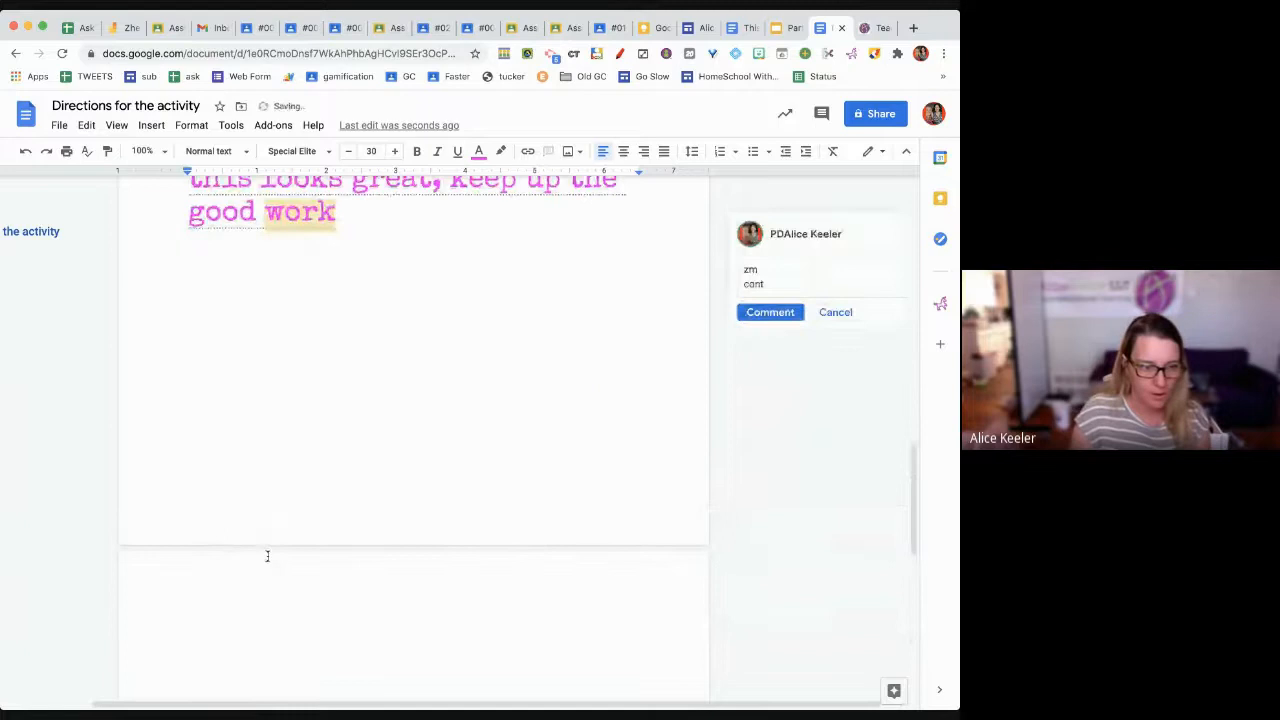
pyautogui.write('Control')
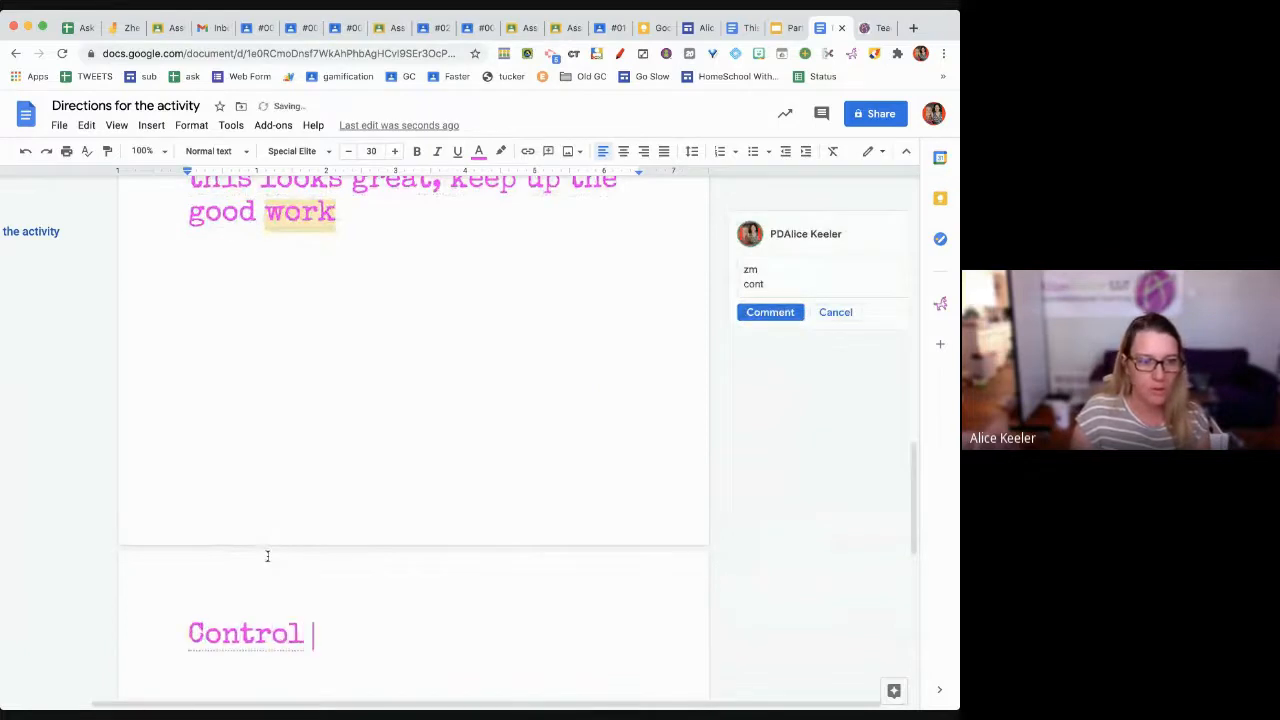
pyautogui.write('alt shift h')
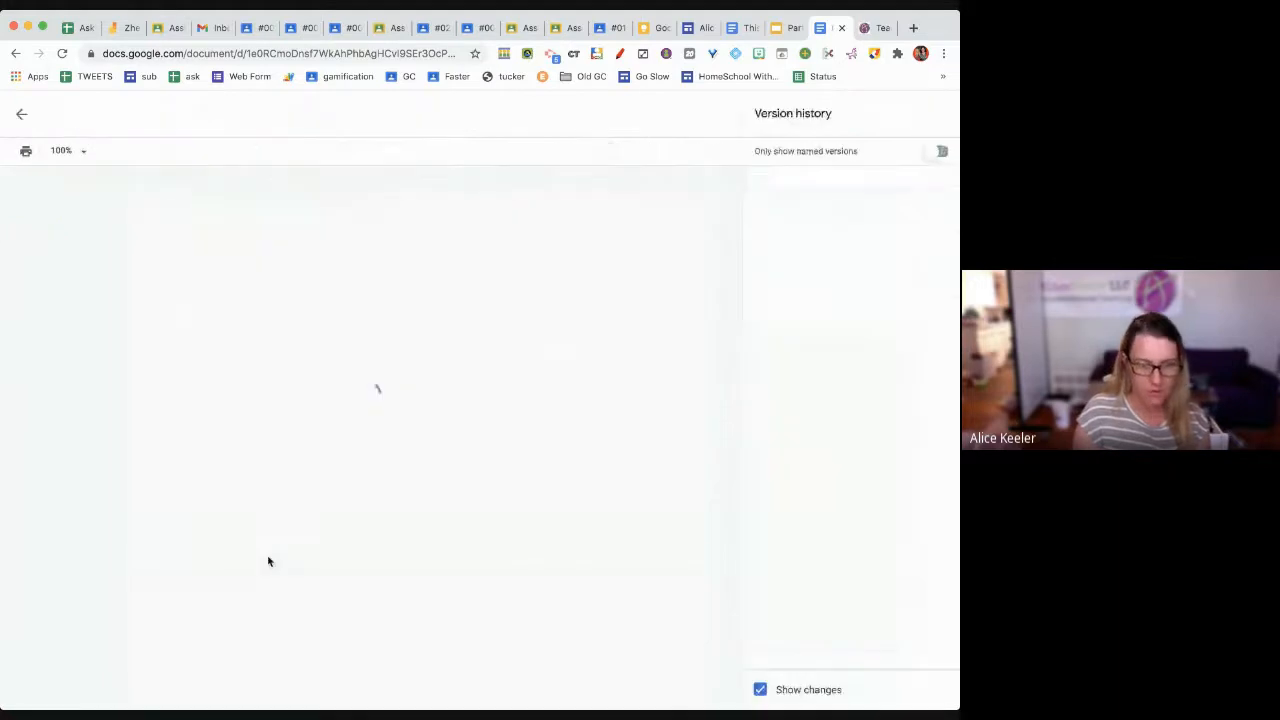
pyautogui.click(823, 207)
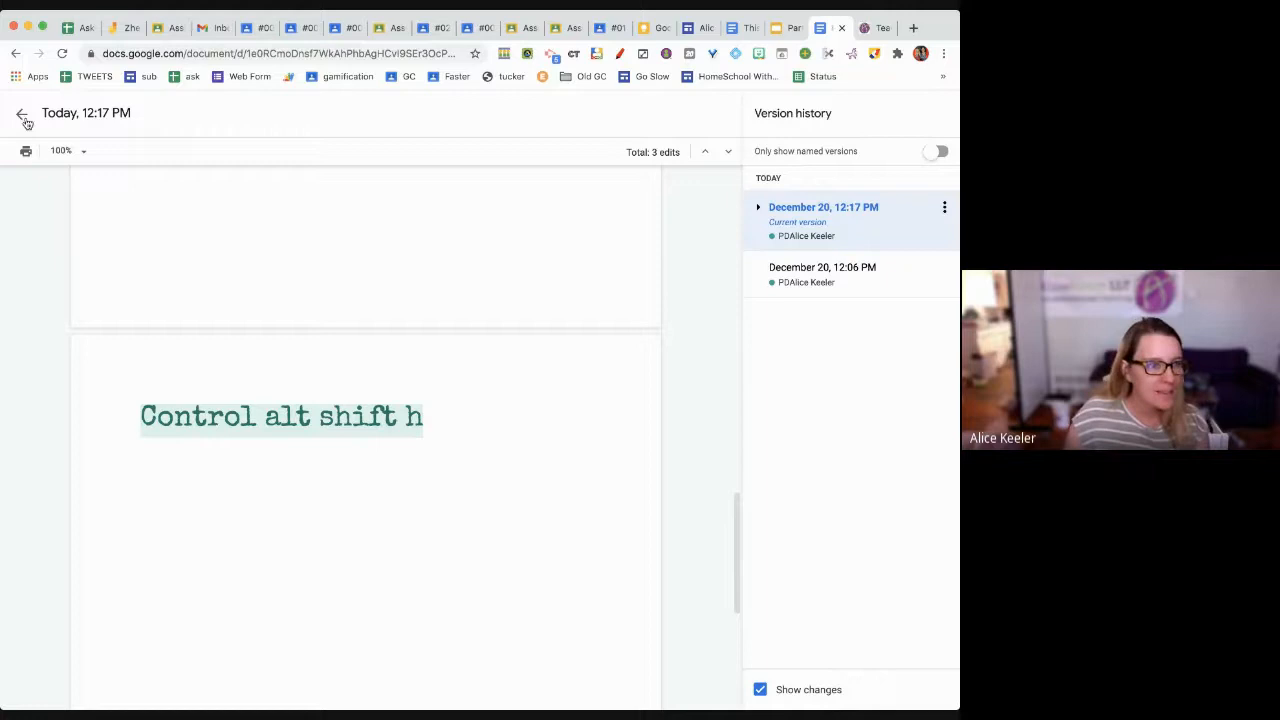
pyautogui.click(22, 115)
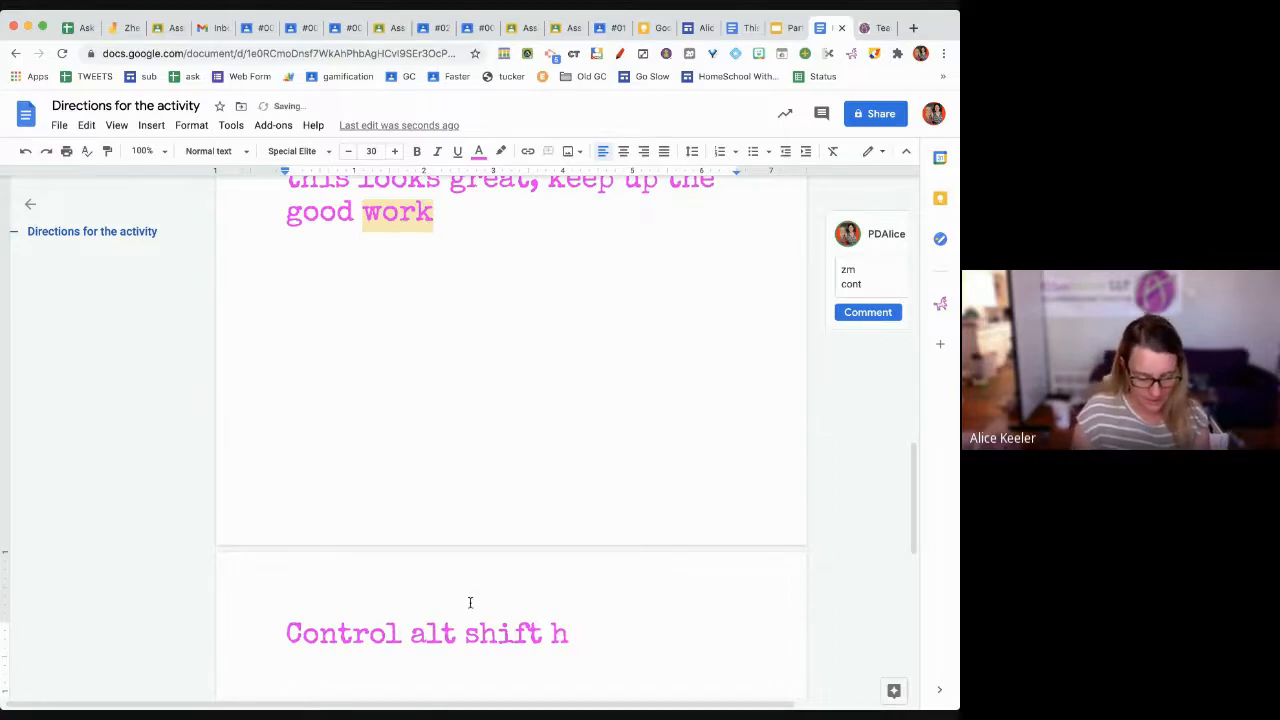
# - Change the zhappy substitution to 'I am happy with your paper, keep up the good work.'
pyautogui.write('zhappy')
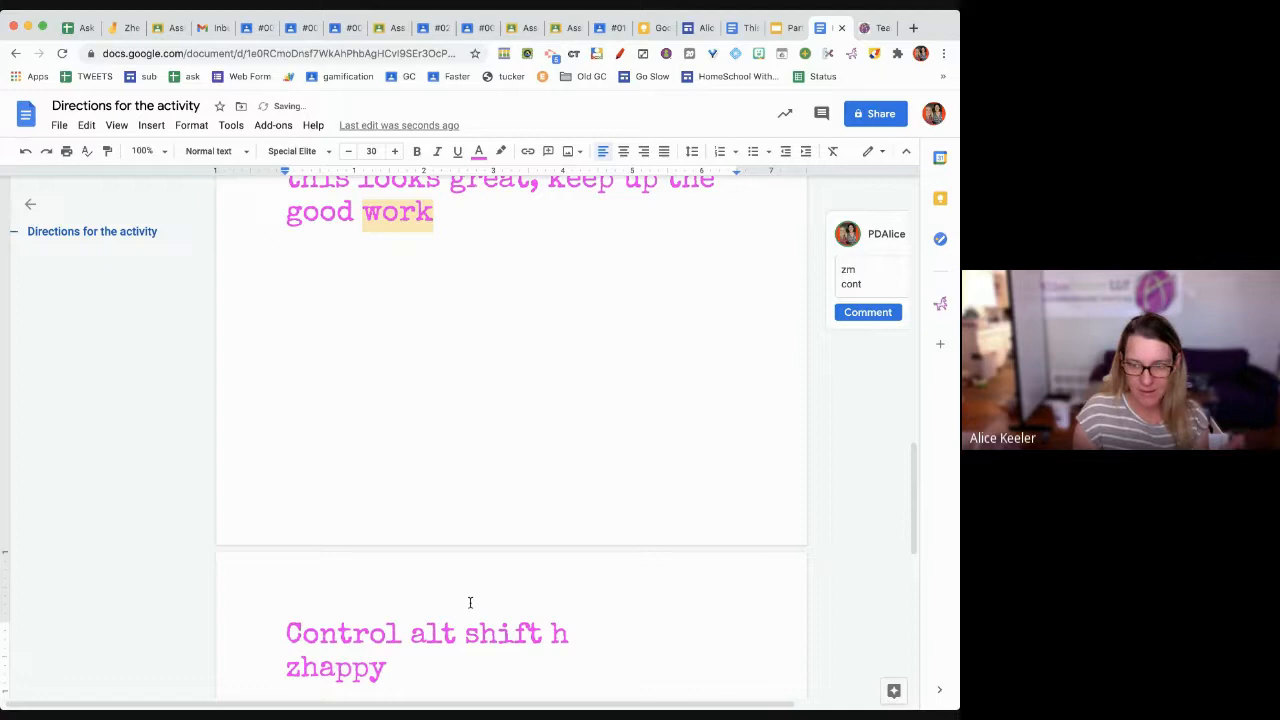
pyautogui.click(273, 125)
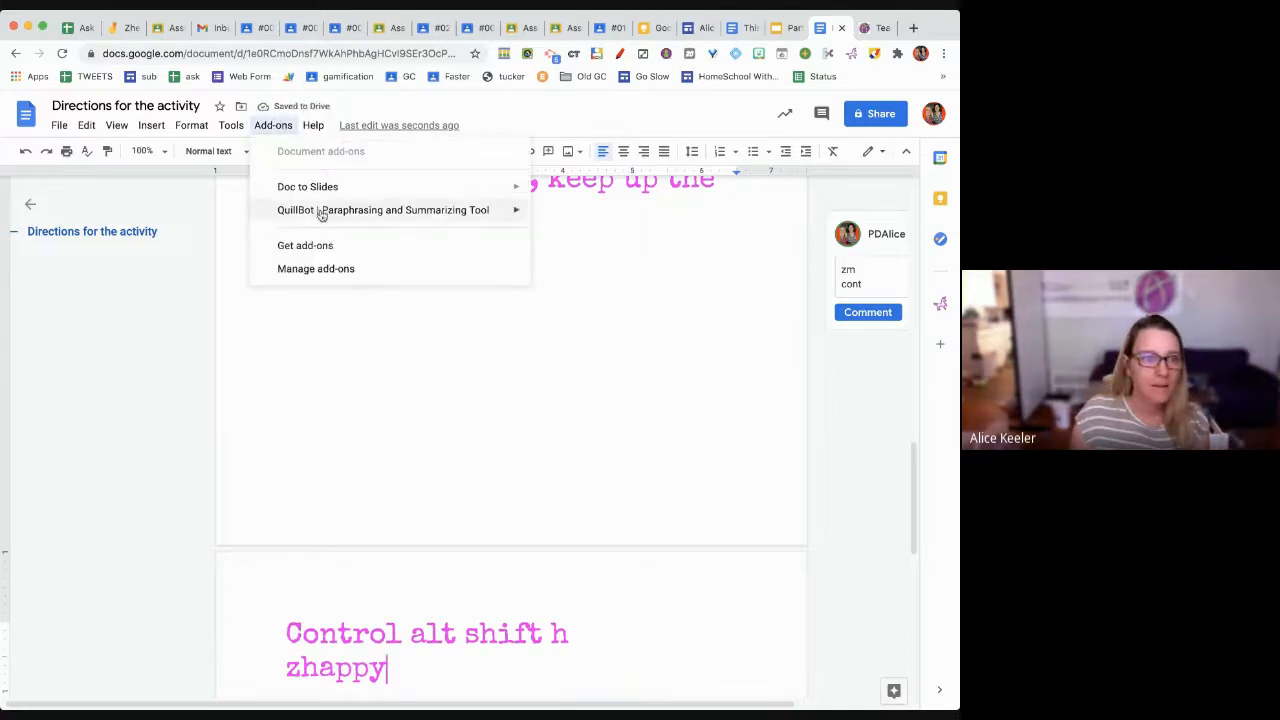
pyautogui.click(231, 125)
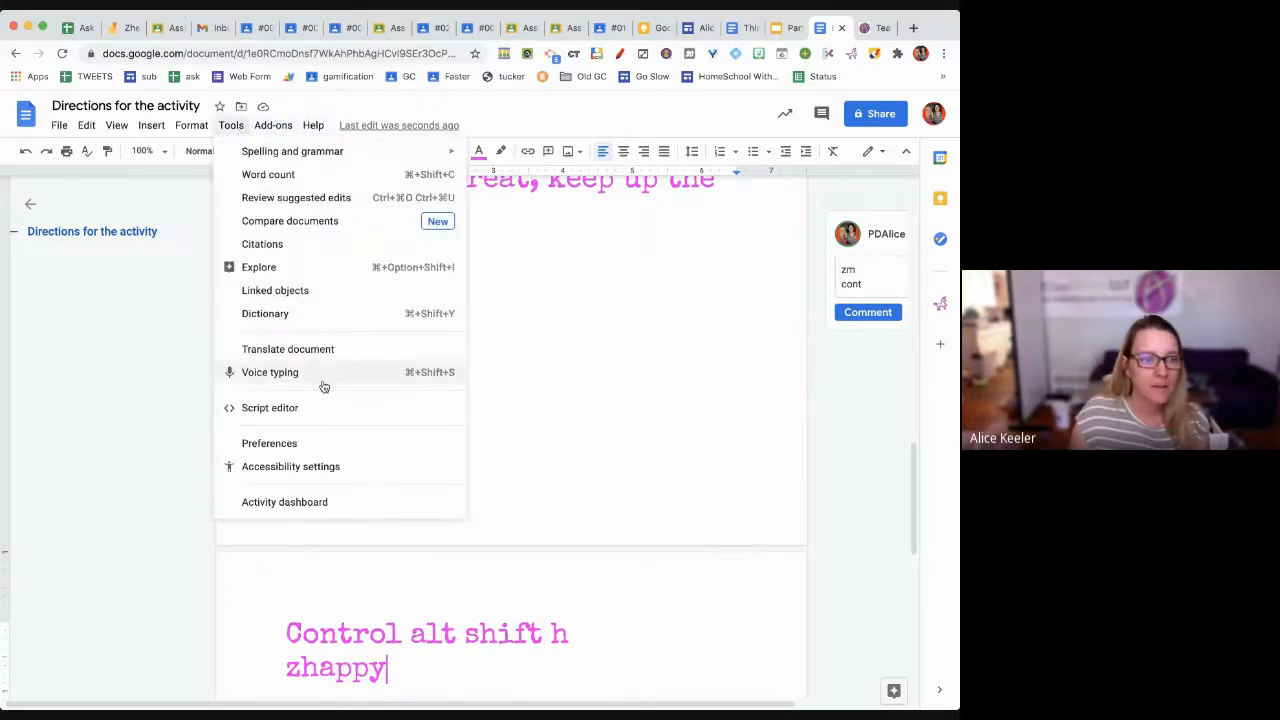
pyautogui.click(269, 443)
pyautogui.write('z')
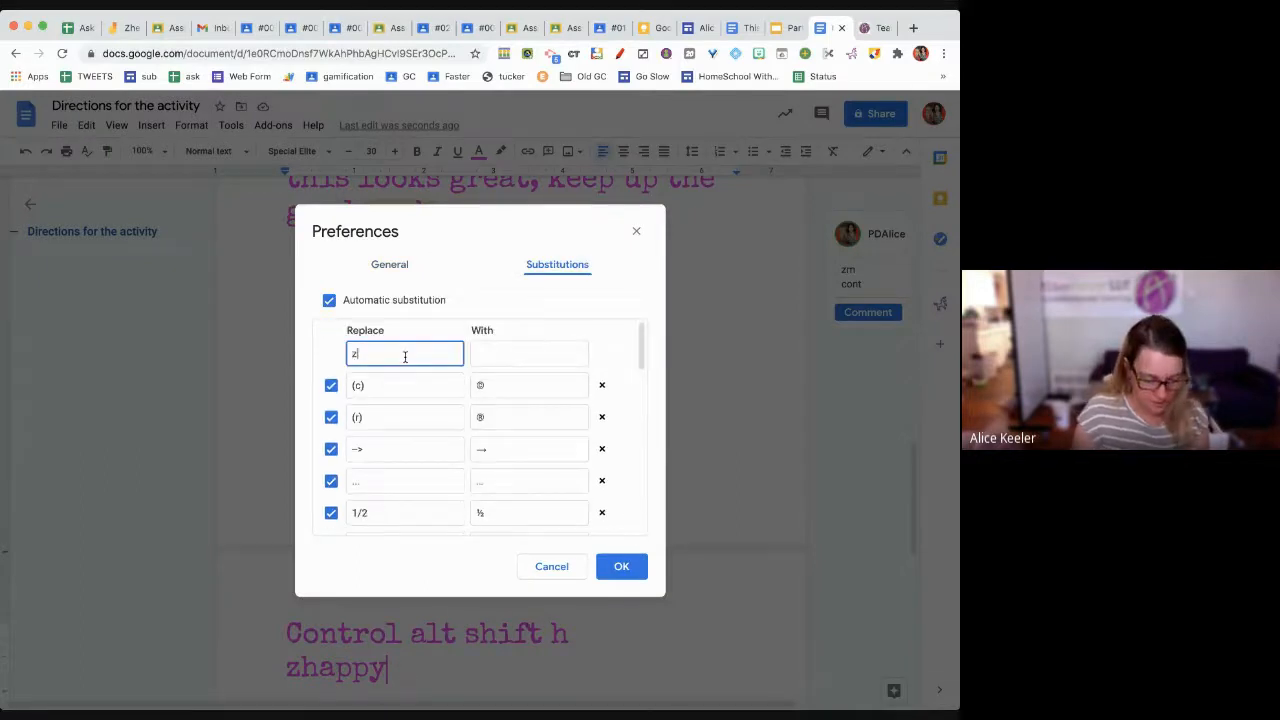
pyautogui.write('happy')
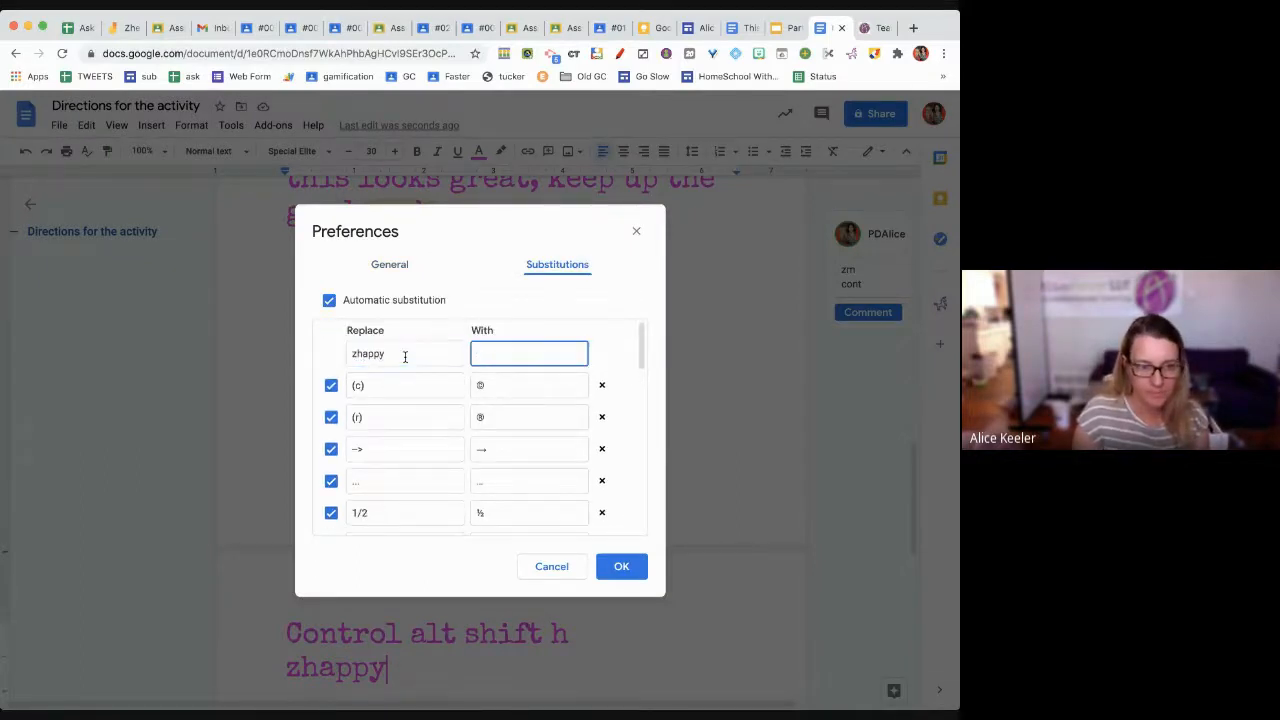
pyautogui.write('I am happy with yo')
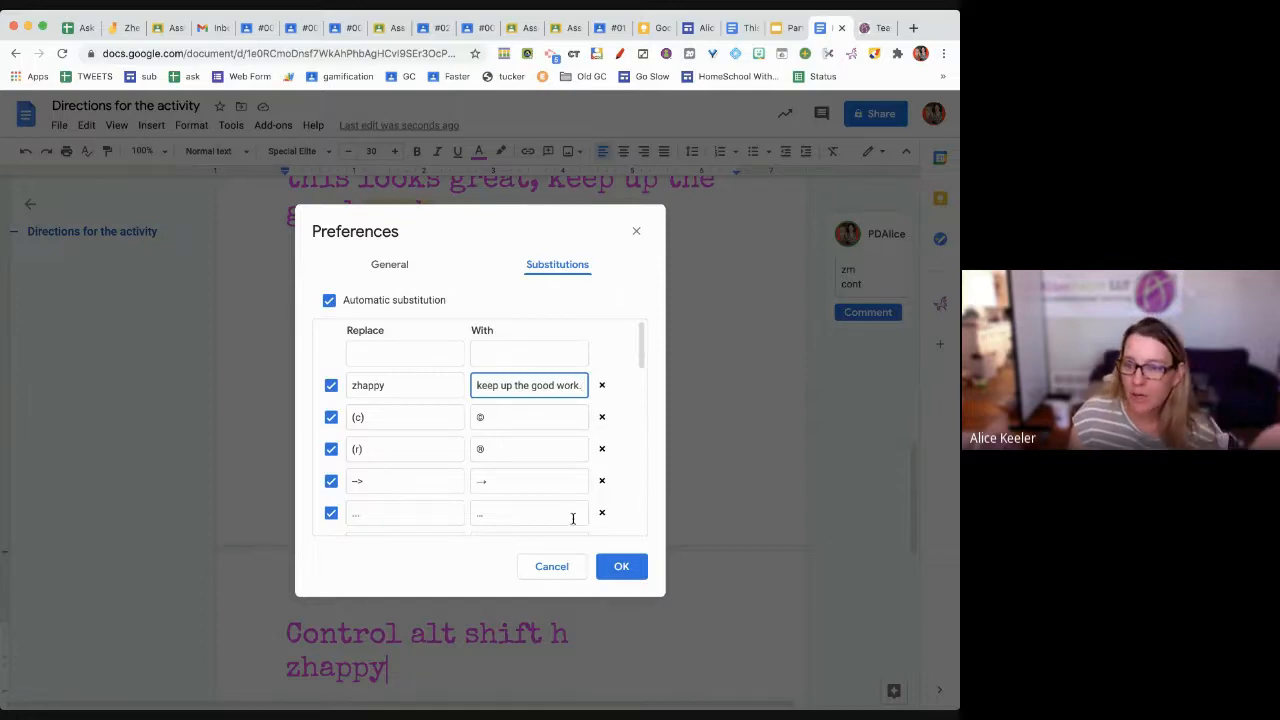
pyautogui.click(621, 566)
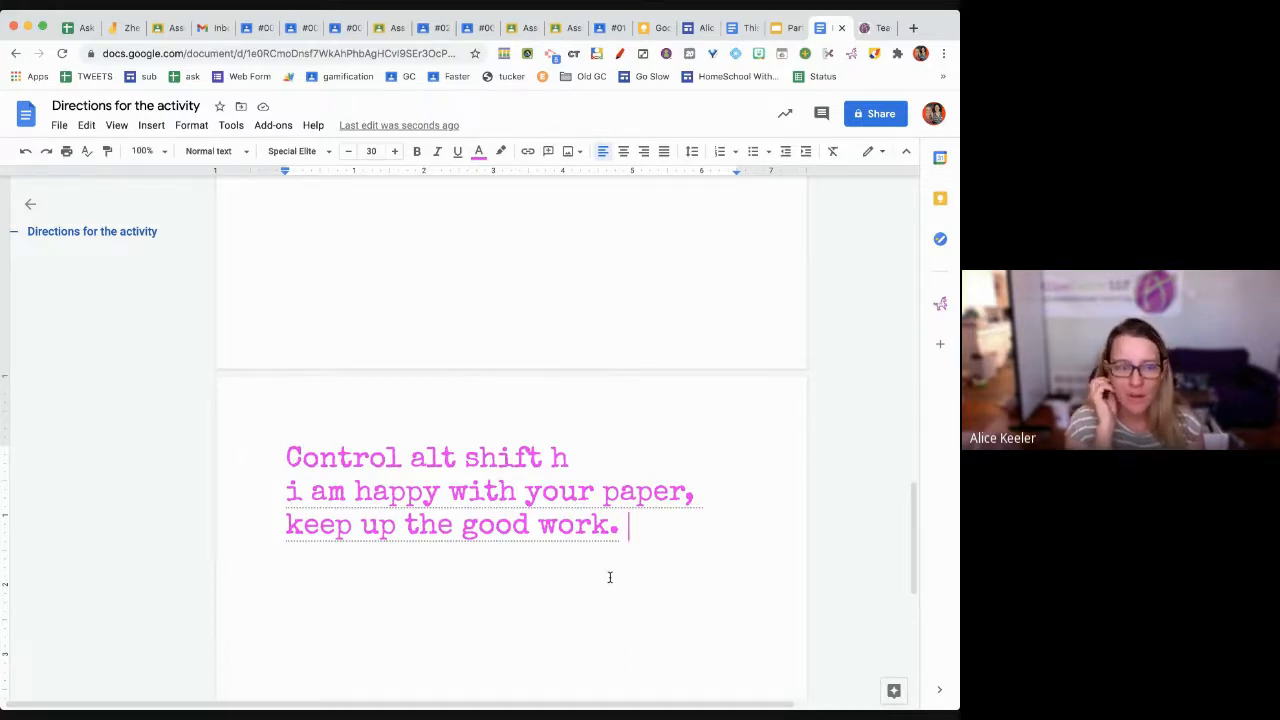
pyautogui.click(231, 125)
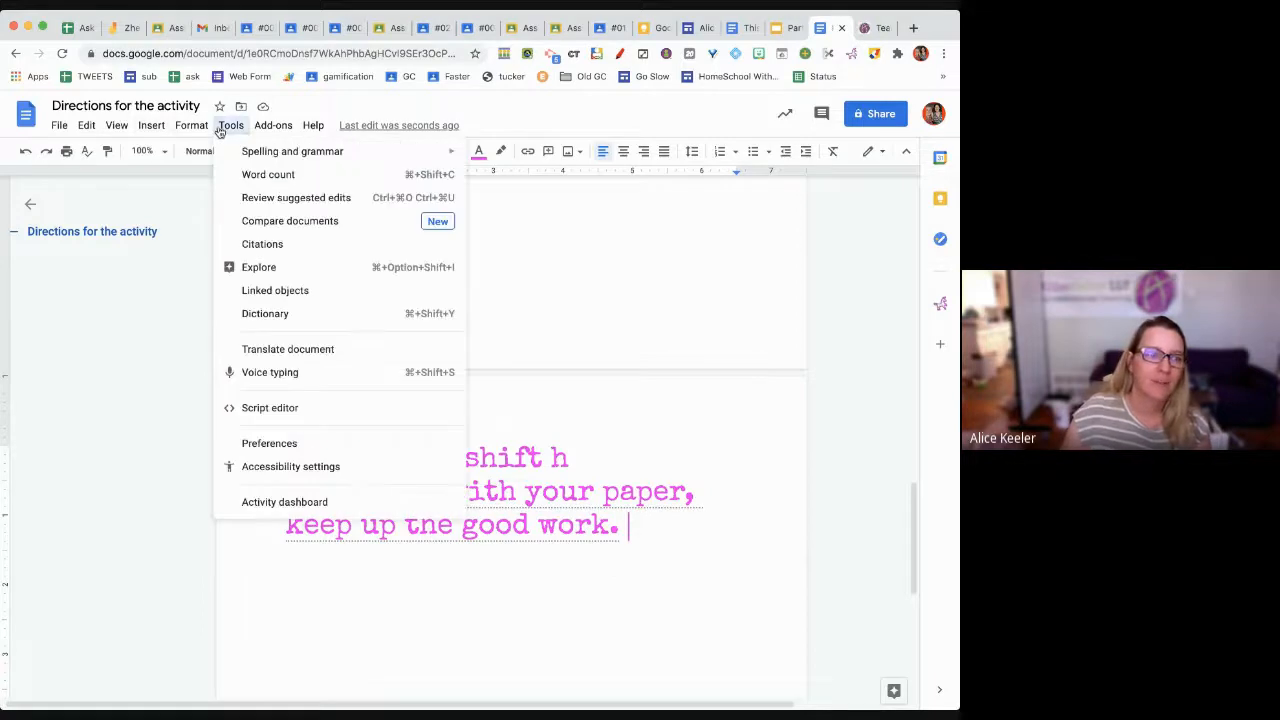
# - Reopen Preferences to review the custom substitutions, then close the dialog
pyautogui.click(269, 443)
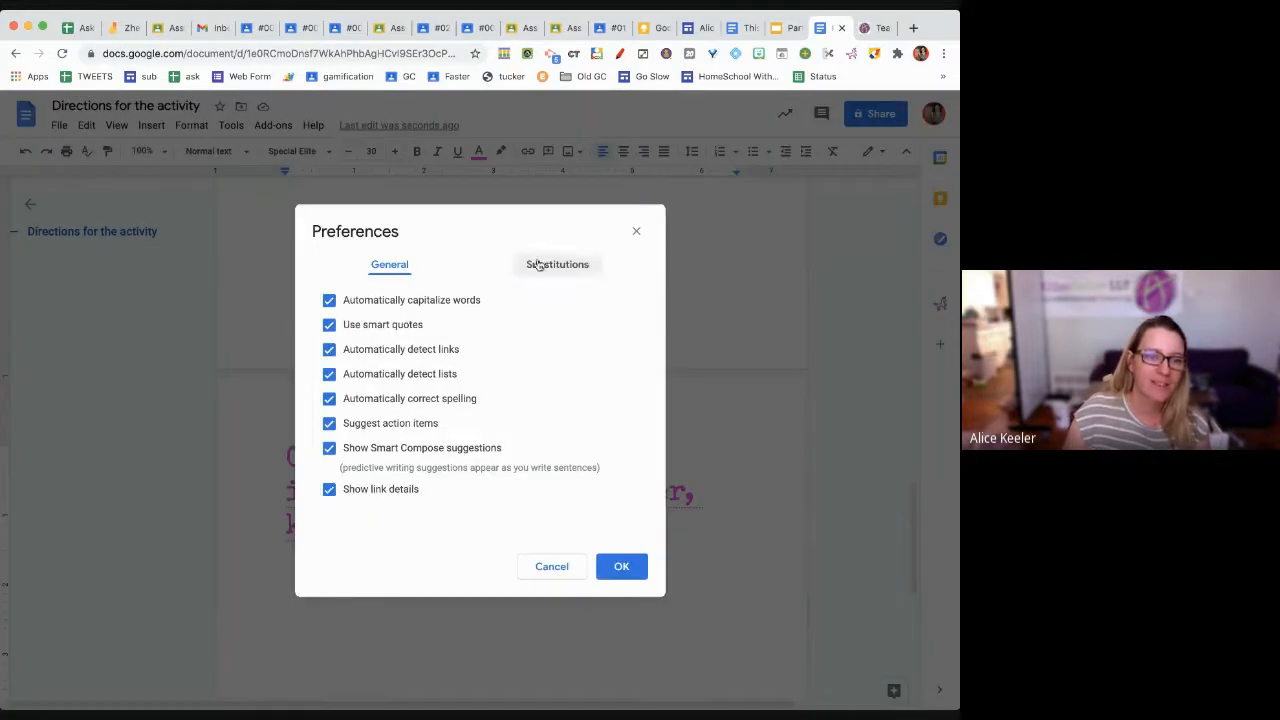
pyautogui.click(557, 264)
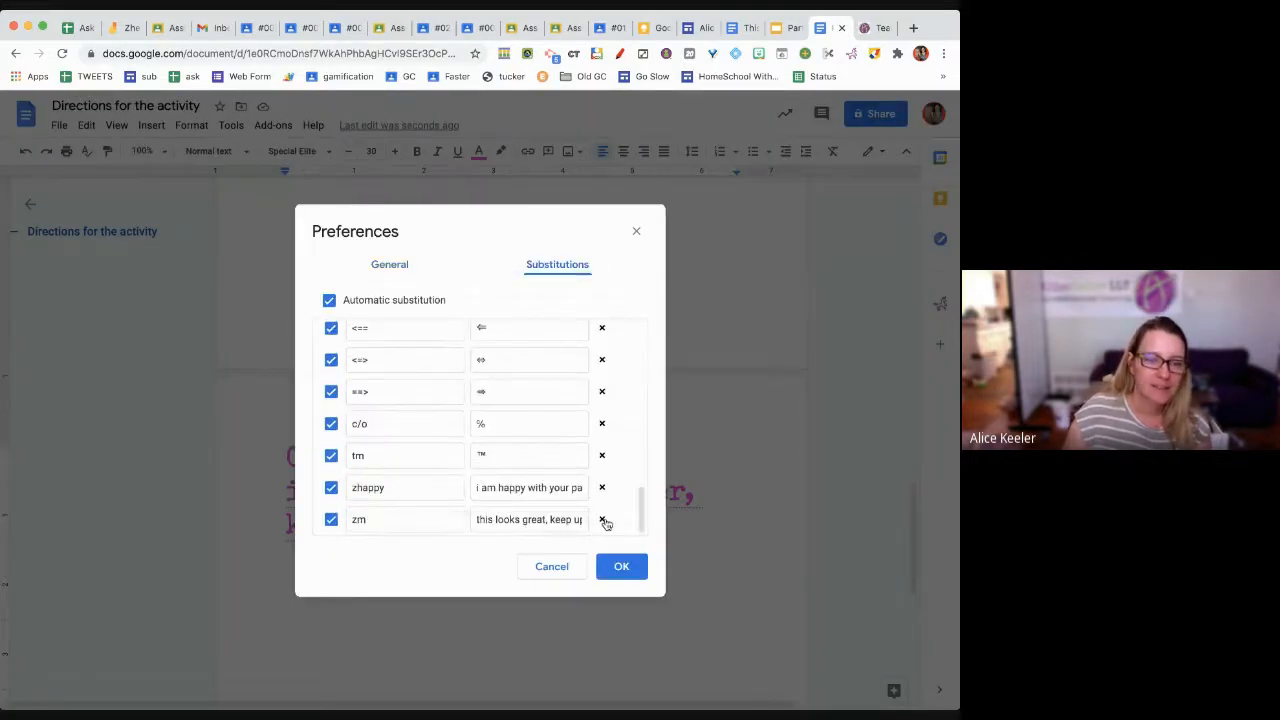
pyautogui.click(621, 566)
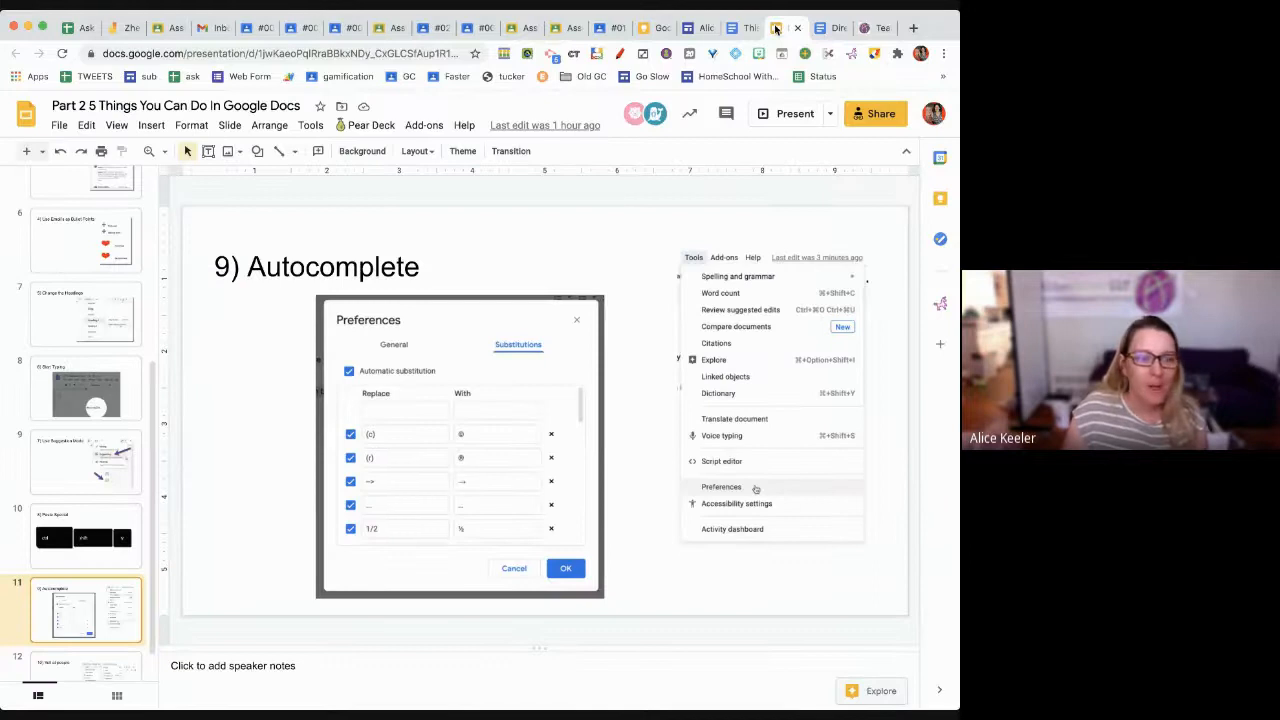
# - Switch back to the Directions for the activity document
pyautogui.click(85, 640)
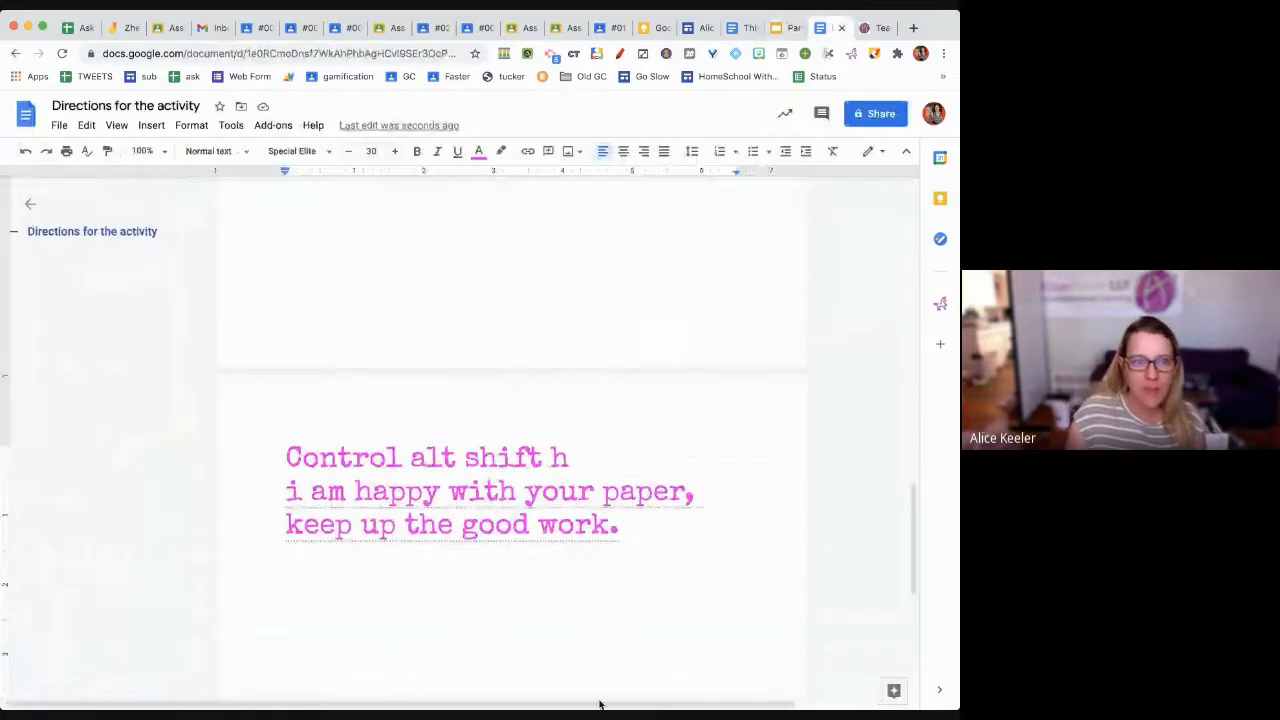
# - Type 'Part one' on a new line and select the whole line
pyautogui.write('Pa')
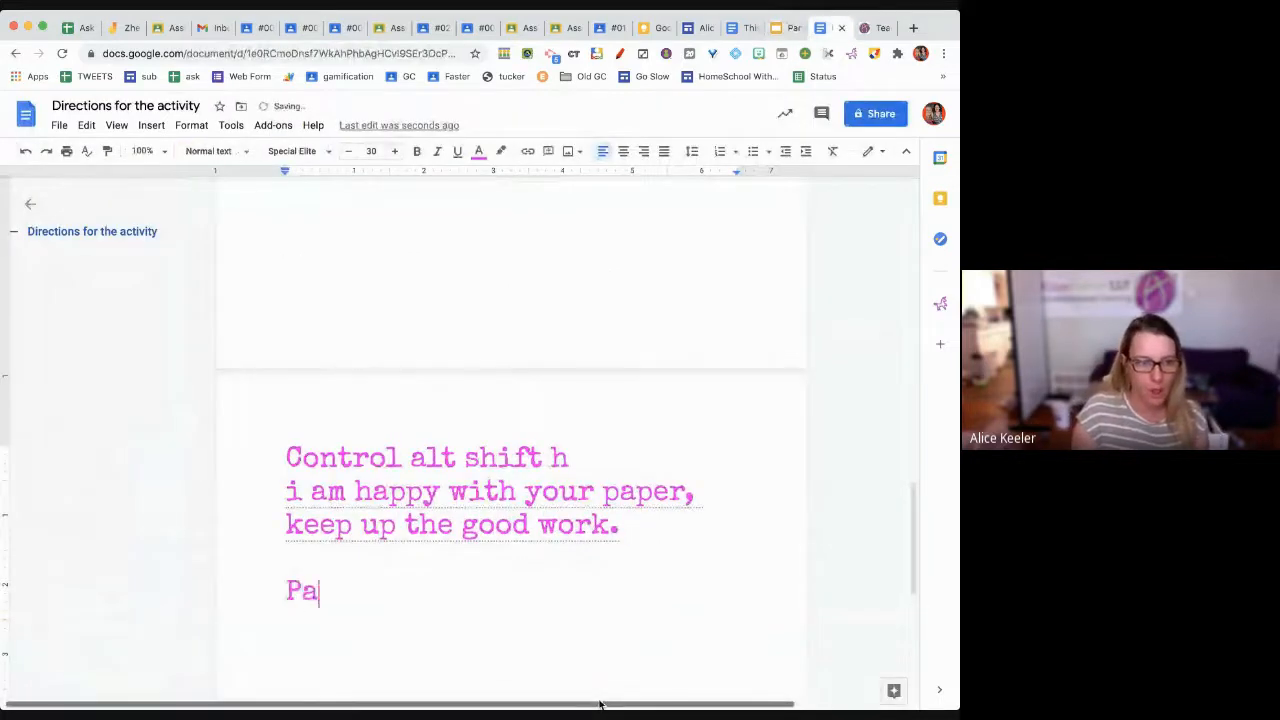
pyautogui.write('rt one')
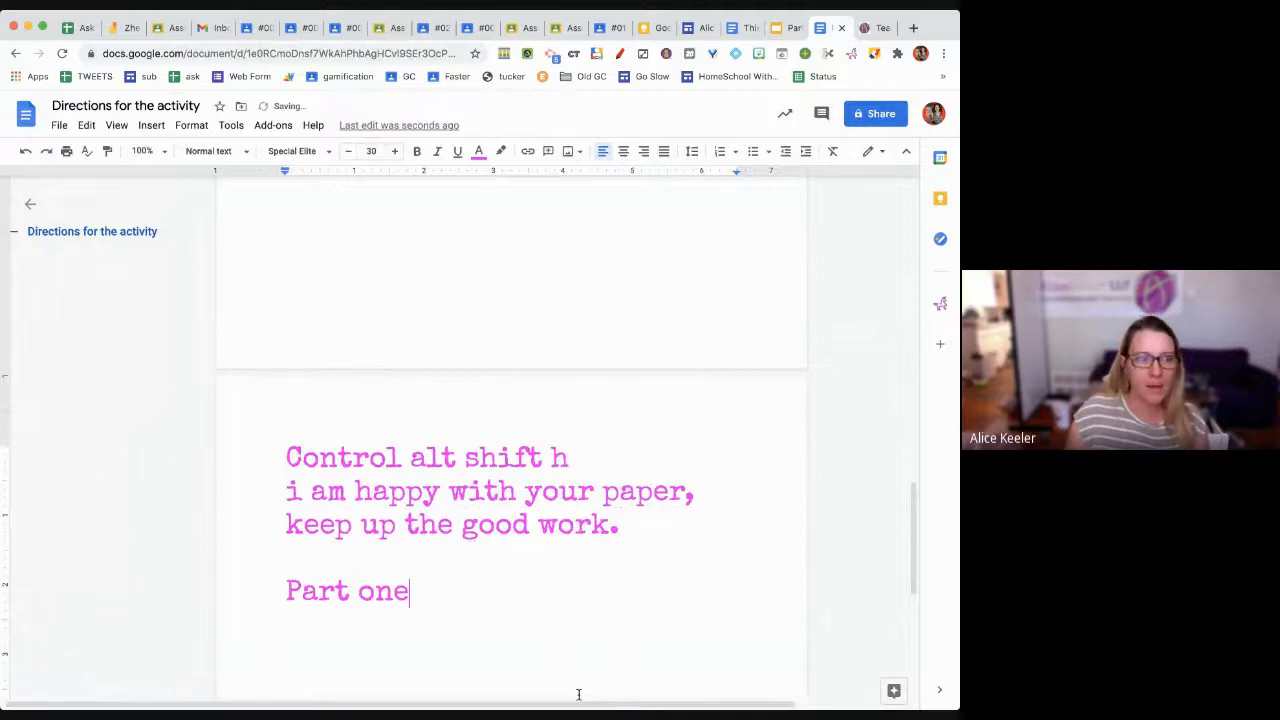
pyautogui.doubleClick(375, 590)
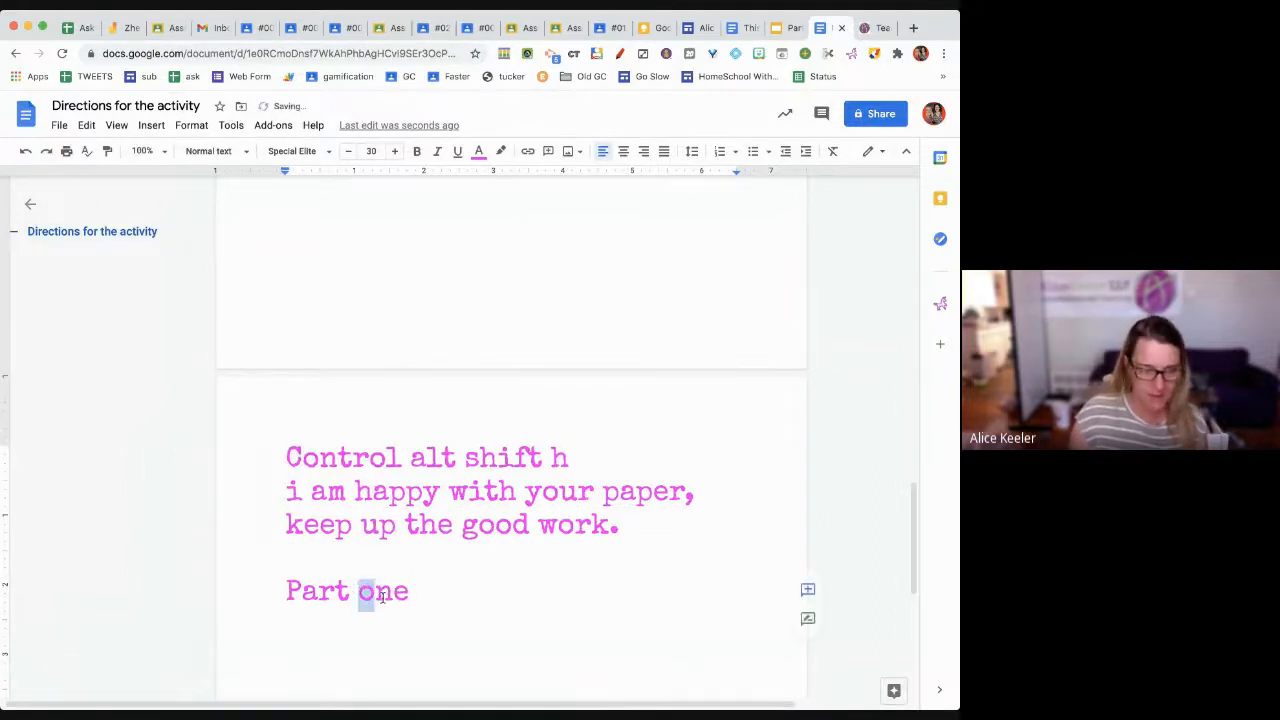
pyautogui.tripleClick(346, 591)
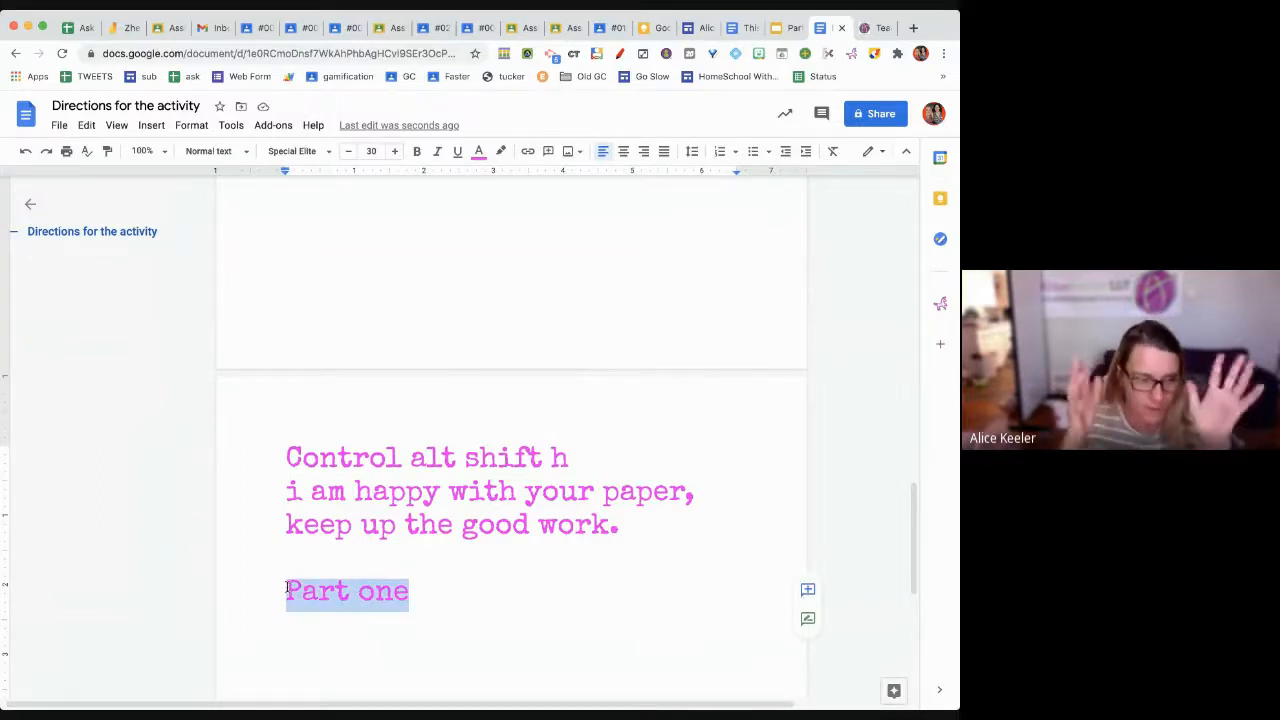
# - Change the Part one line to uppercase, then to Title Case
pyautogui.click(231, 125)
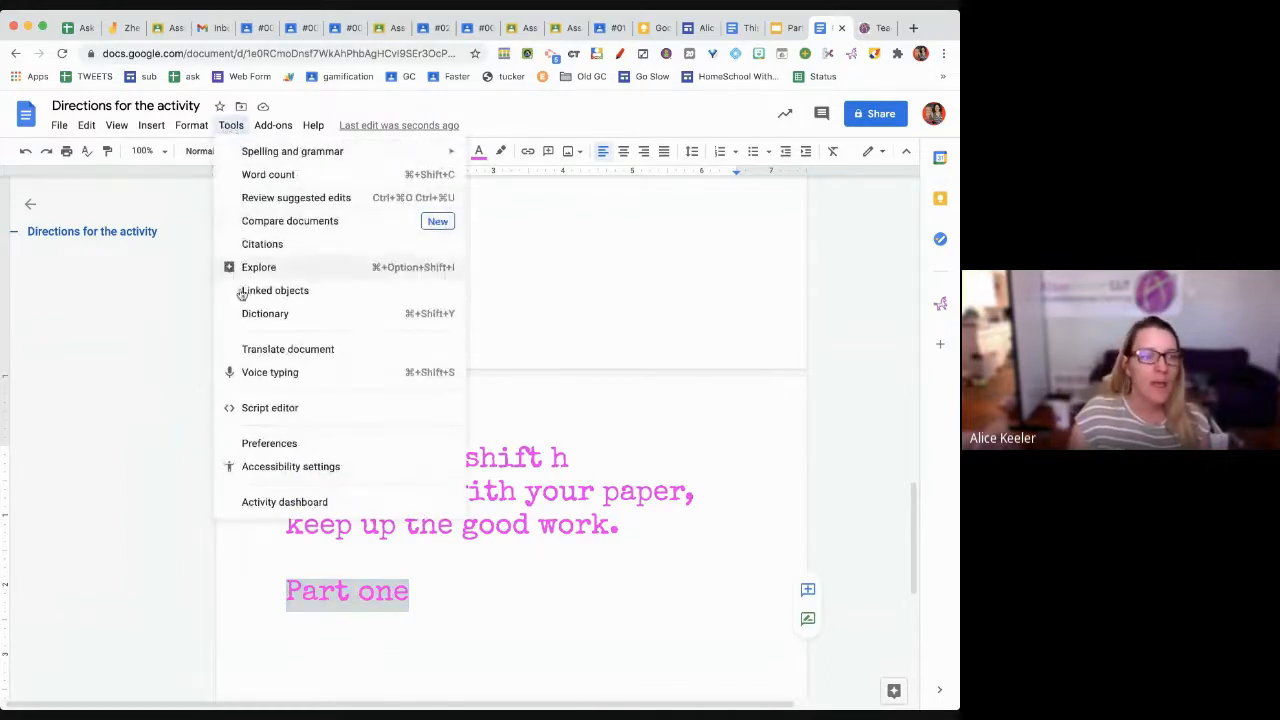
pyautogui.click(191, 125)
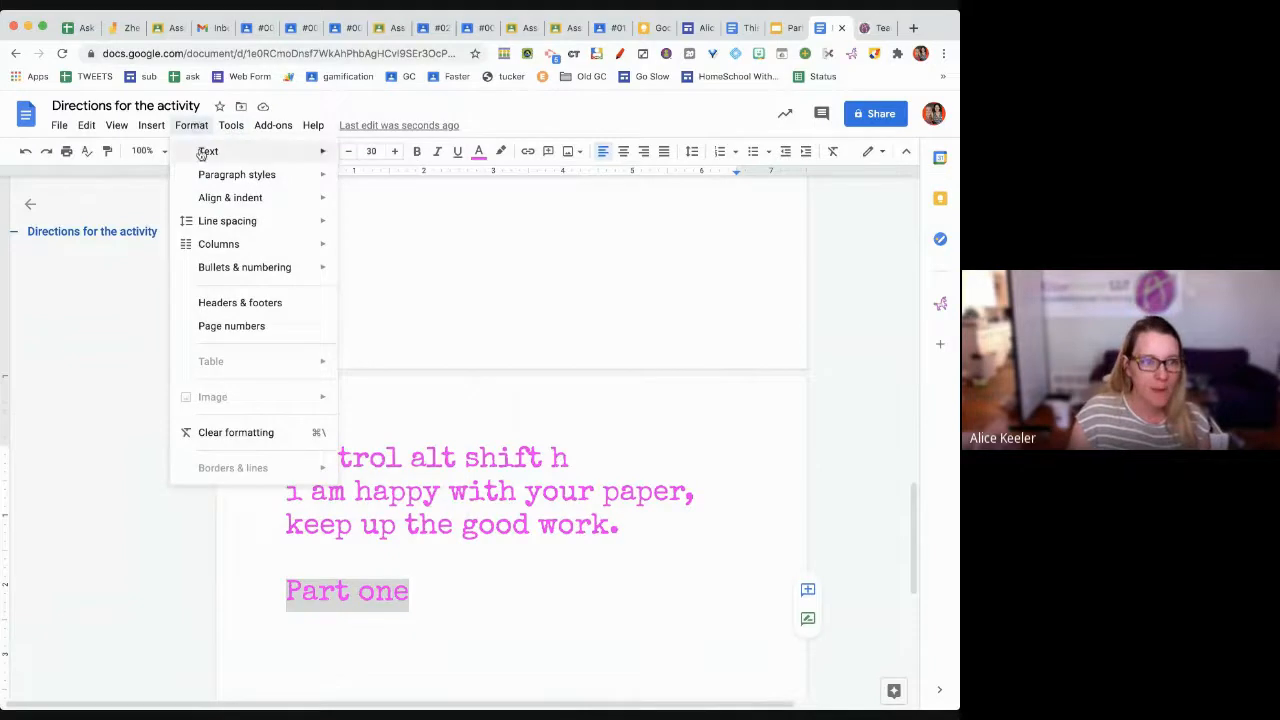
pyautogui.click(208, 151)
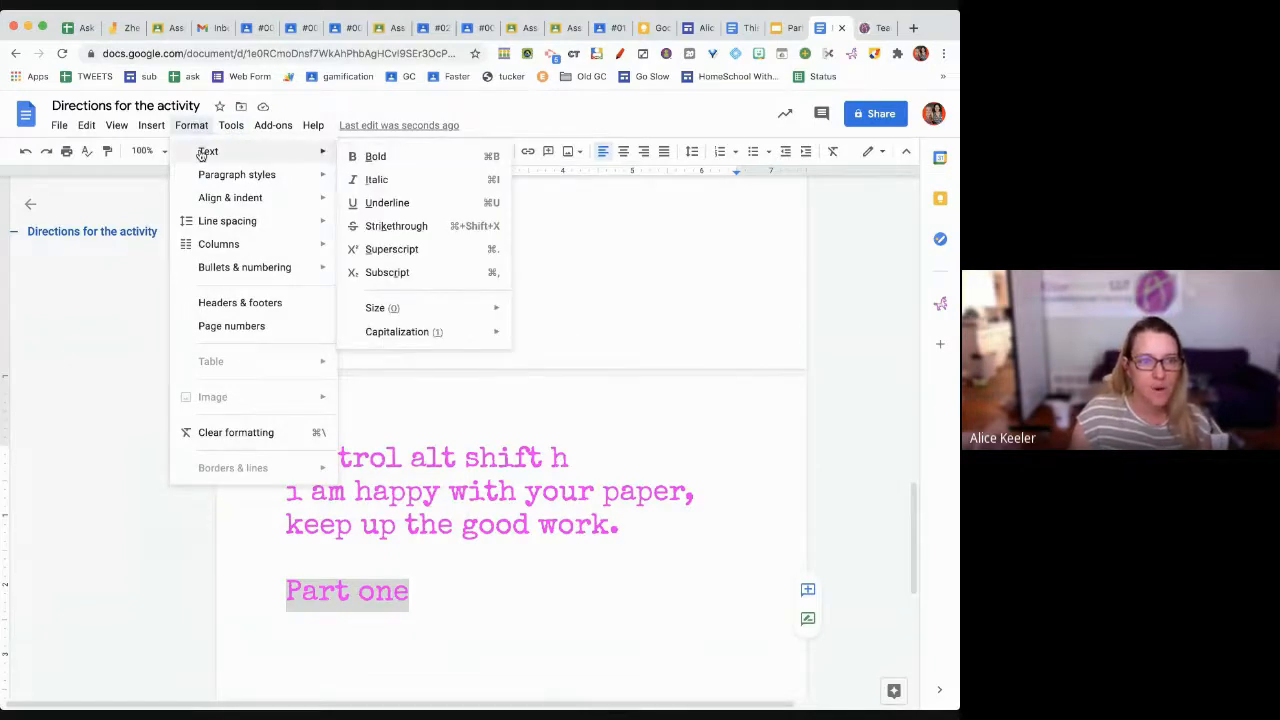
pyautogui.moveTo(397, 331)
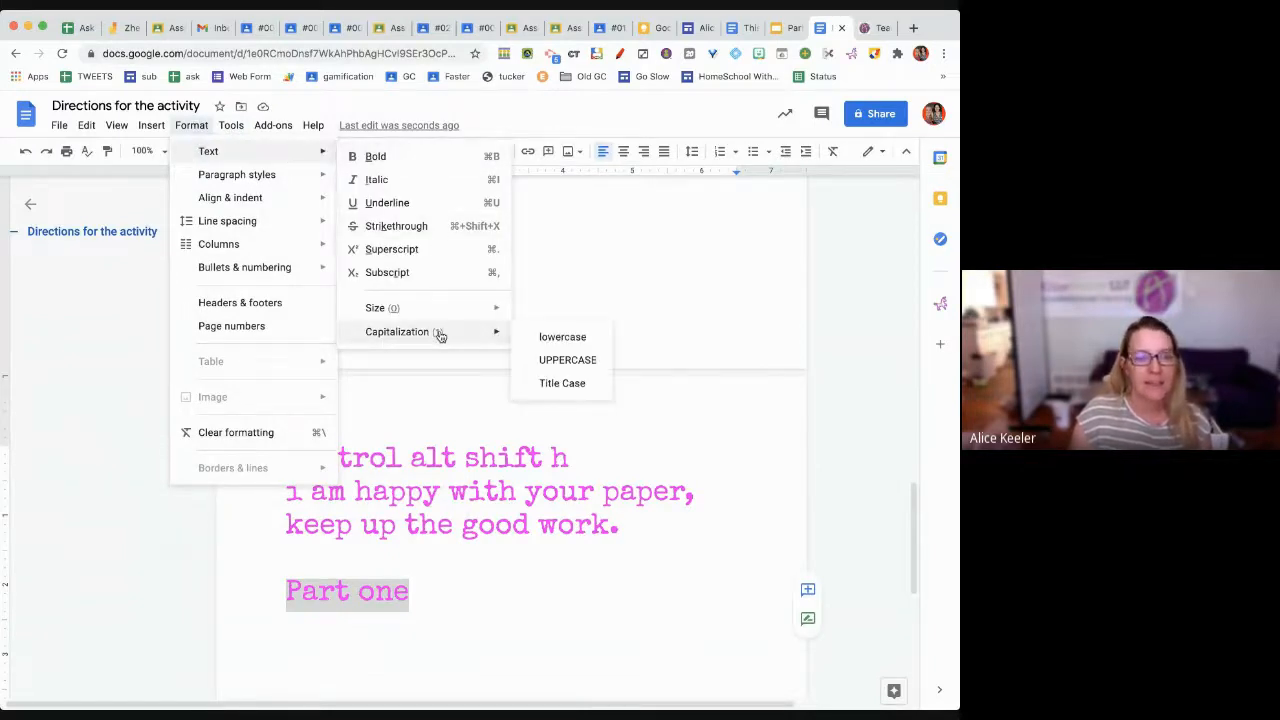
pyautogui.click(567, 359)
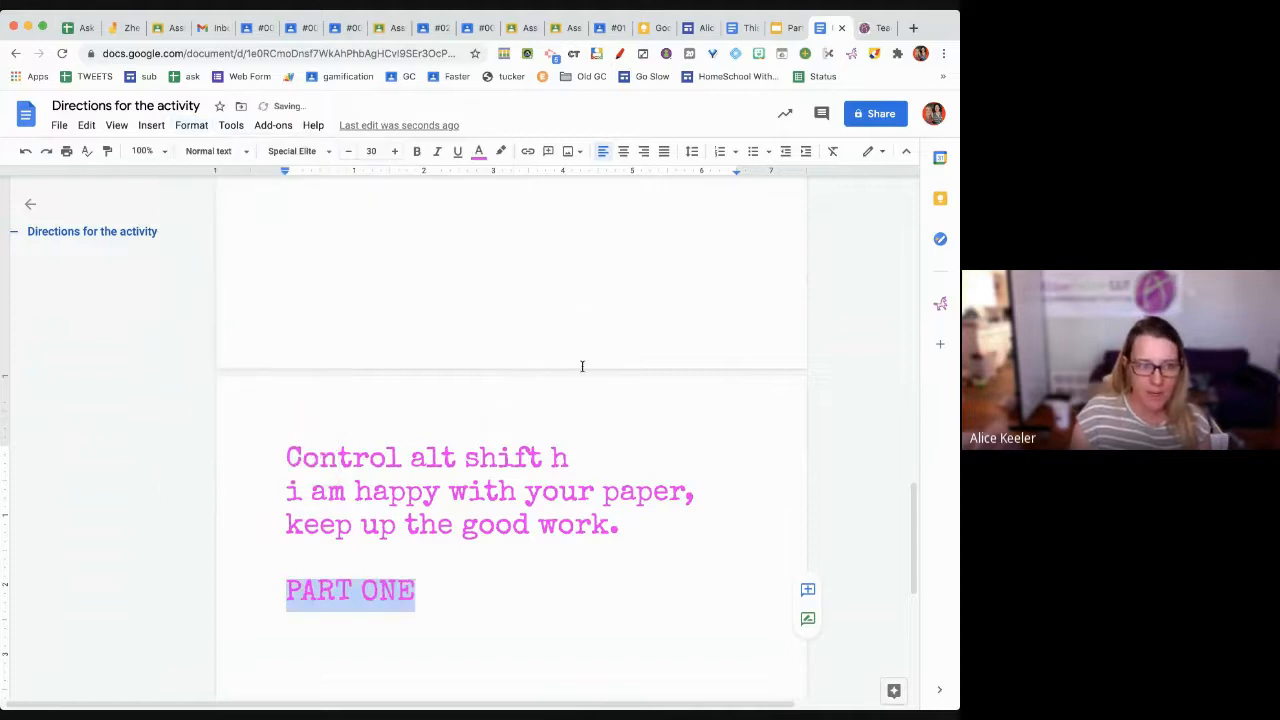
pyautogui.click(231, 125)
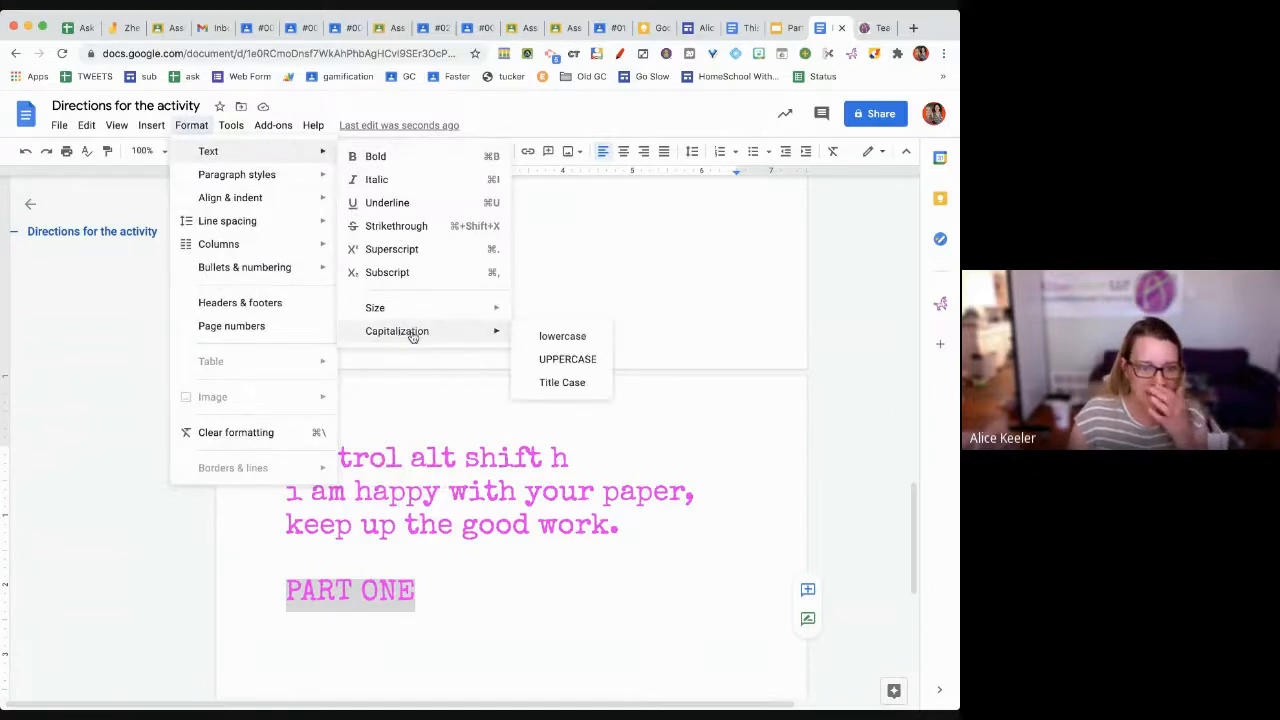
pyautogui.moveTo(562, 382)
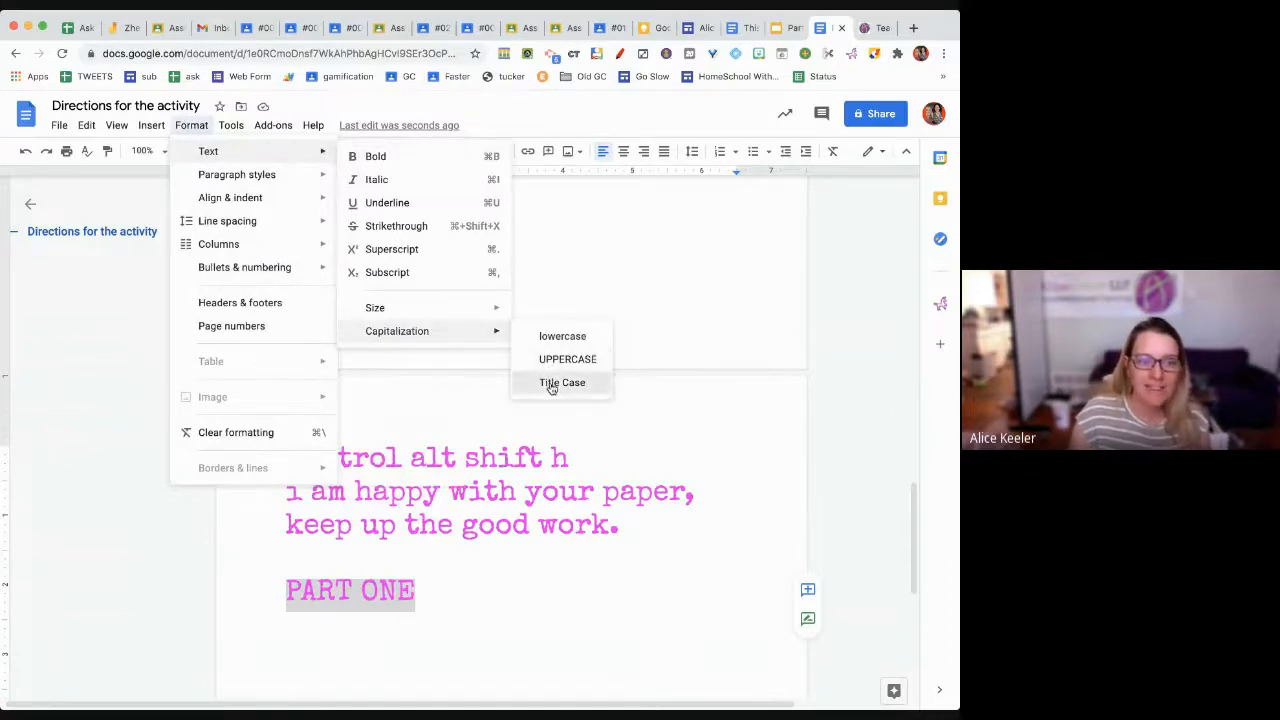
pyautogui.click(562, 382)
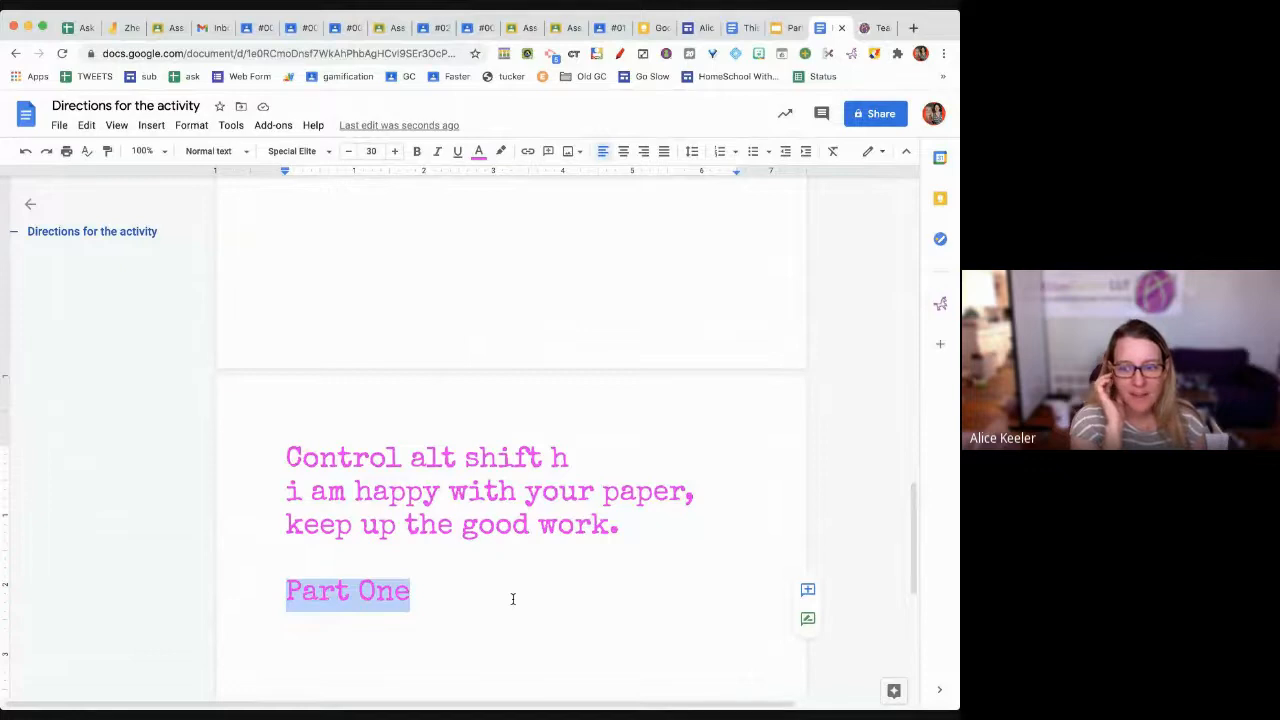
pyautogui.moveTo(489, 538)
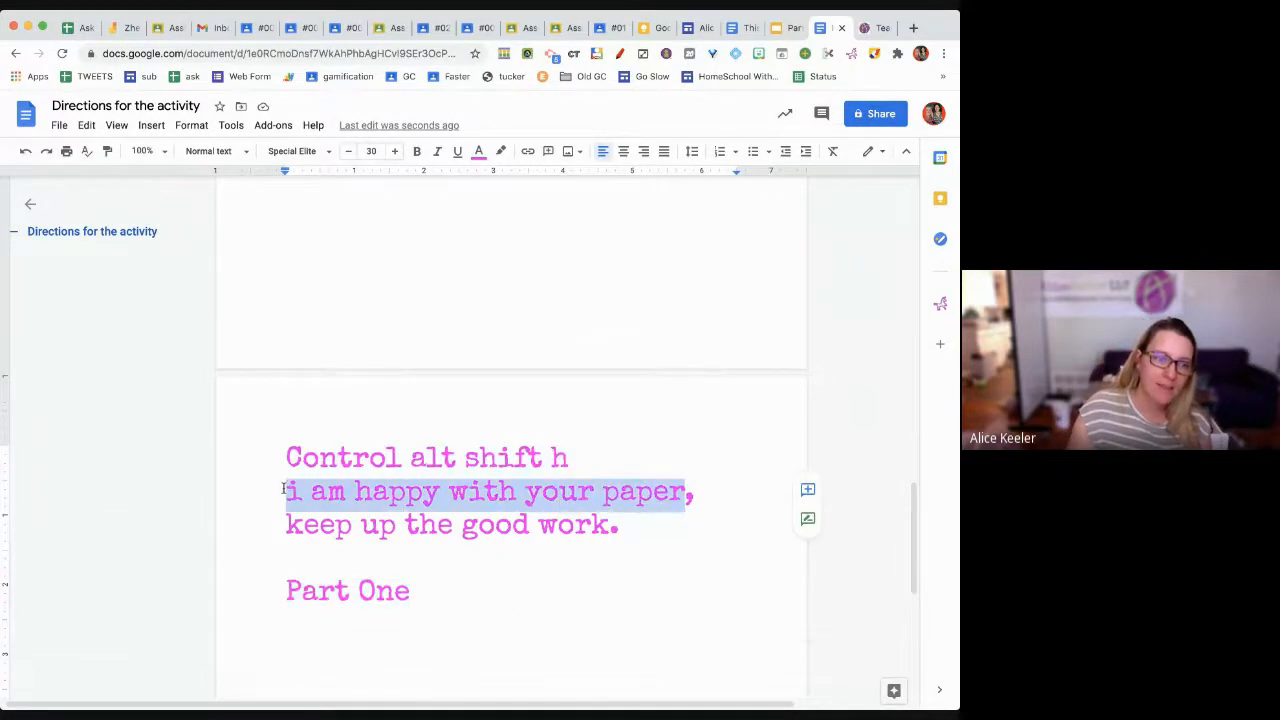
# - Apply Title Case to the selected sentence line and the '10) Yell At People' slide heading
pyautogui.click(191, 125)
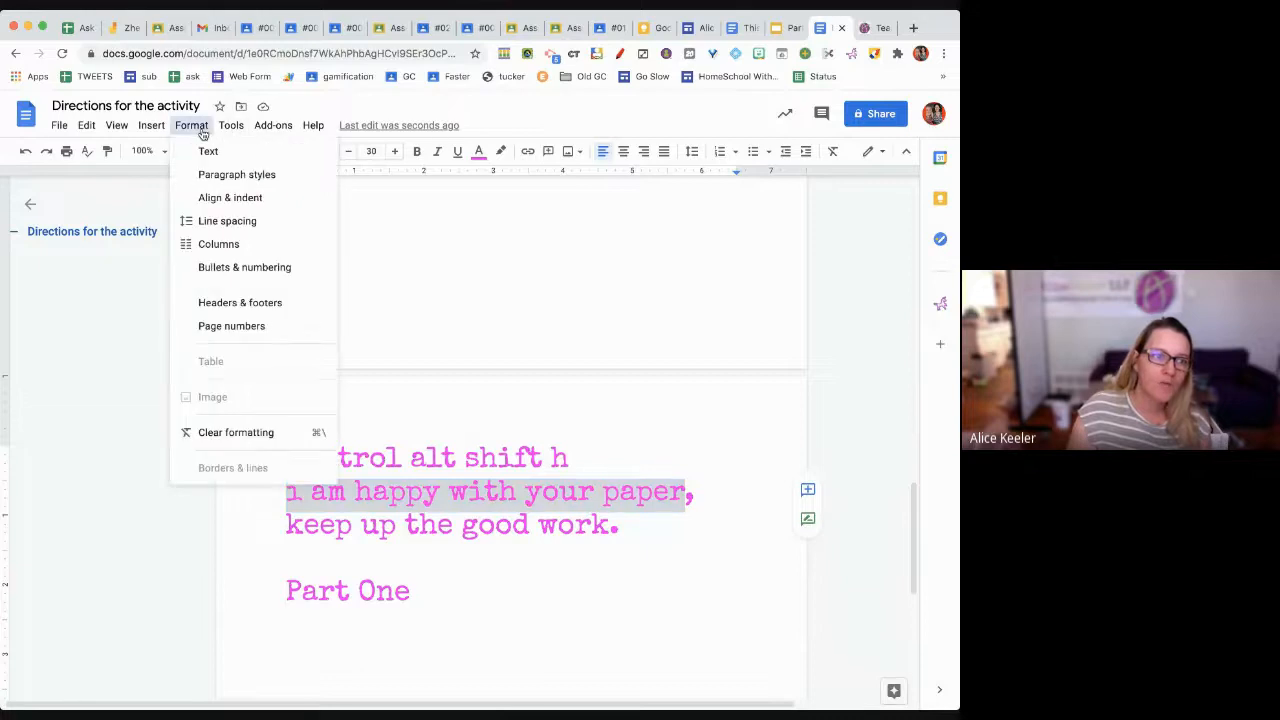
pyautogui.click(208, 151)
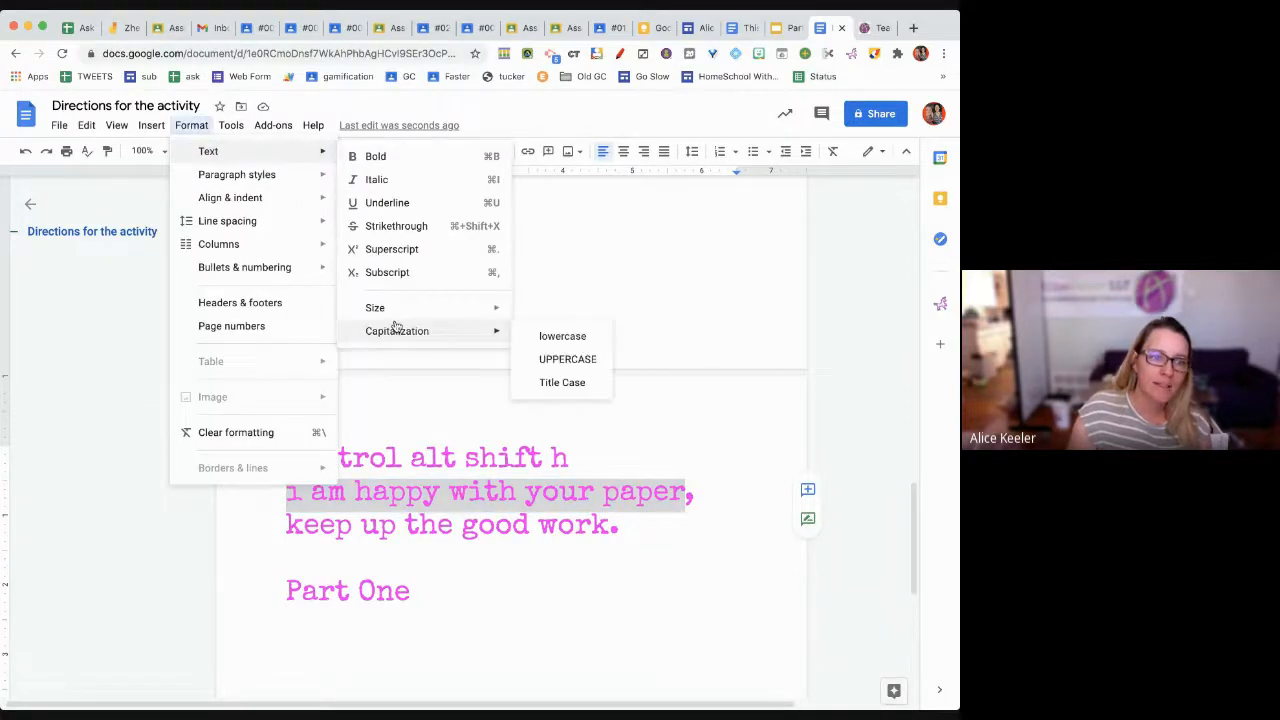
pyautogui.moveTo(562, 382)
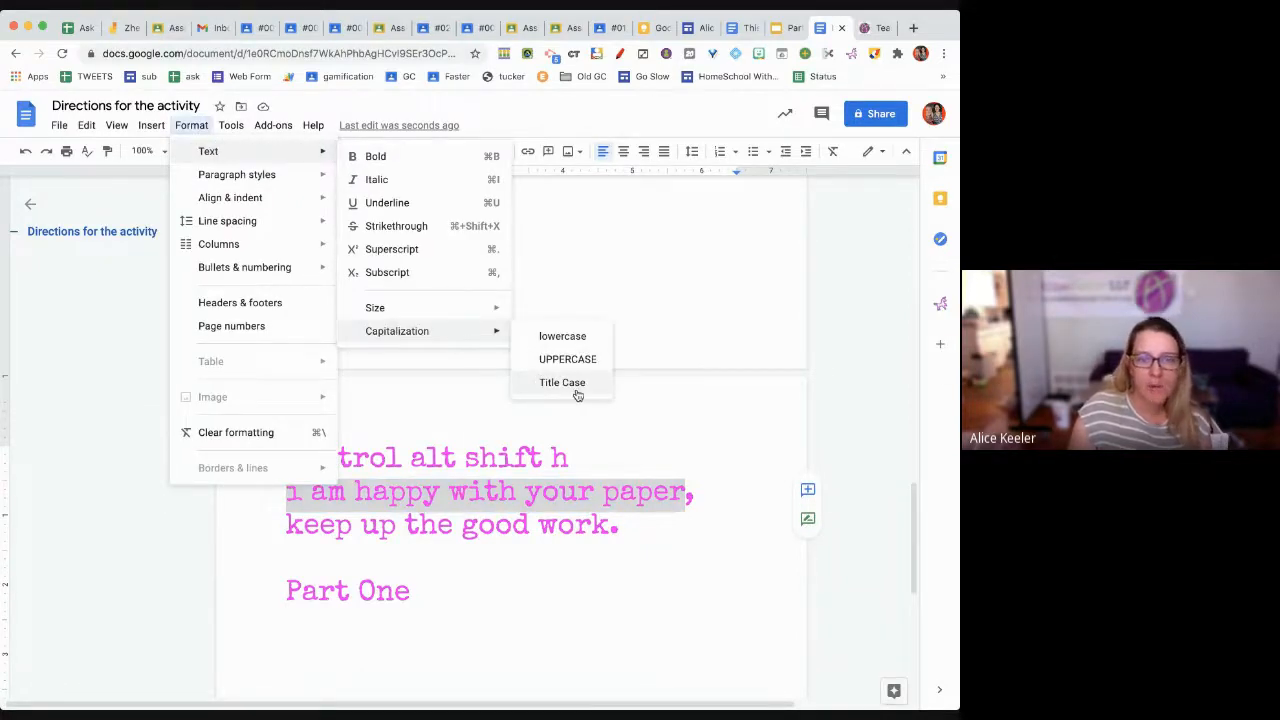
pyautogui.click(562, 382)
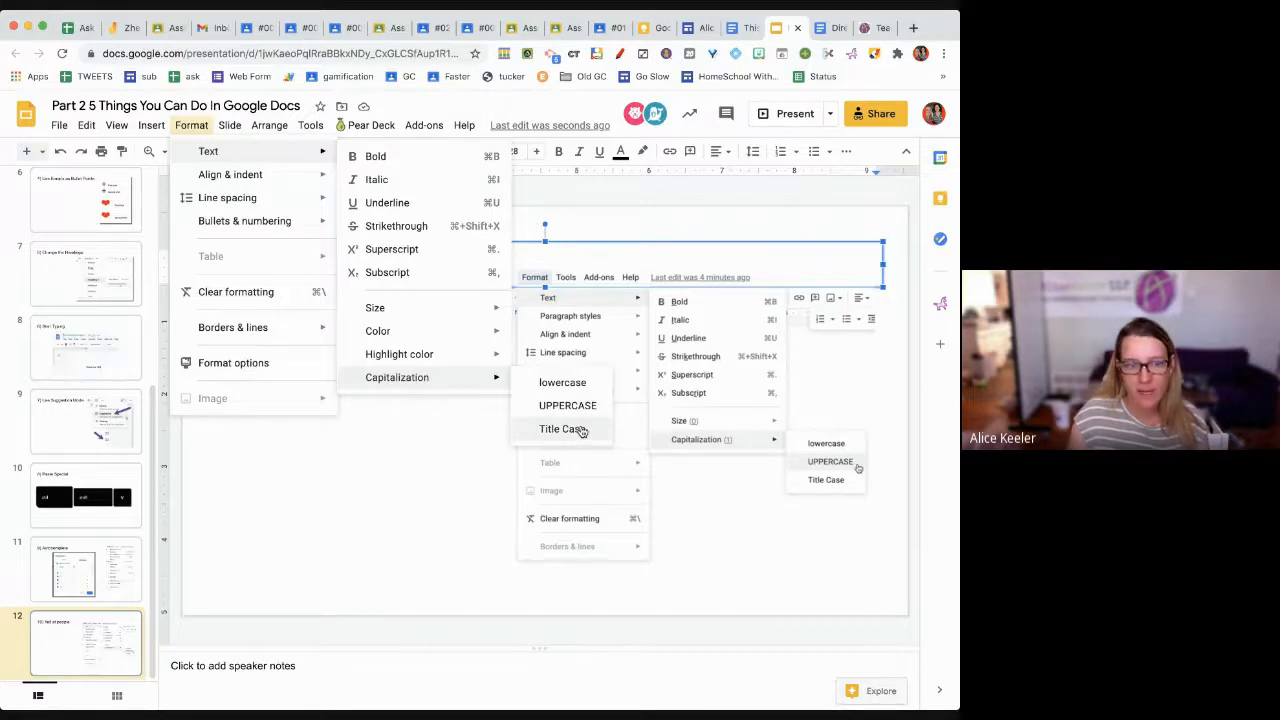
pyautogui.click(563, 428)
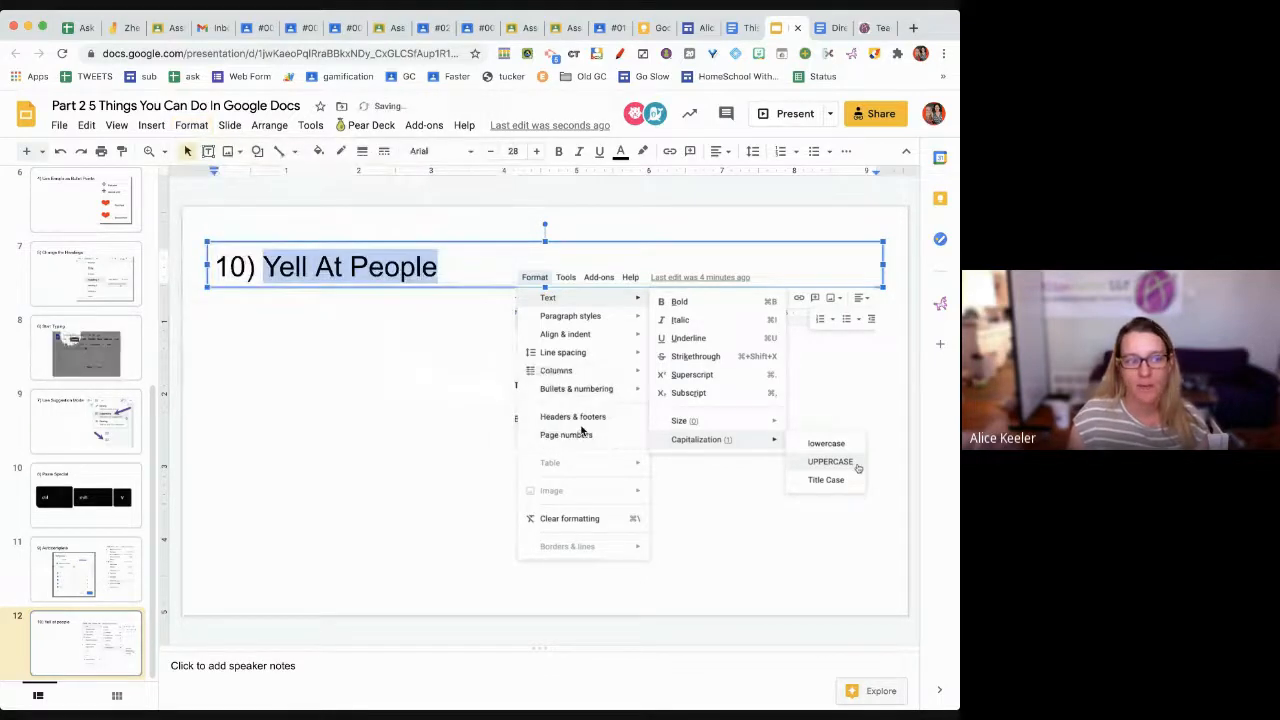